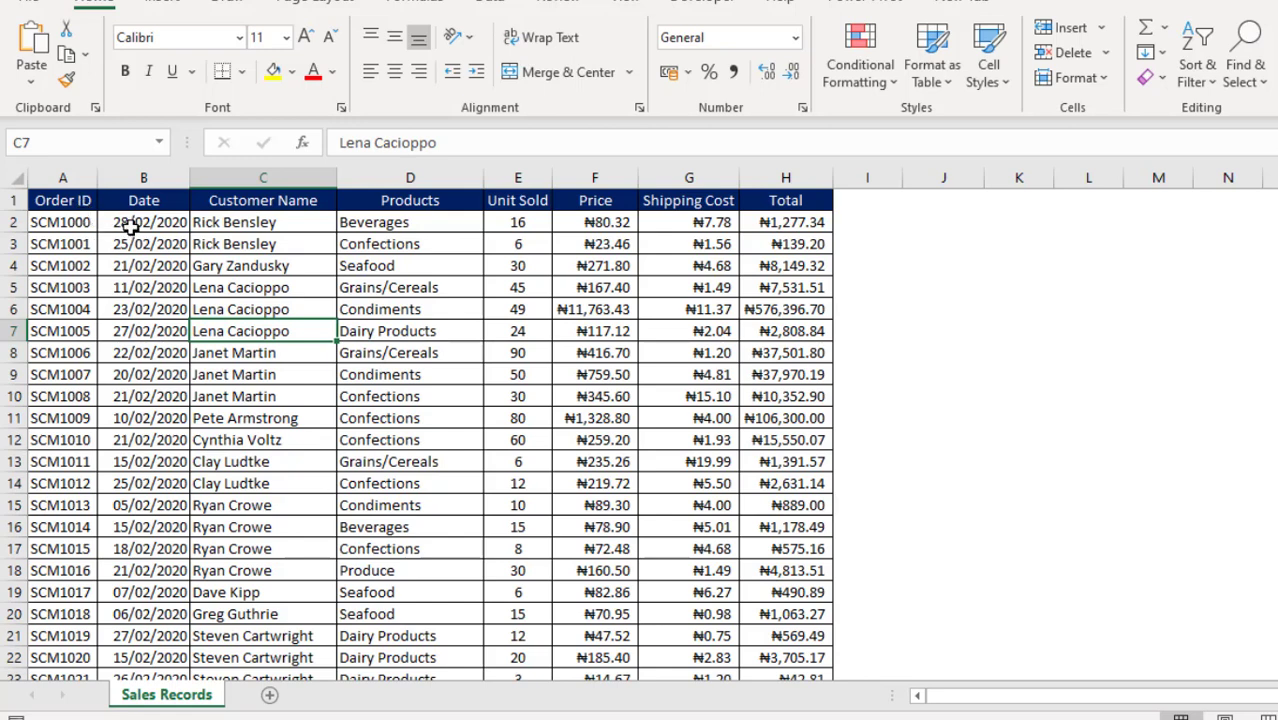
- Select the first order ID SCM1000 on Sales Records and launch the Sales Management System form
left_click(262, 244)
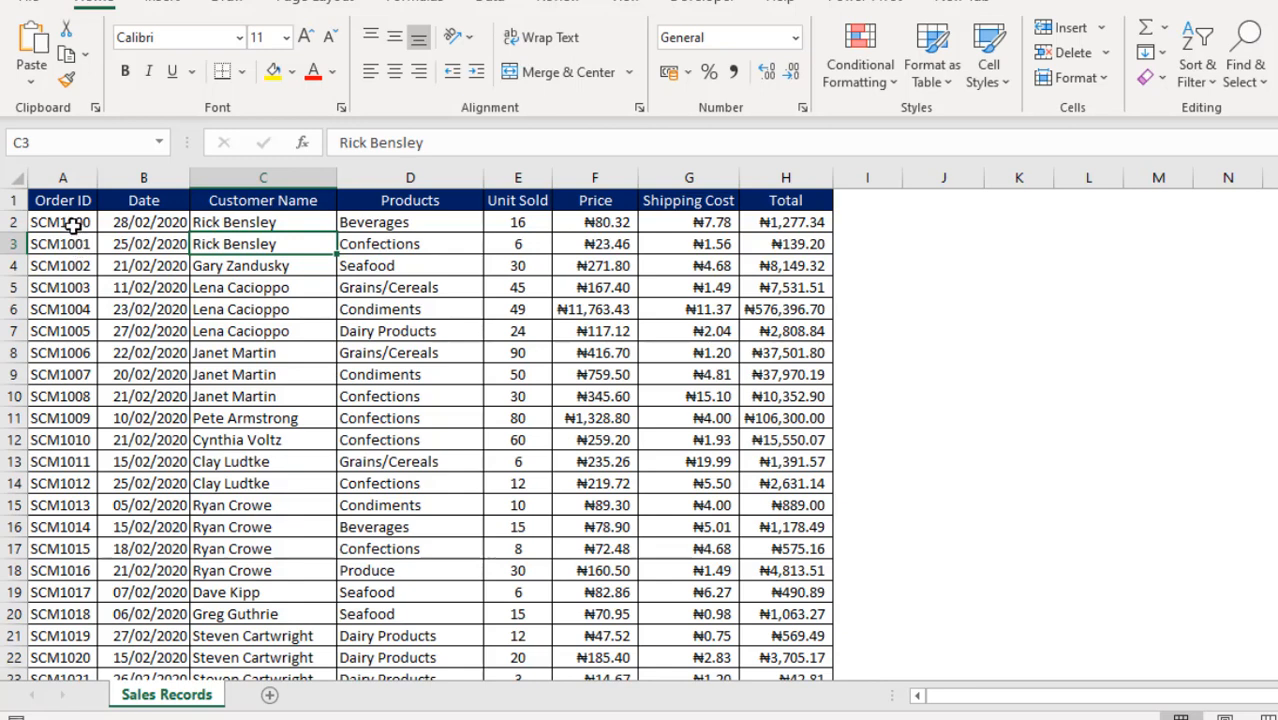
left_click(62, 222)
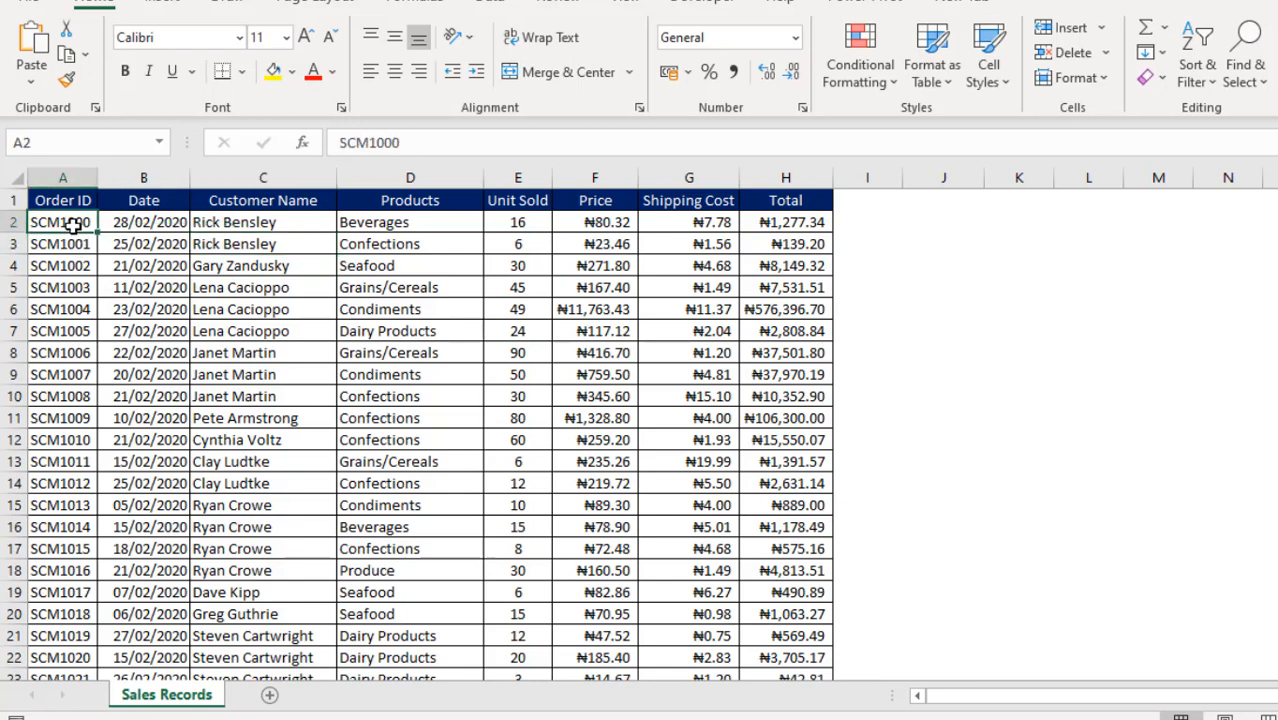
key("alt+f11")
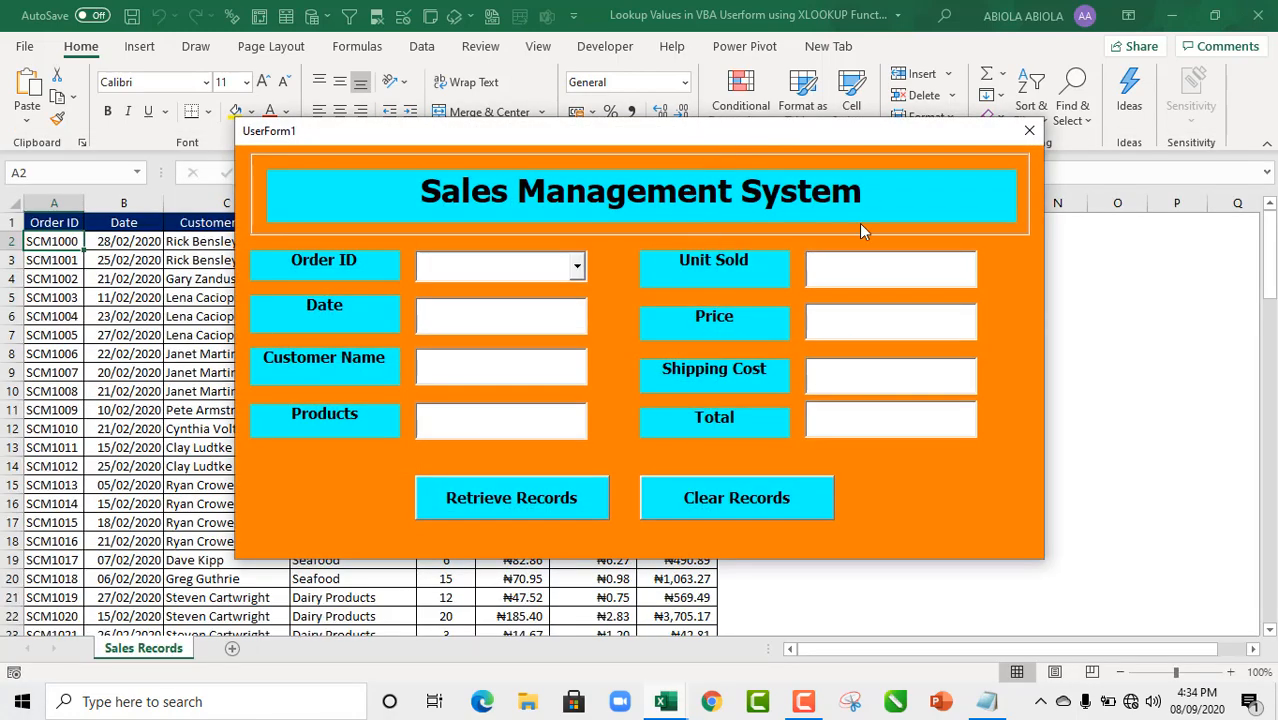
mouse_move(540, 280)
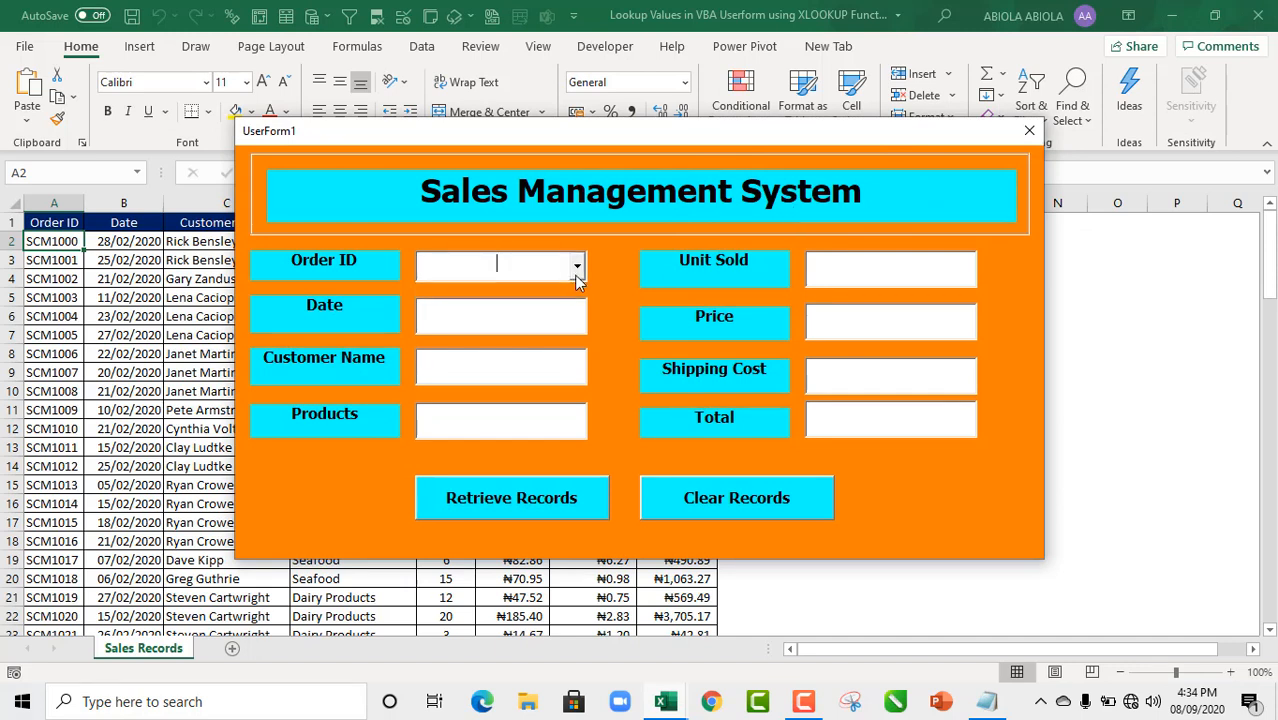
- Check the form's Order ID dropdown and find its list empty
left_click(576, 264)
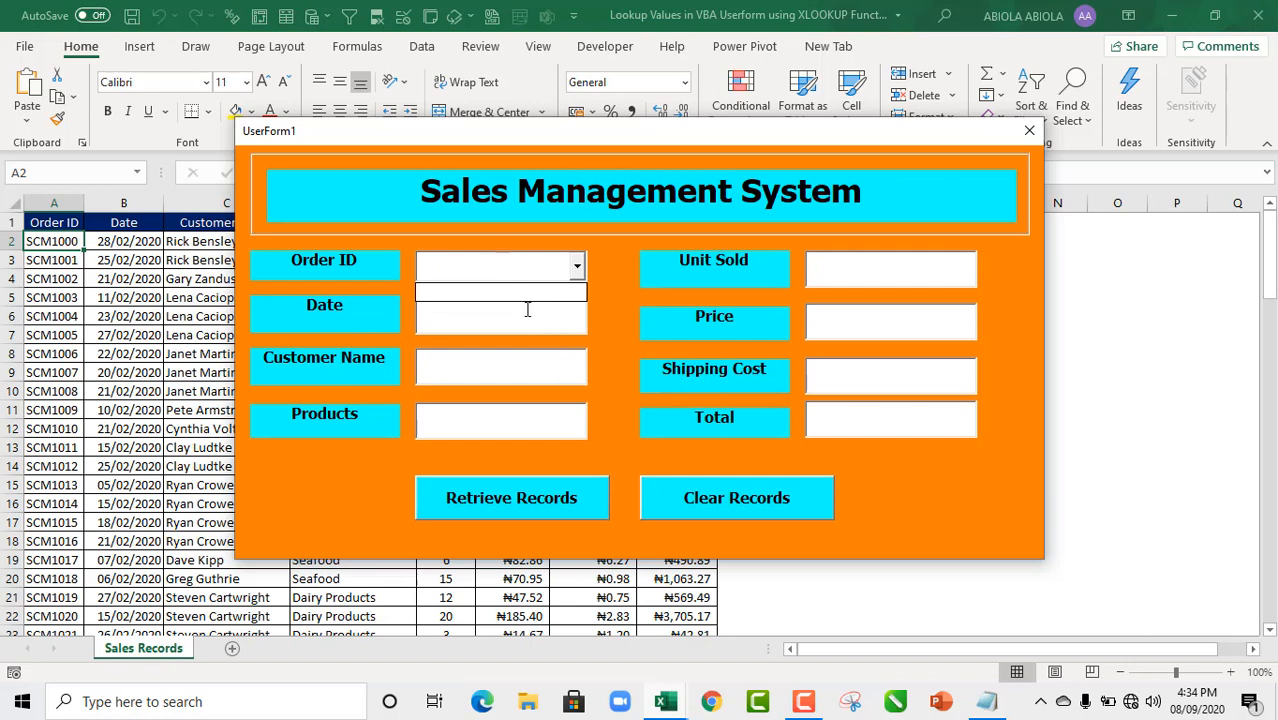
left_click(500, 366)
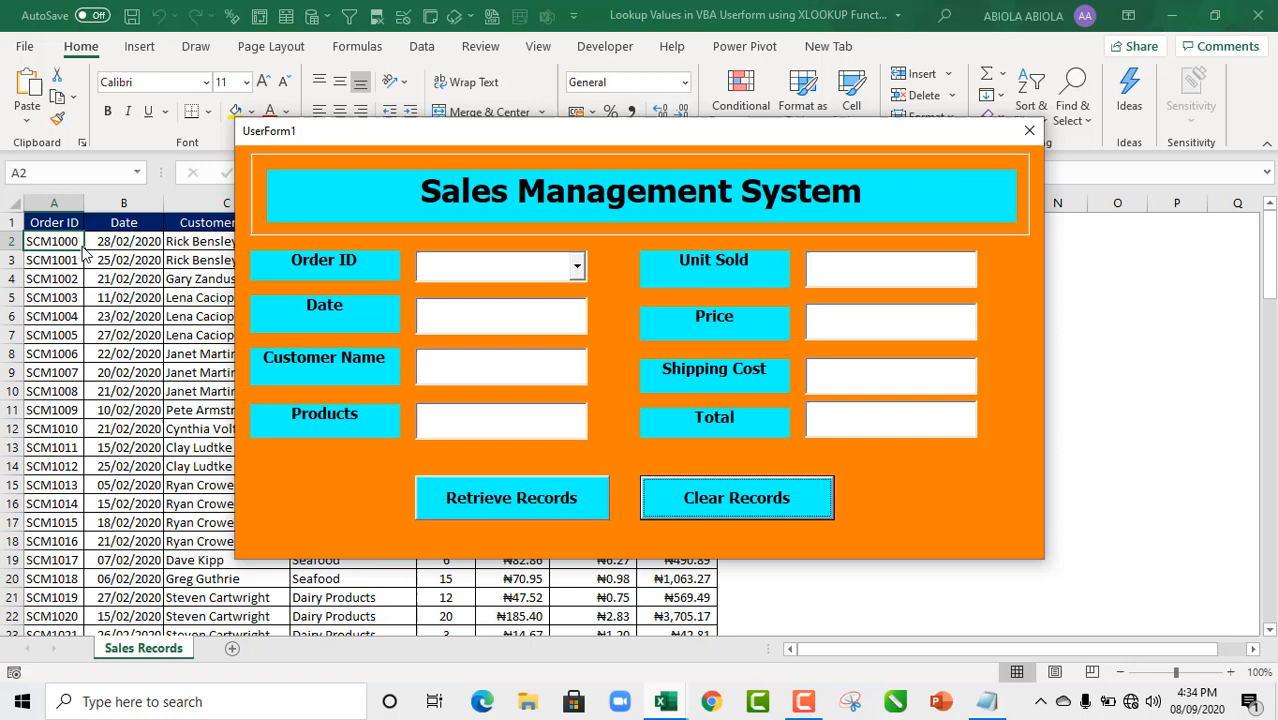
left_click(578, 266)
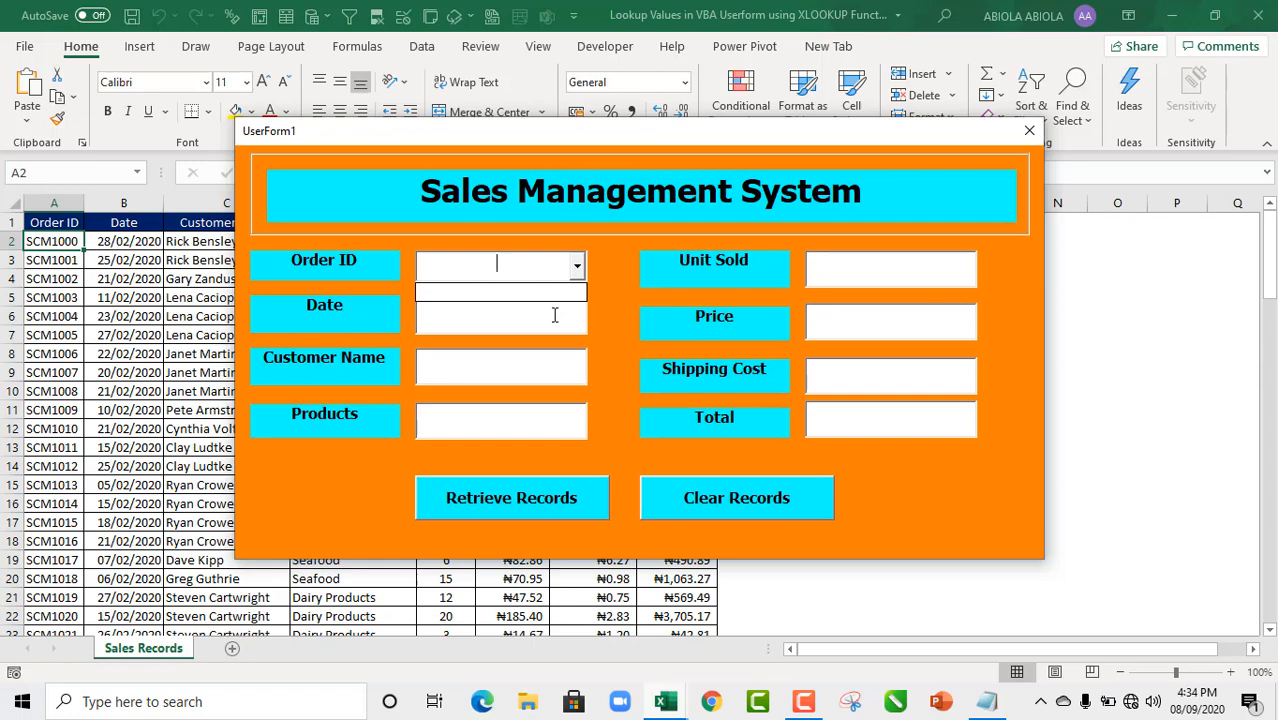
mouse_move(1028, 132)
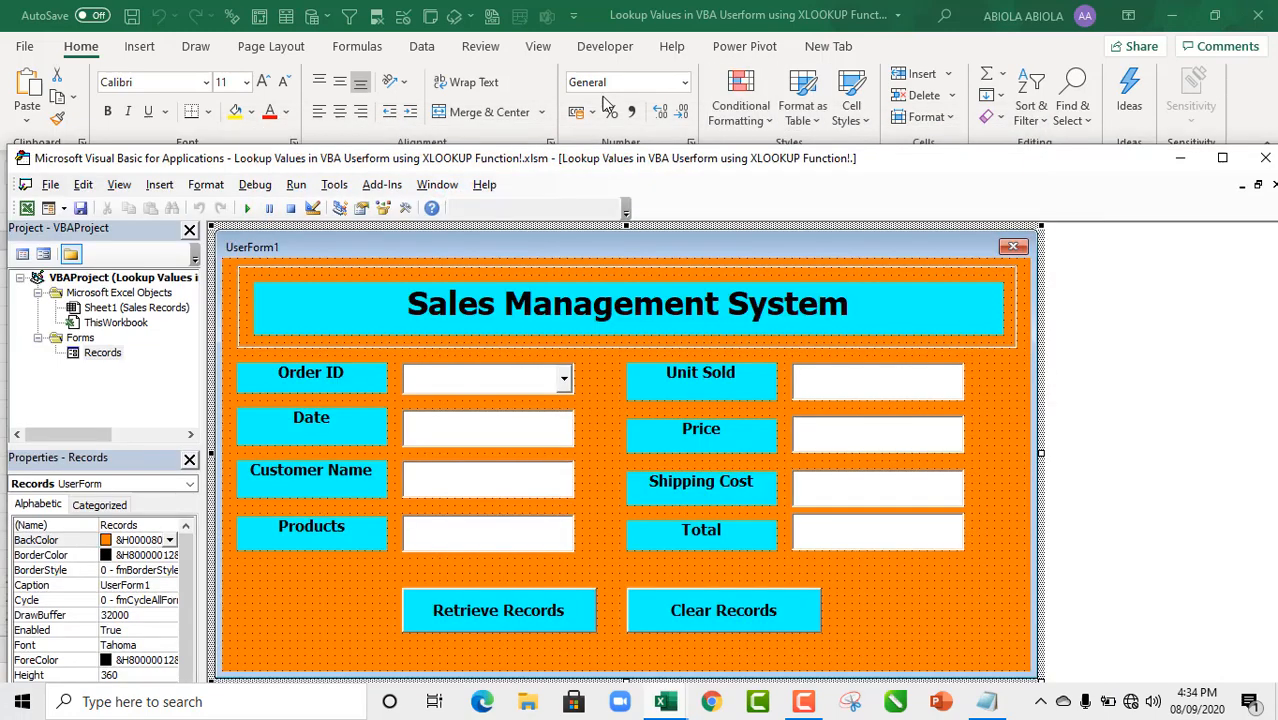
- Convert the Sales Records data into a table with headers
key("Alt+Tab")
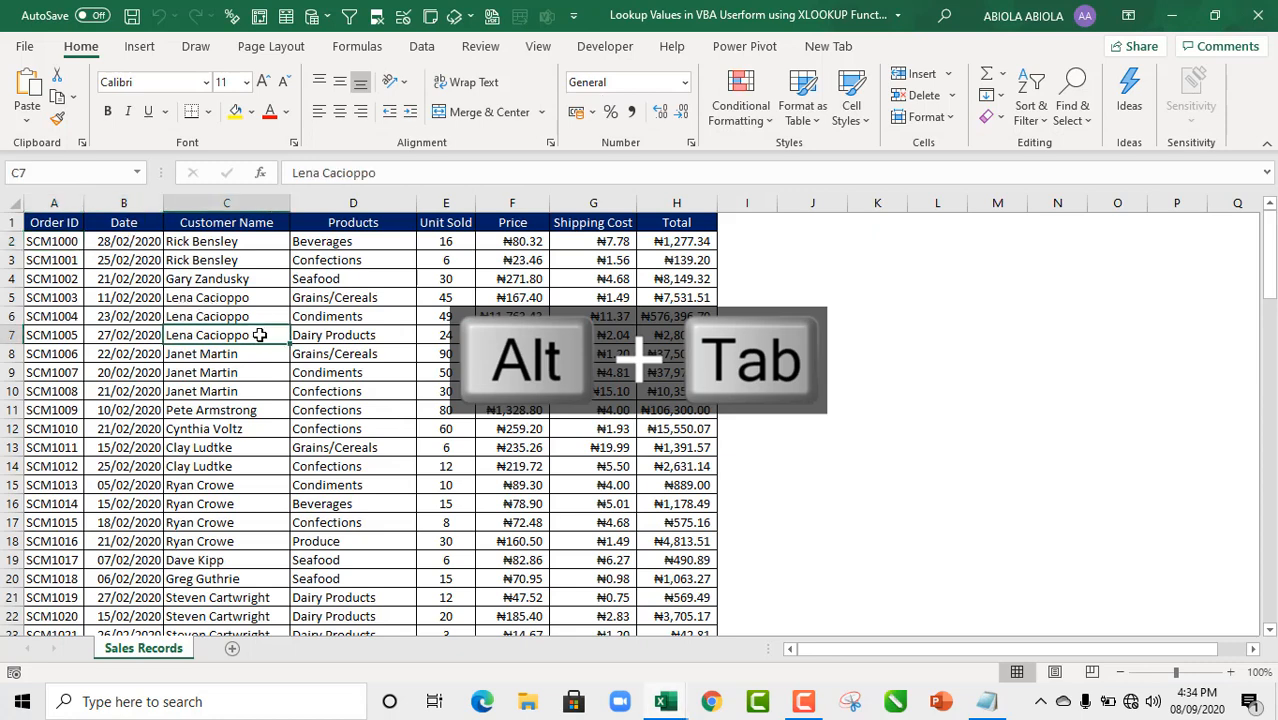
key("Ctrl+T")
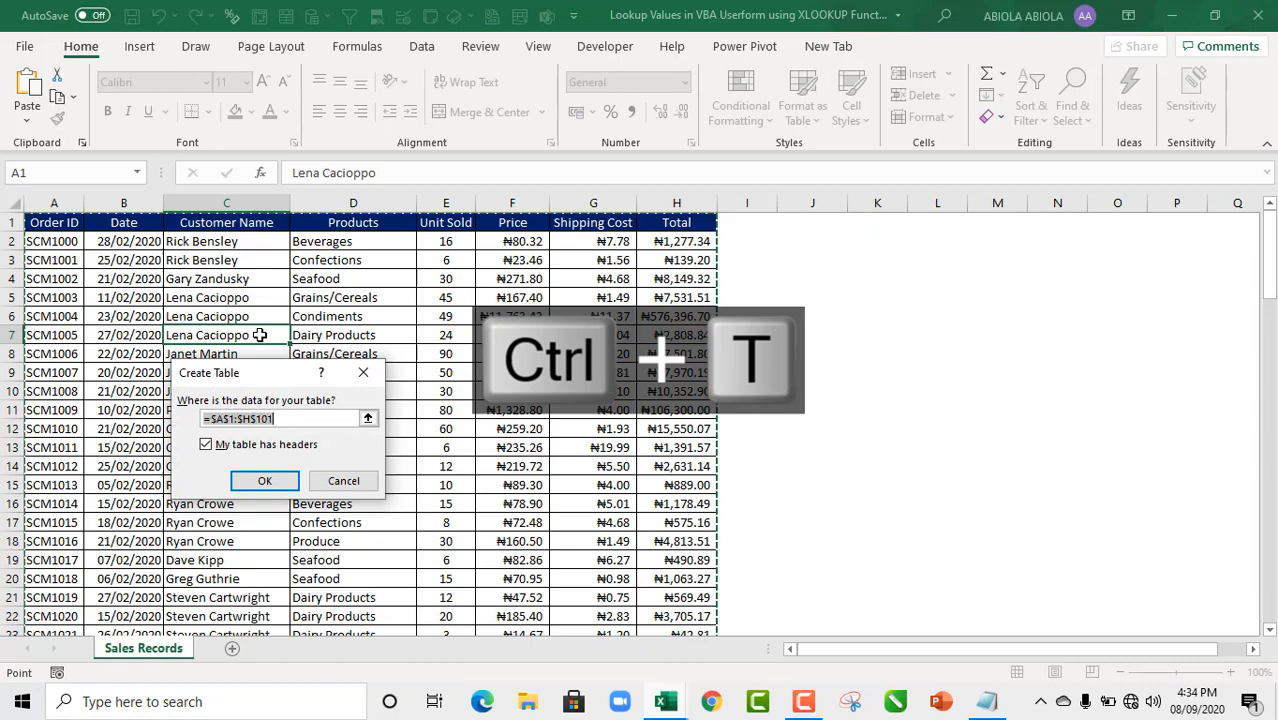
left_click(264, 480)
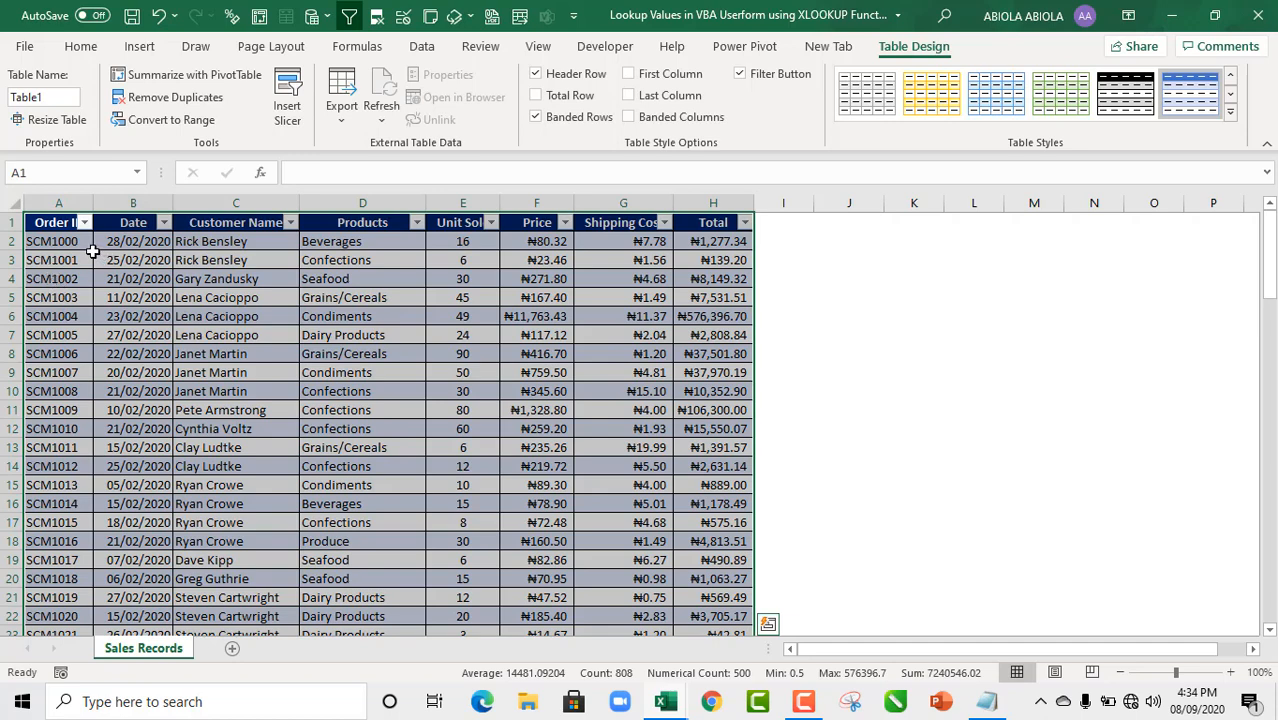
- Name the Order ID column Order_ID from its top-row header, replacing the earlier definition
left_click(56, 240)
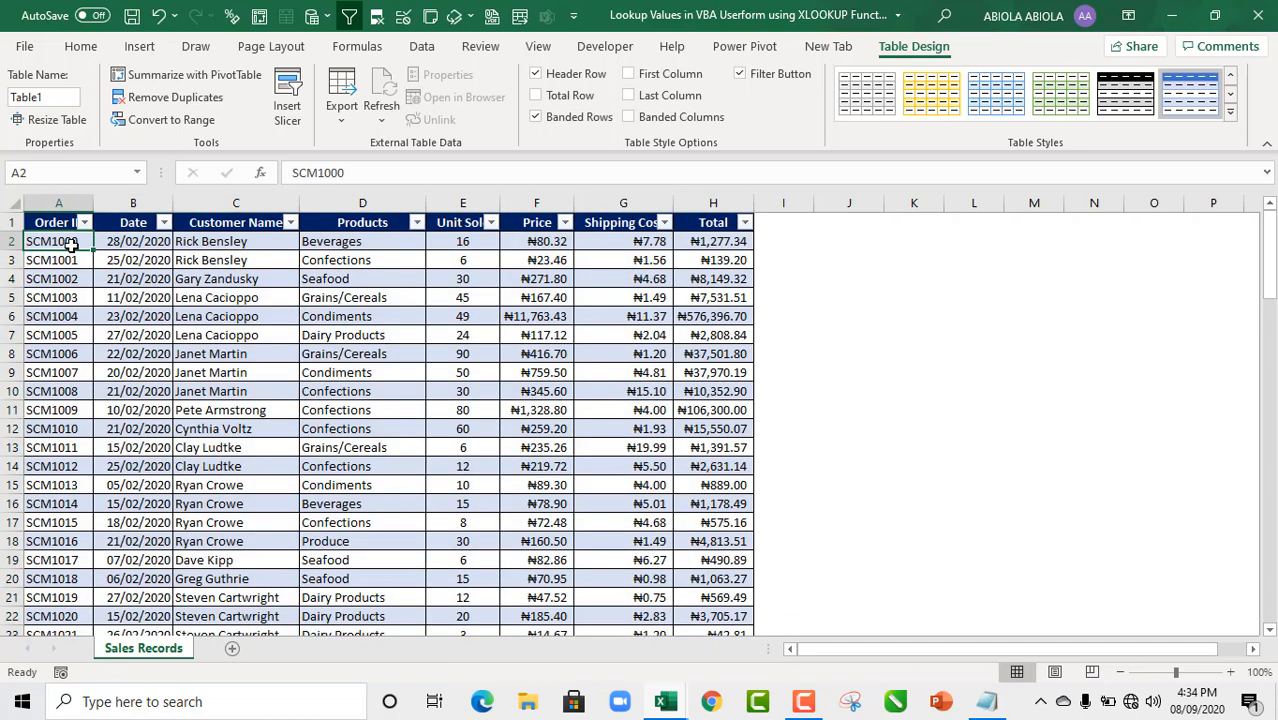
left_click(54, 222)
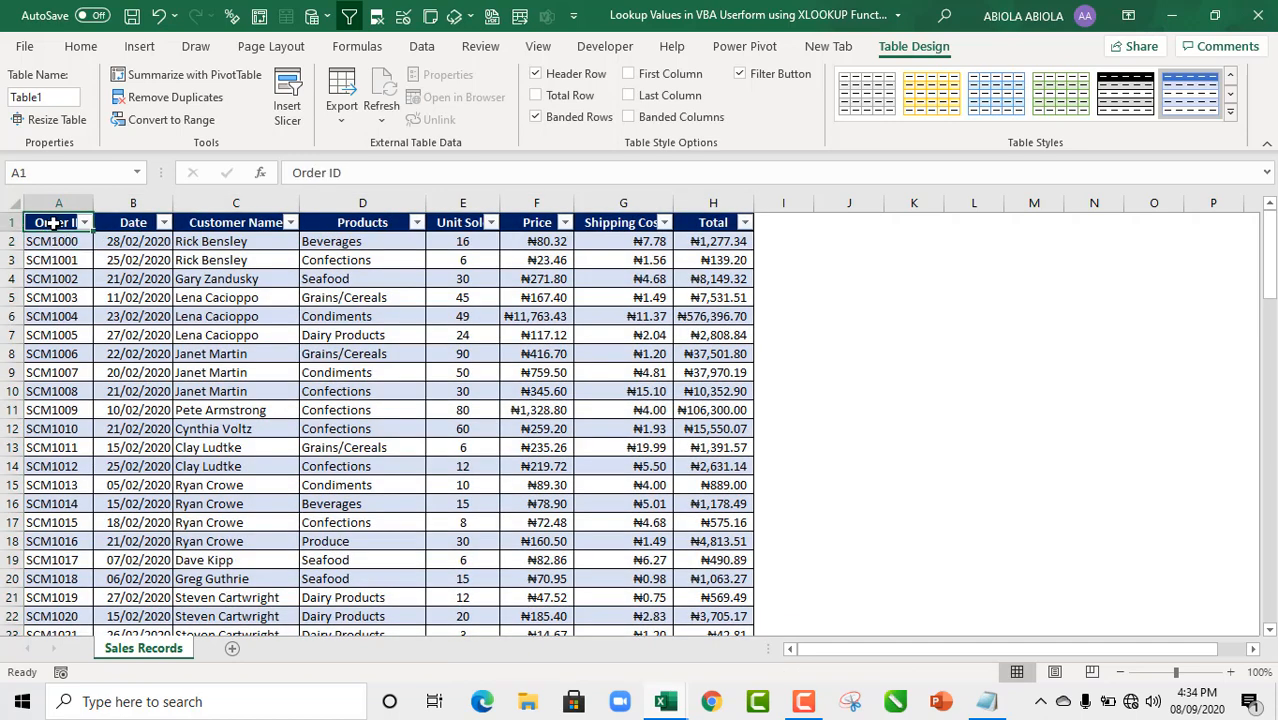
key("Ctrl+Shift+Down")
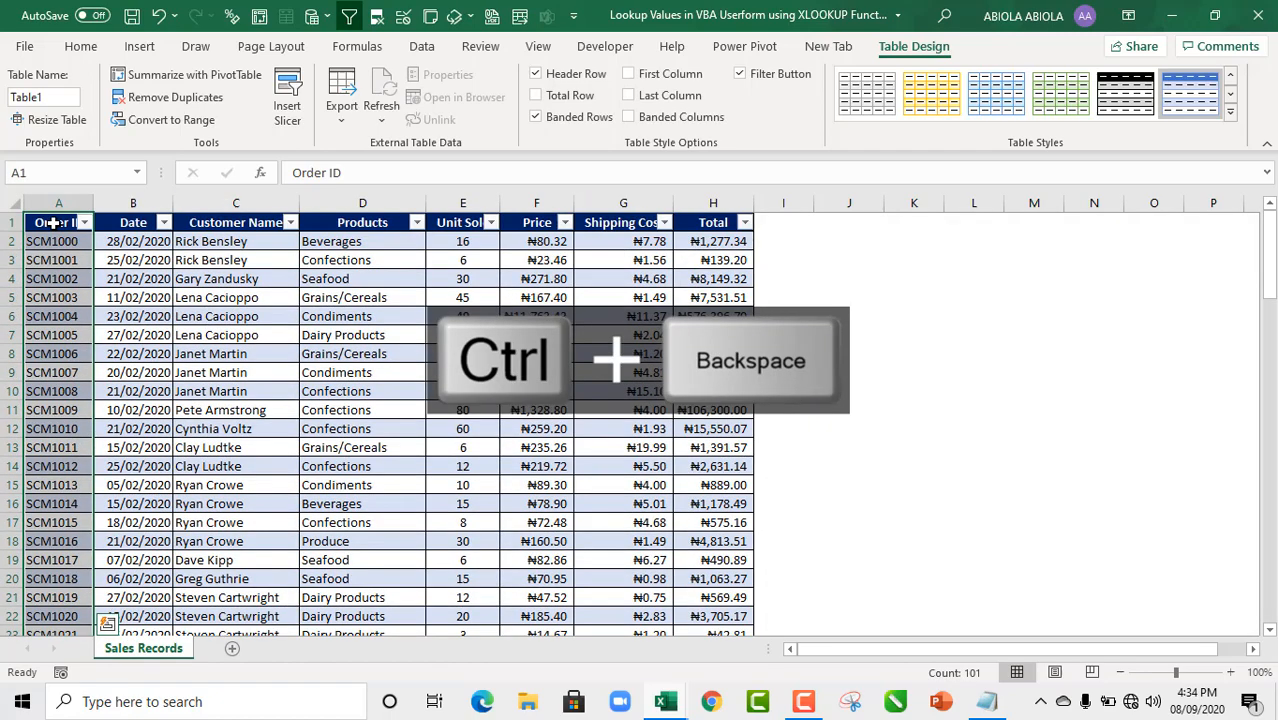
key("Ctrl+Shift+F3")
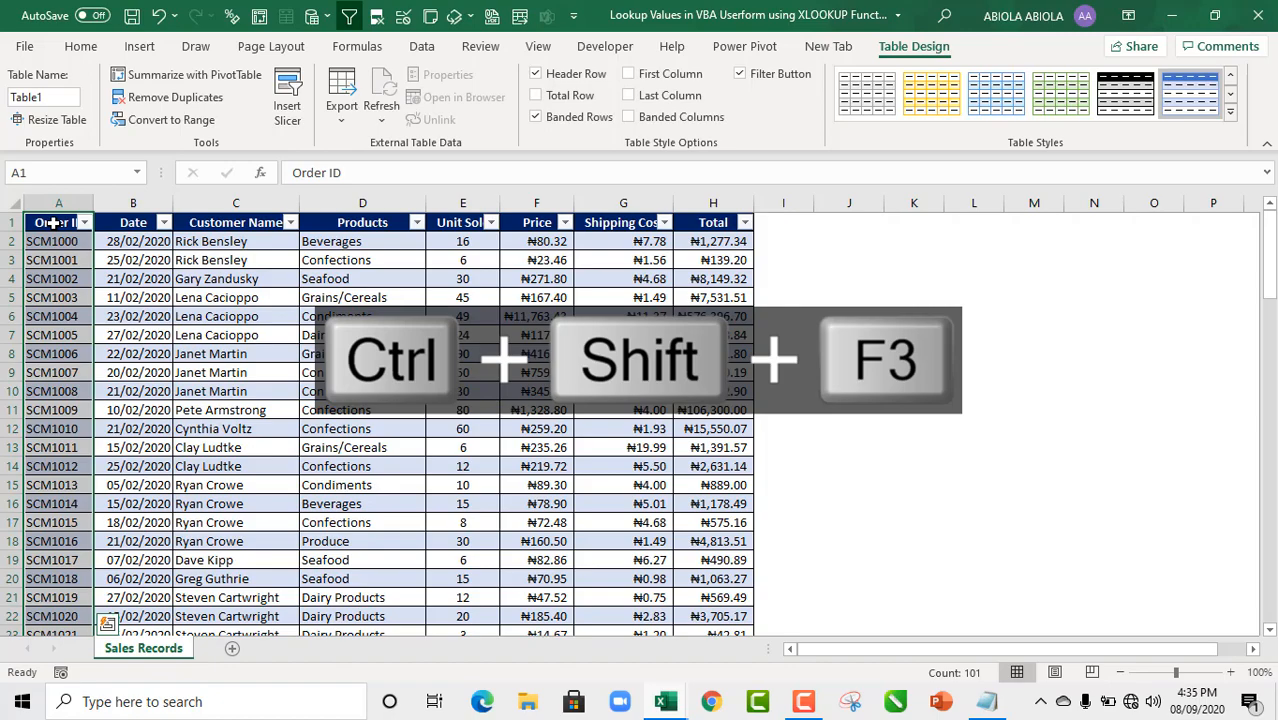
key("Ctrl+Shift+F3")
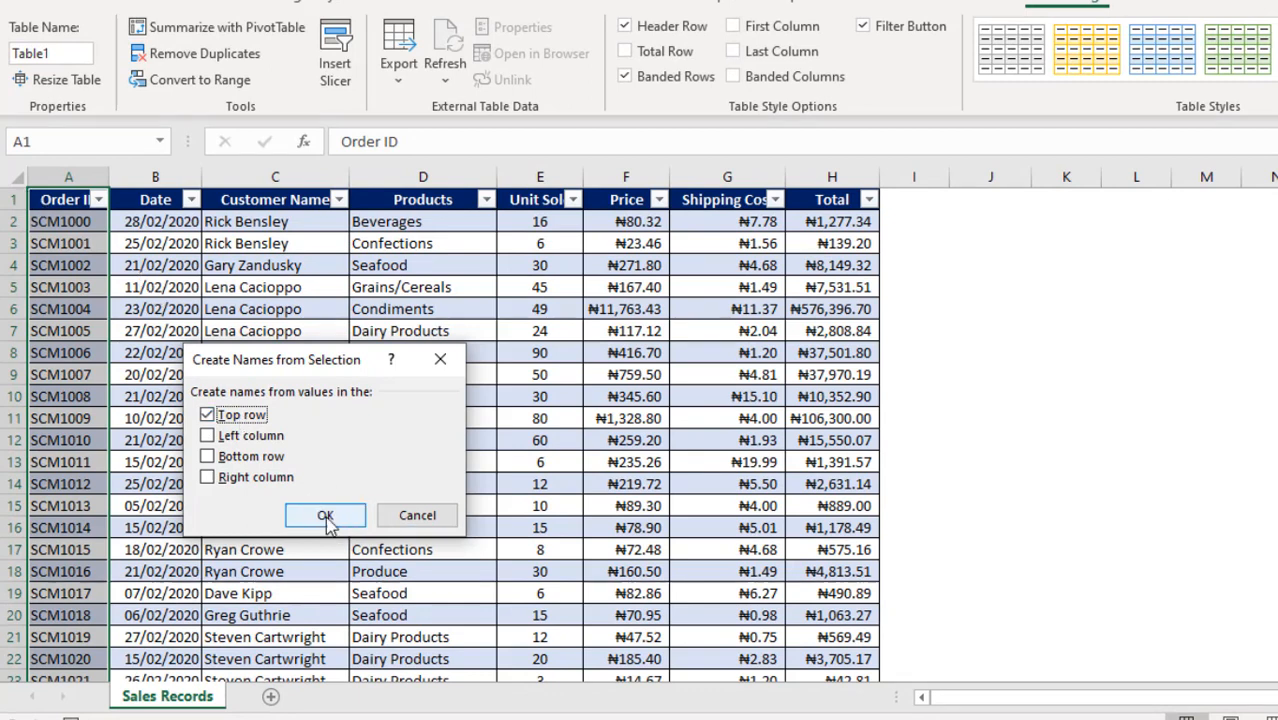
left_click(324, 516)
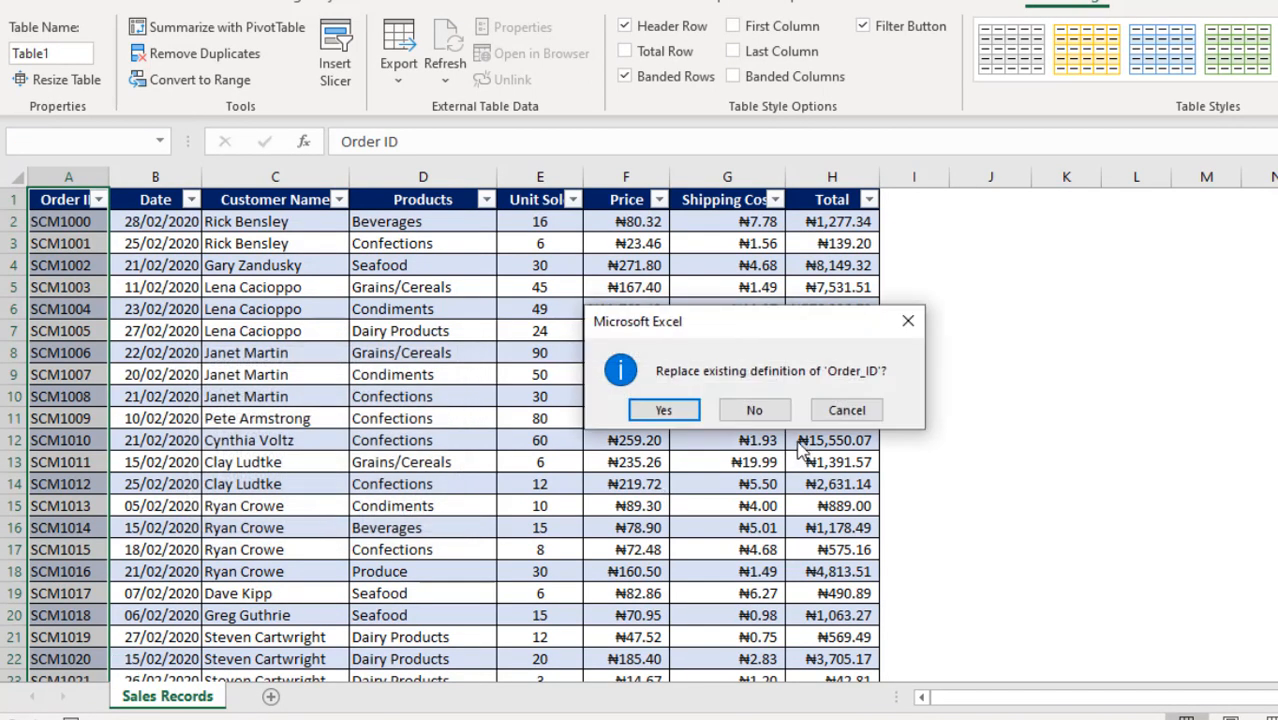
left_click(664, 408)
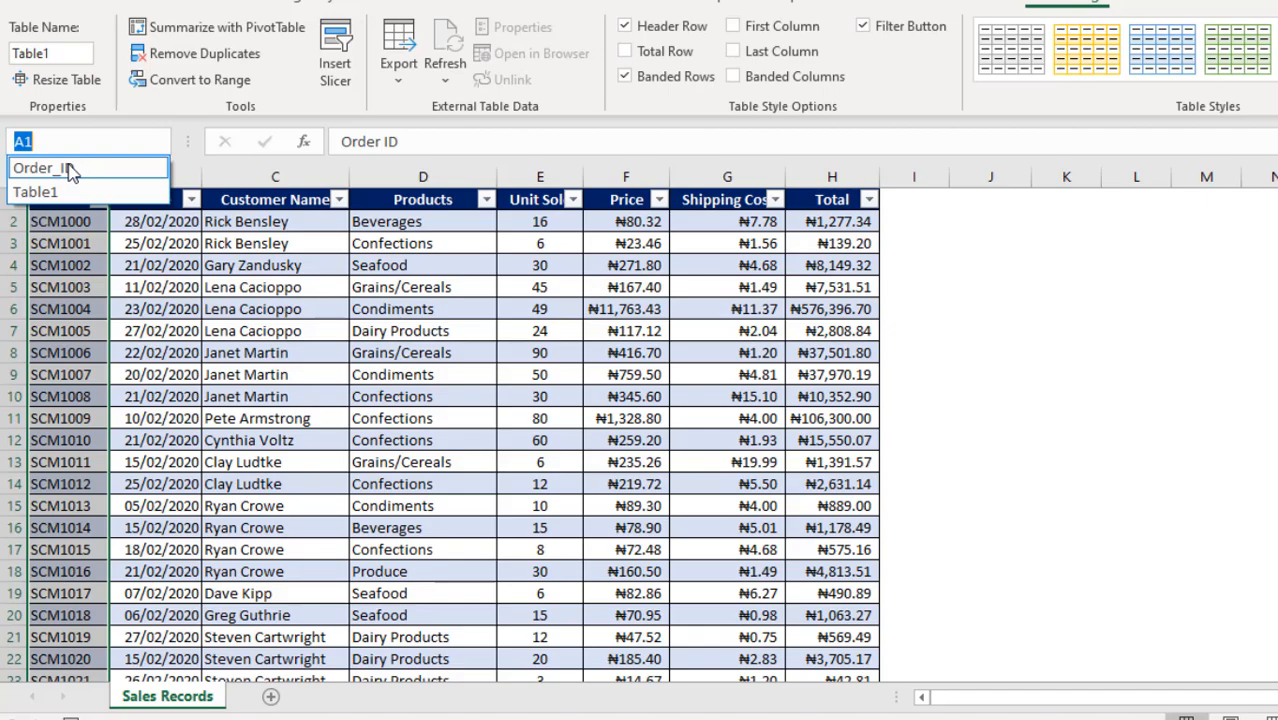
left_click(150, 308)
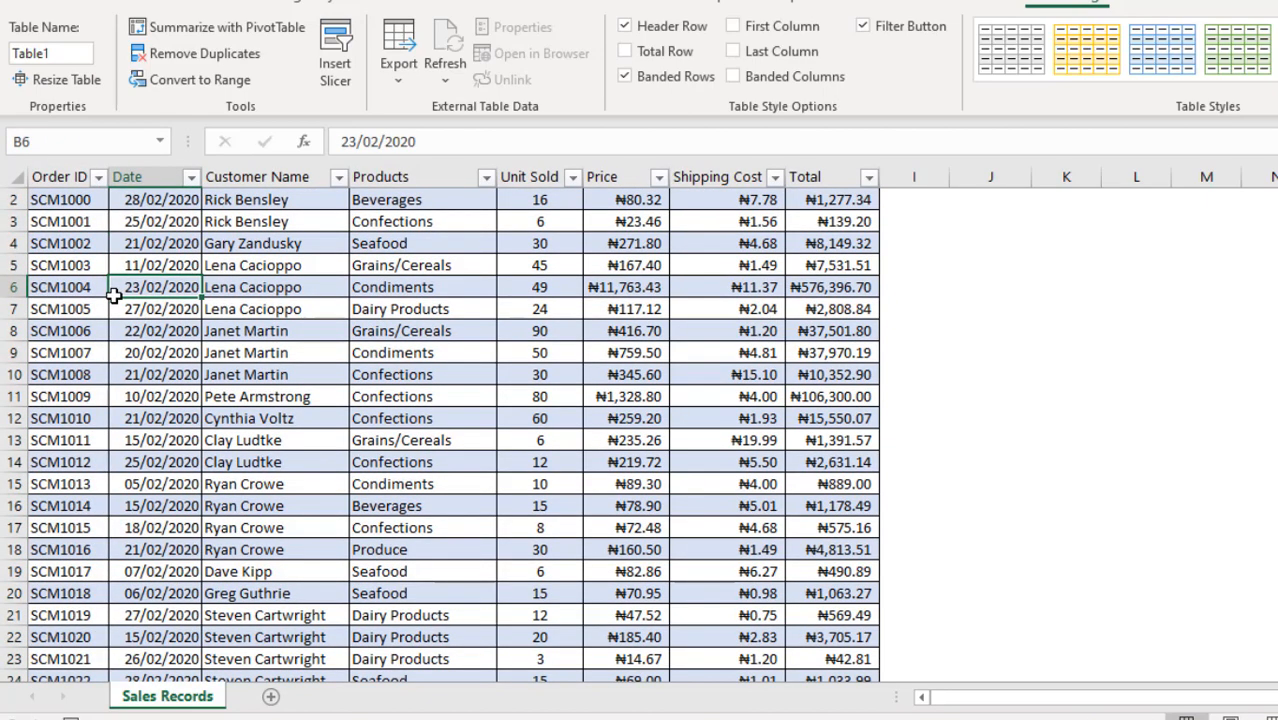
- Set ComboBoxOrderID's RowSource property to the Order_ID named range
key("alt+f11")
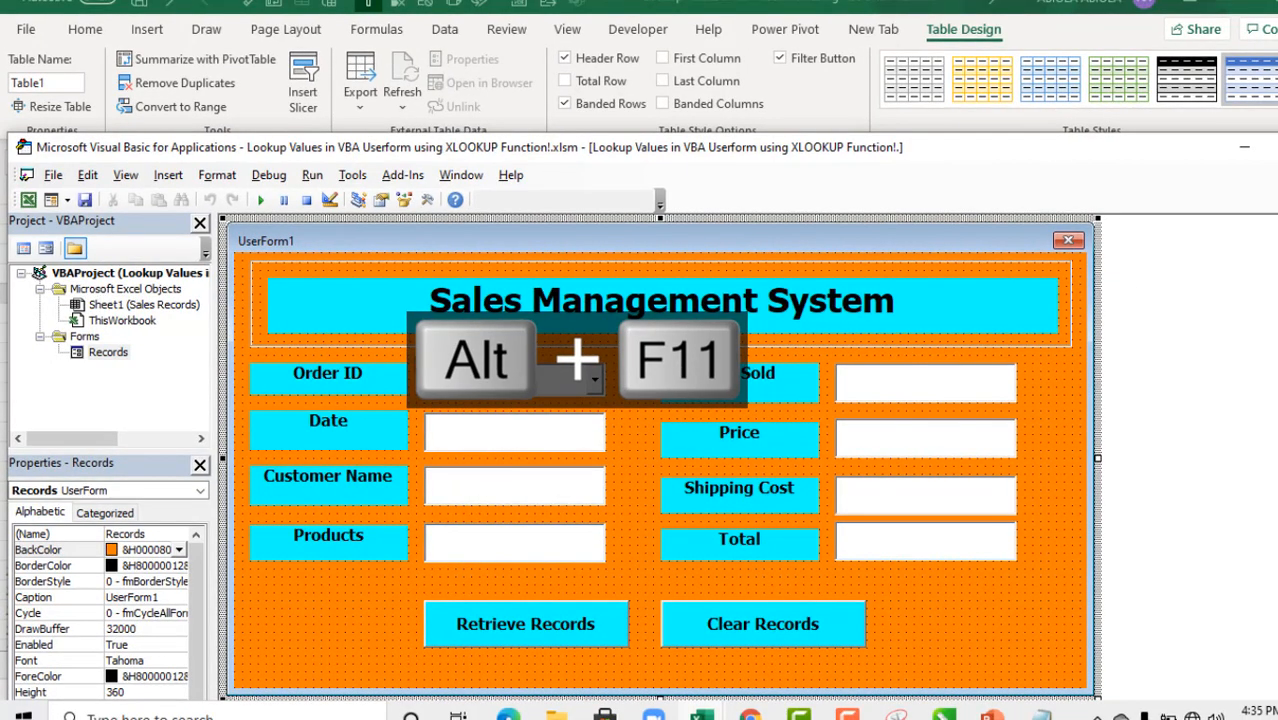
left_click(512, 380)
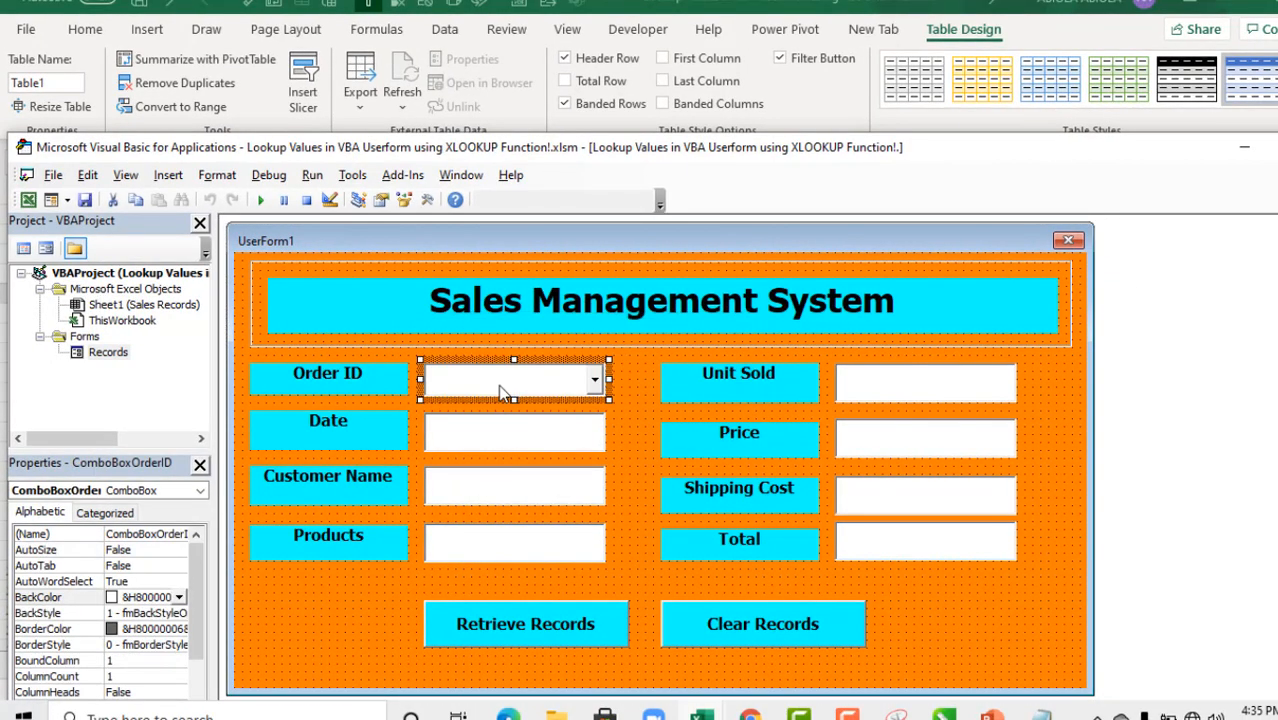
mouse_move(176, 540)
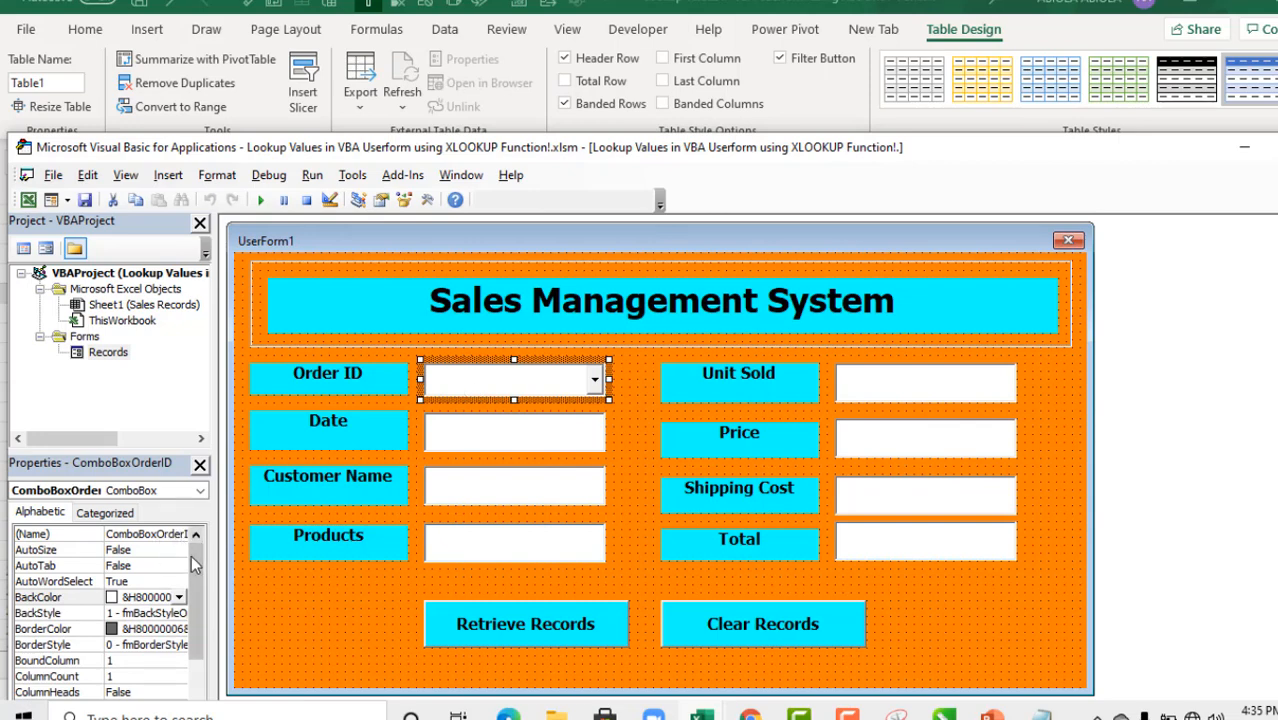
scroll("down", 3)
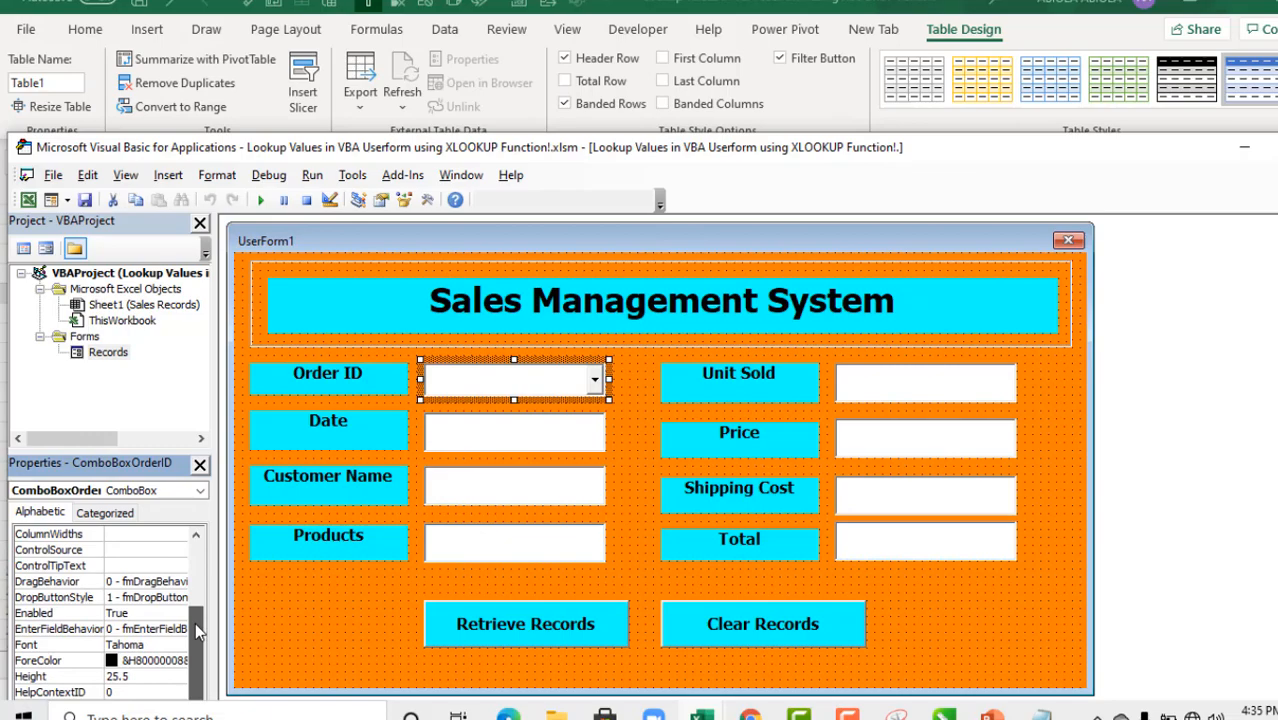
scroll("down", 3)
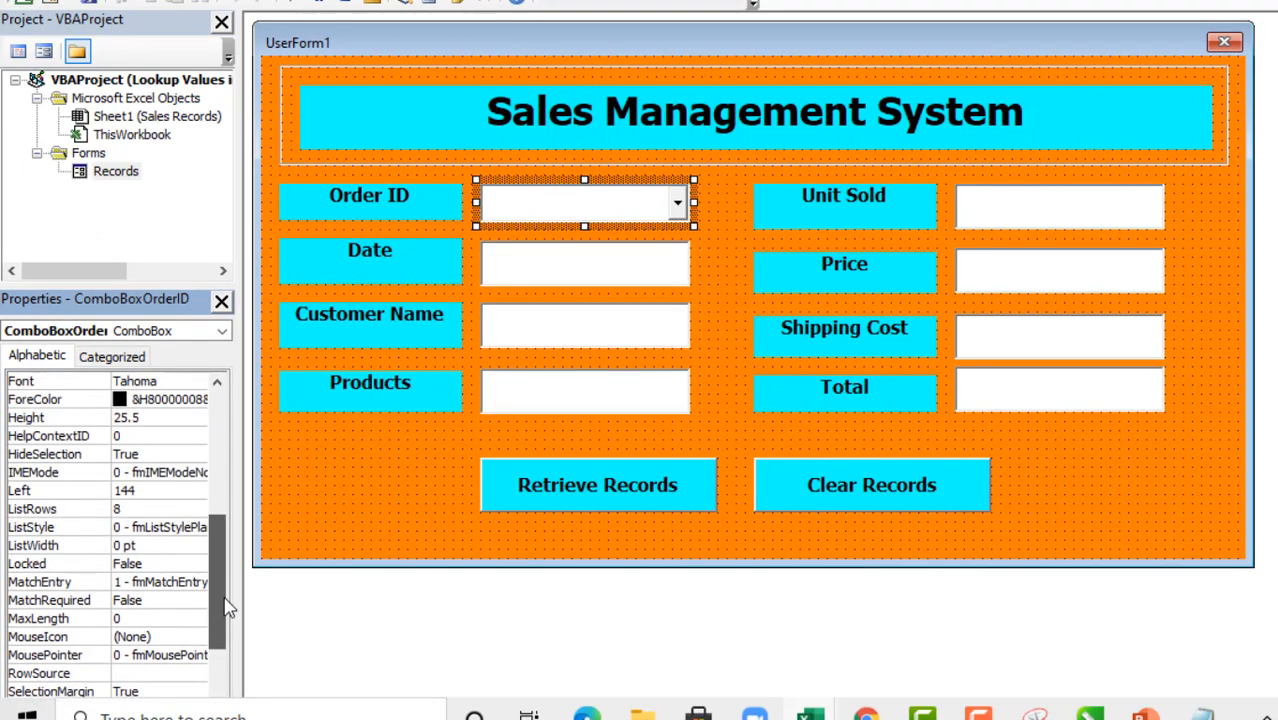
scroll("down", 3)
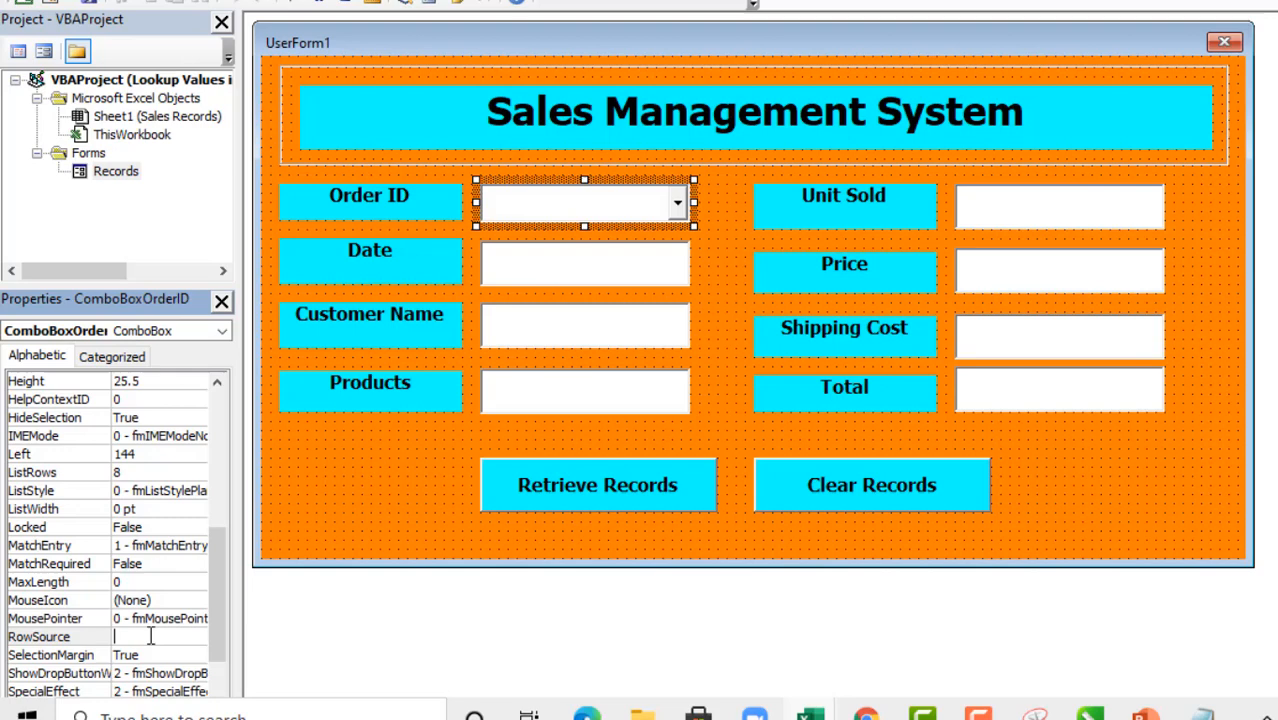
type("Order")
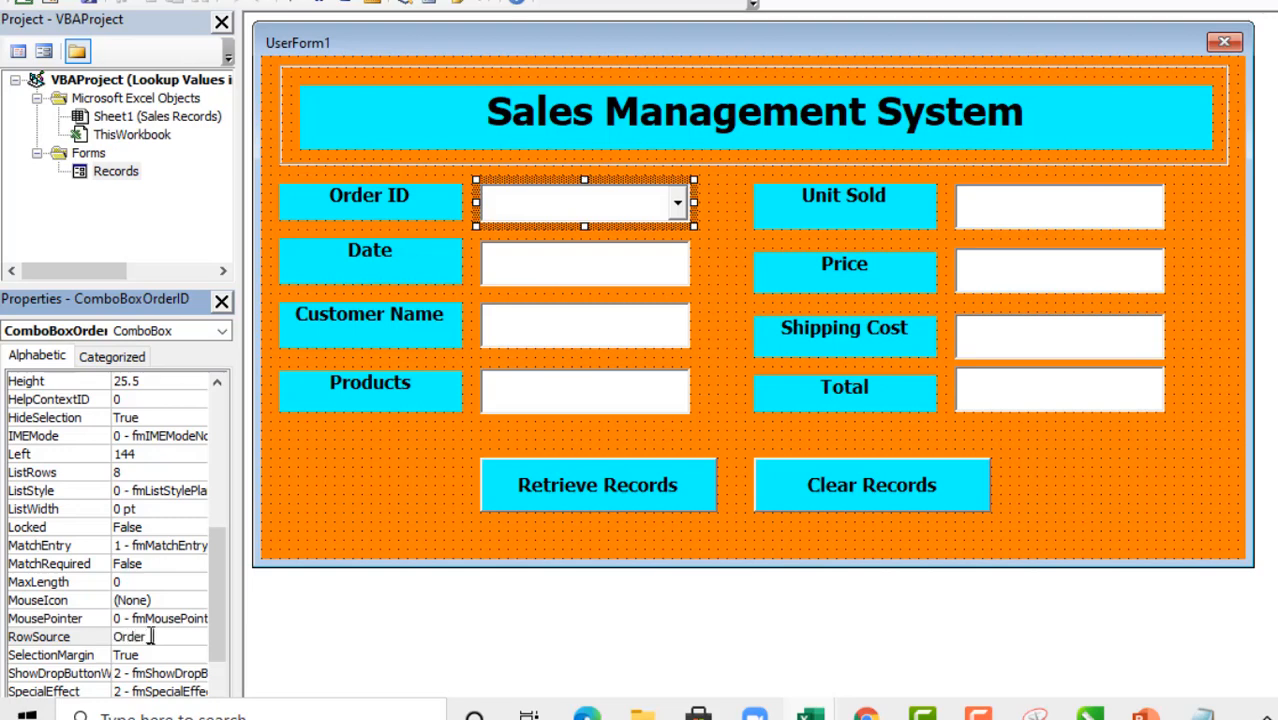
type("ID")
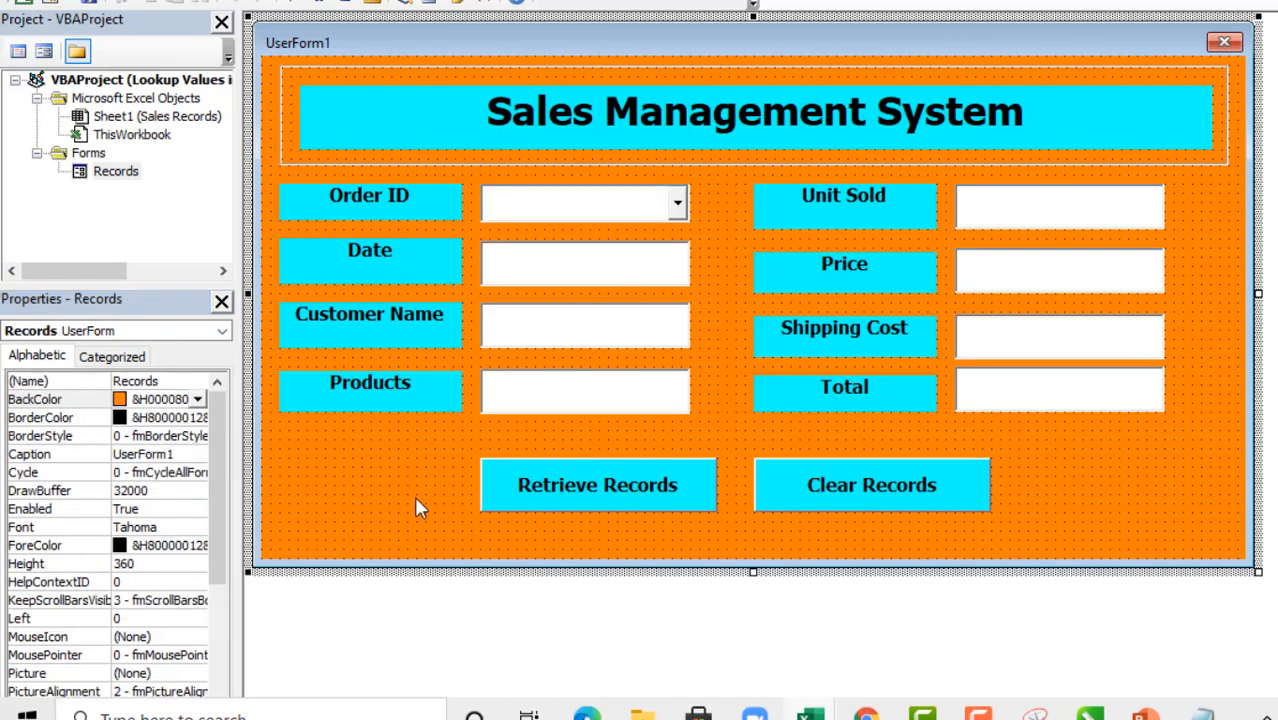
- Run the form and confirm the Order ID list is populated, choosing SCM1042
key("F5")
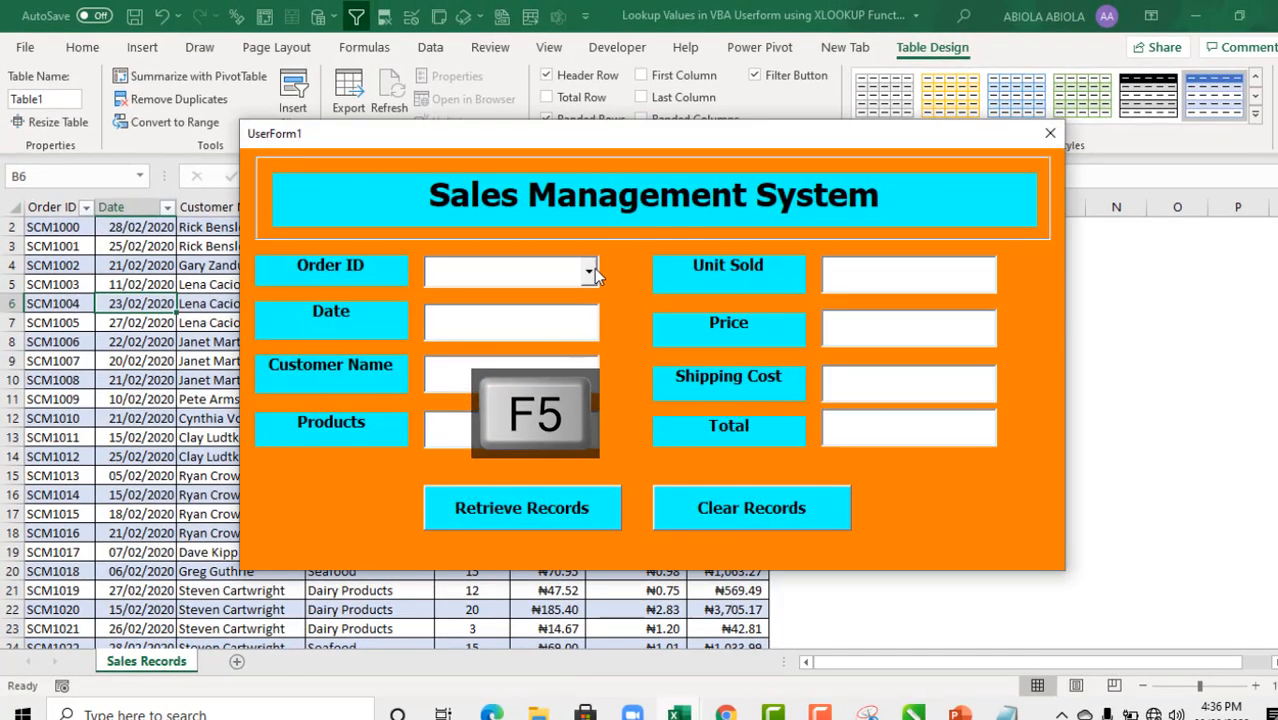
left_click(588, 272)
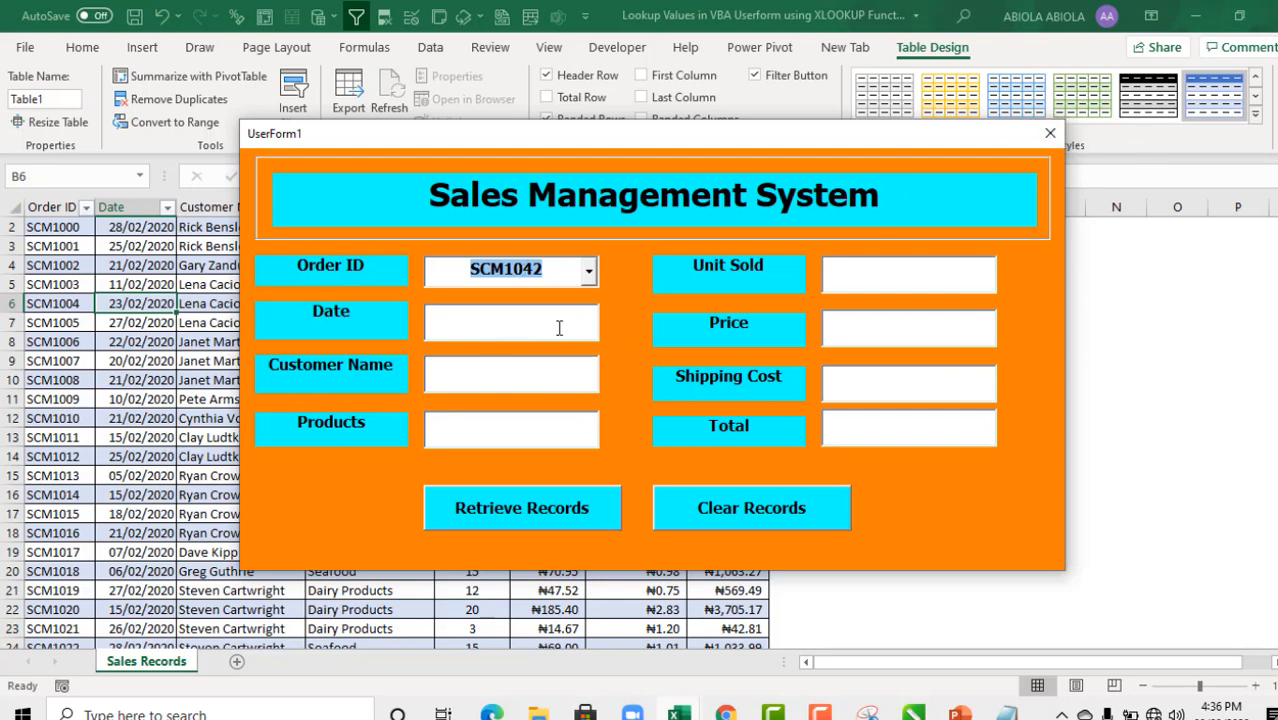
mouse_move(468, 328)
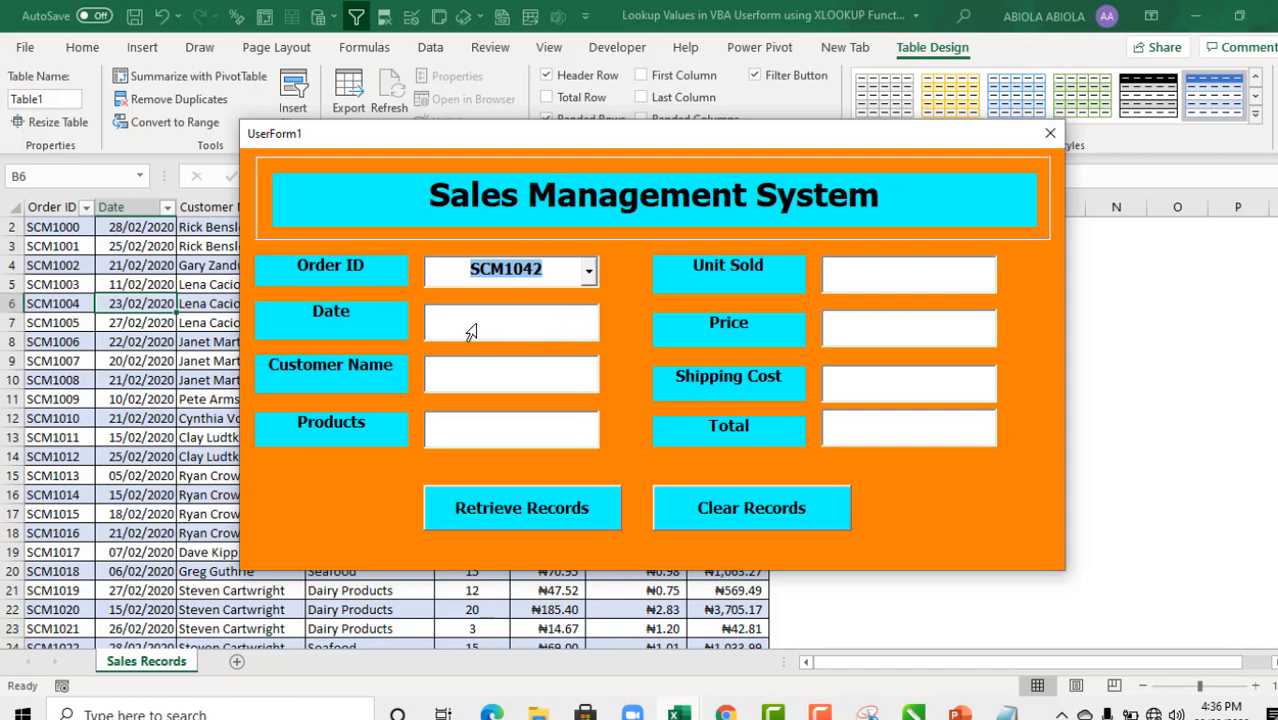
mouse_move(850, 344)
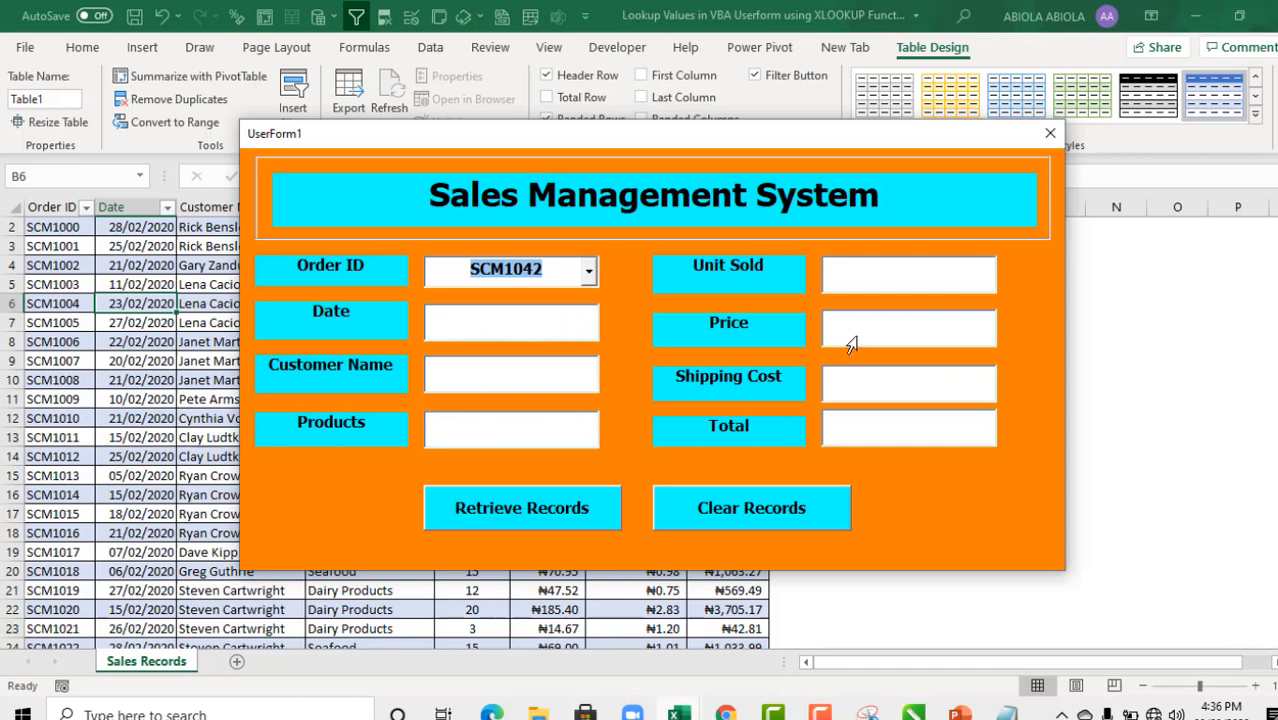
mouse_move(184, 312)
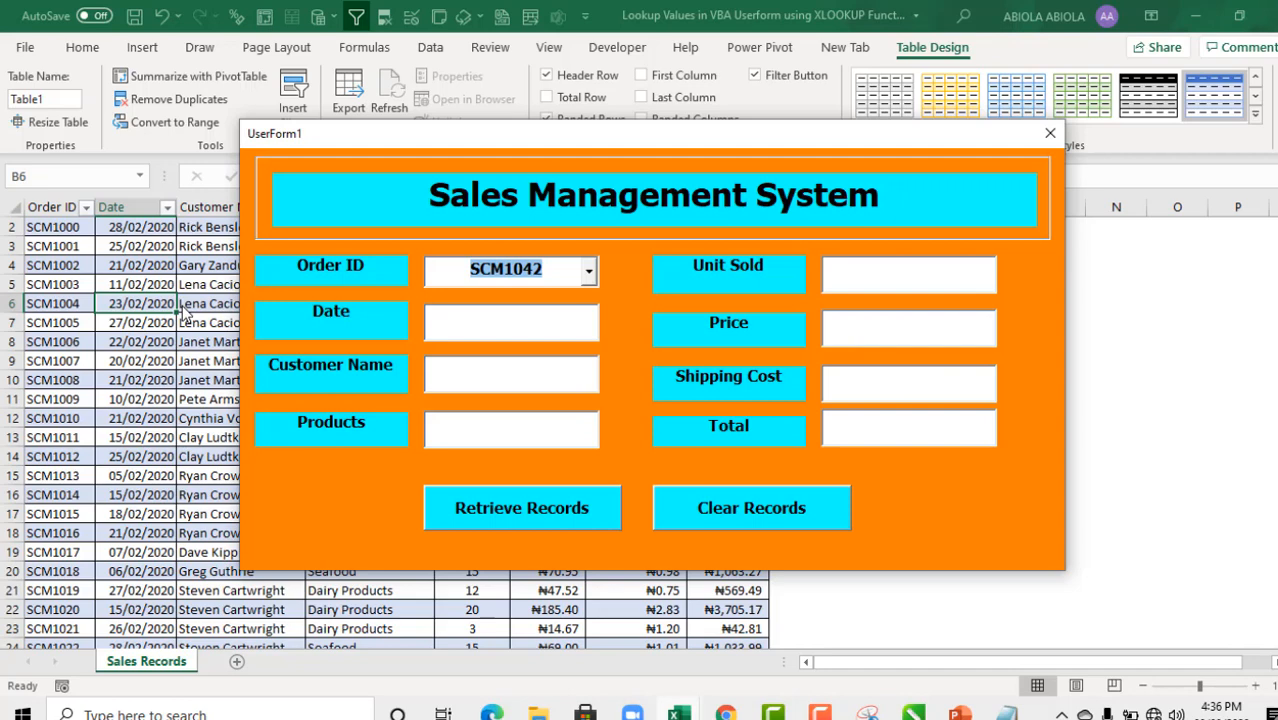
mouse_move(1050, 134)
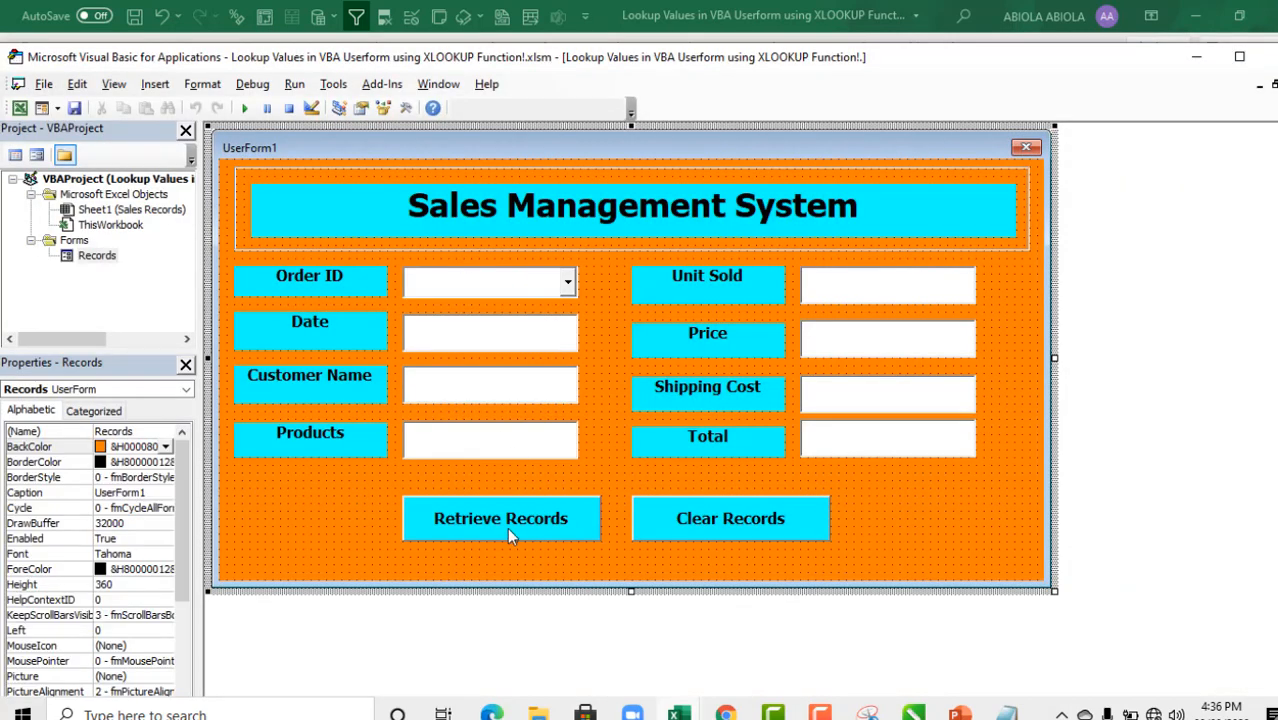
- Start the Retrieve Records button's Click procedure with a Me.txt reference
double_click(500, 518)
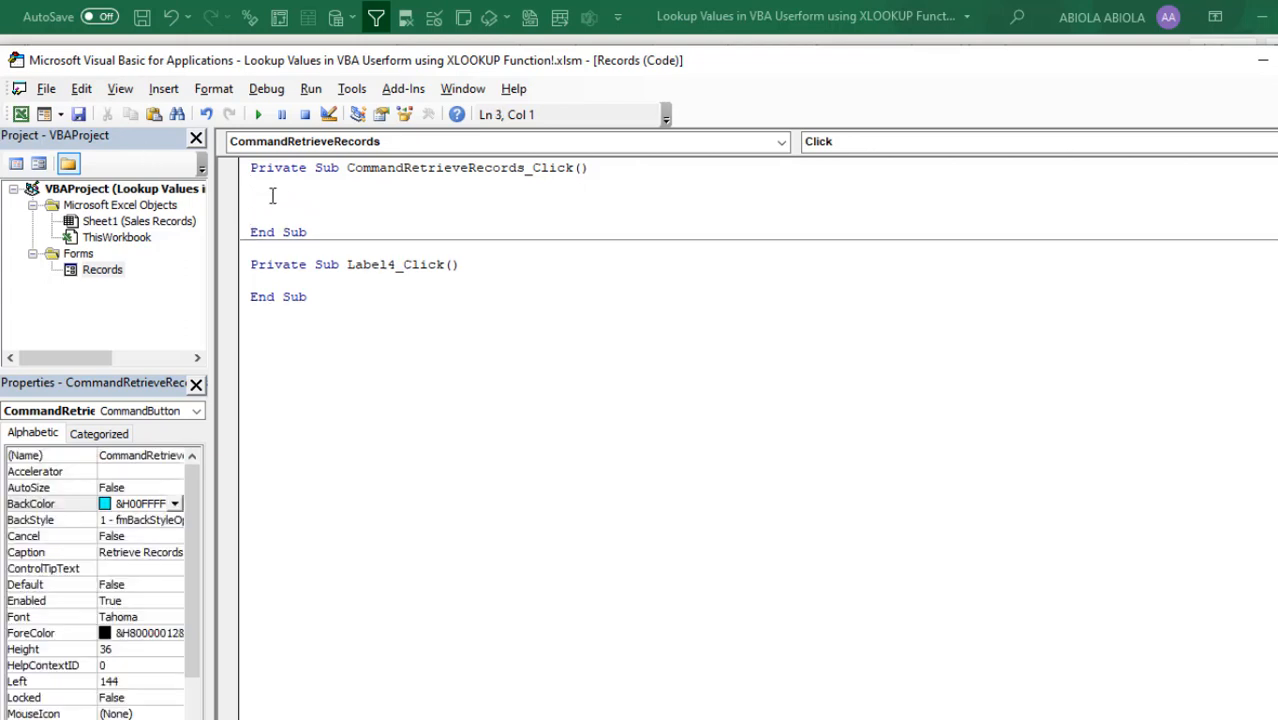
type("me.")
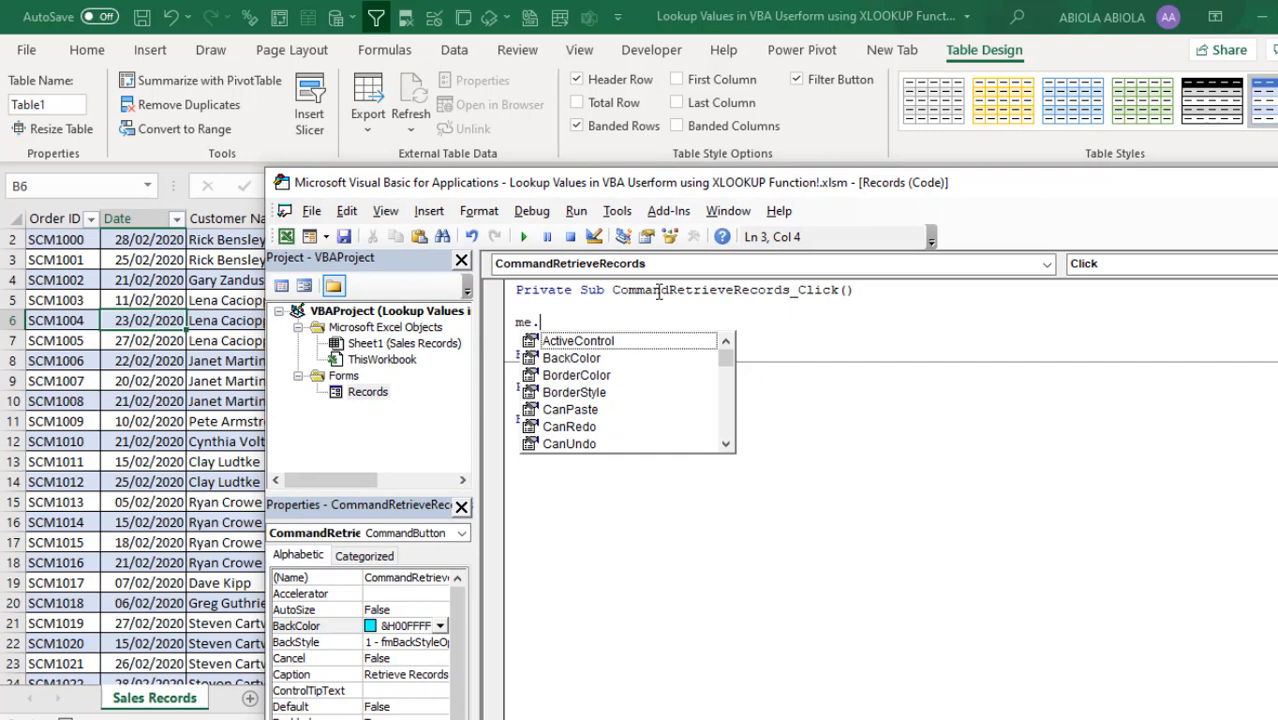
type("t")
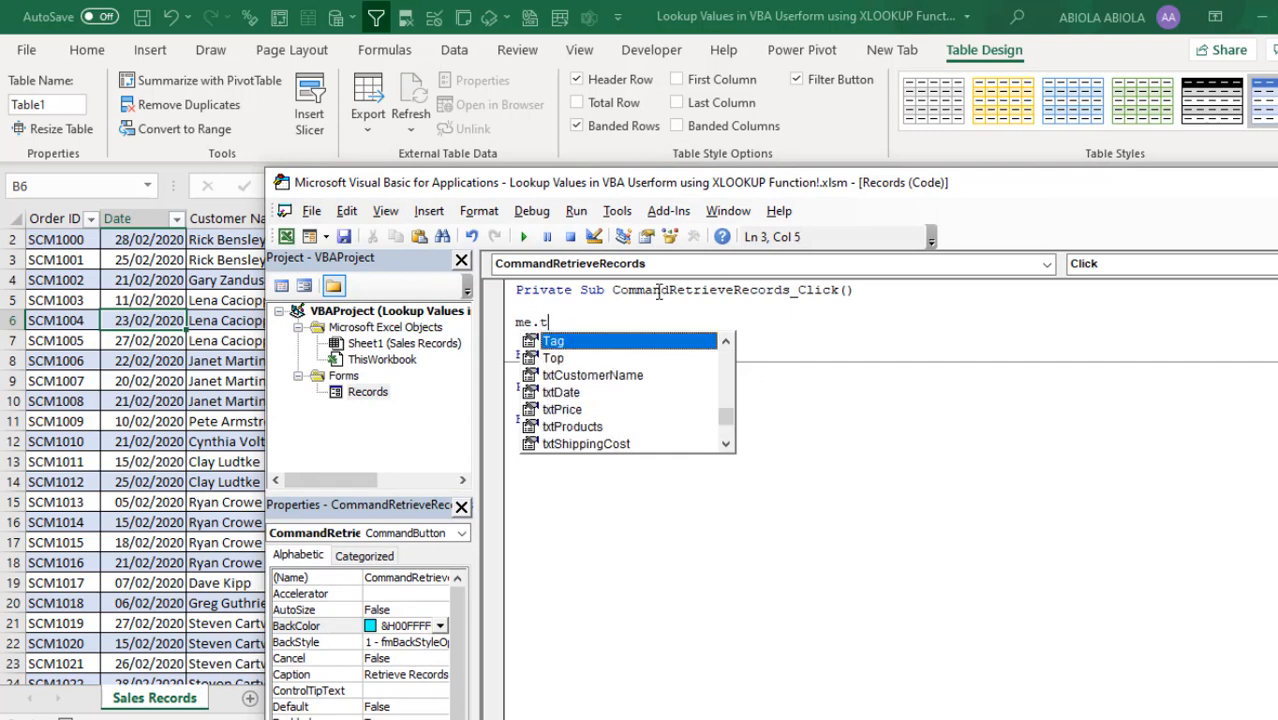
type("xt")
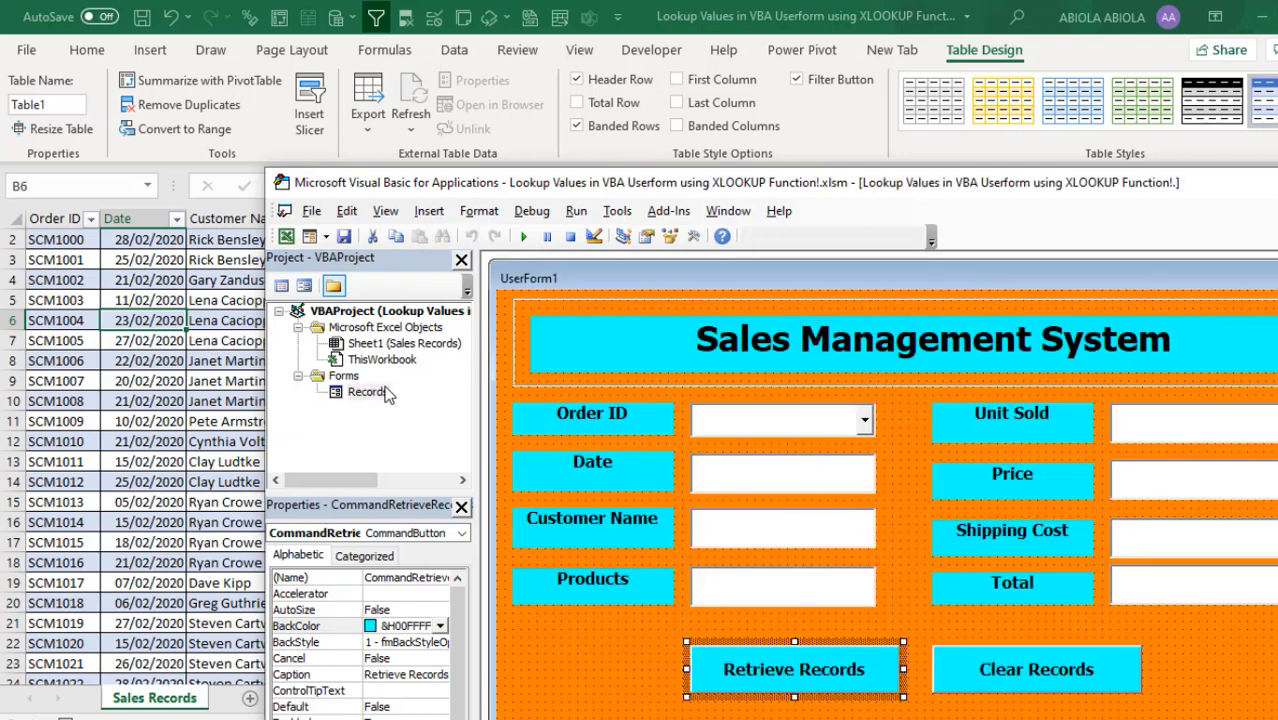
- Check the names of the Date, Customer Name and Products text boxes in form design
left_click(784, 474)
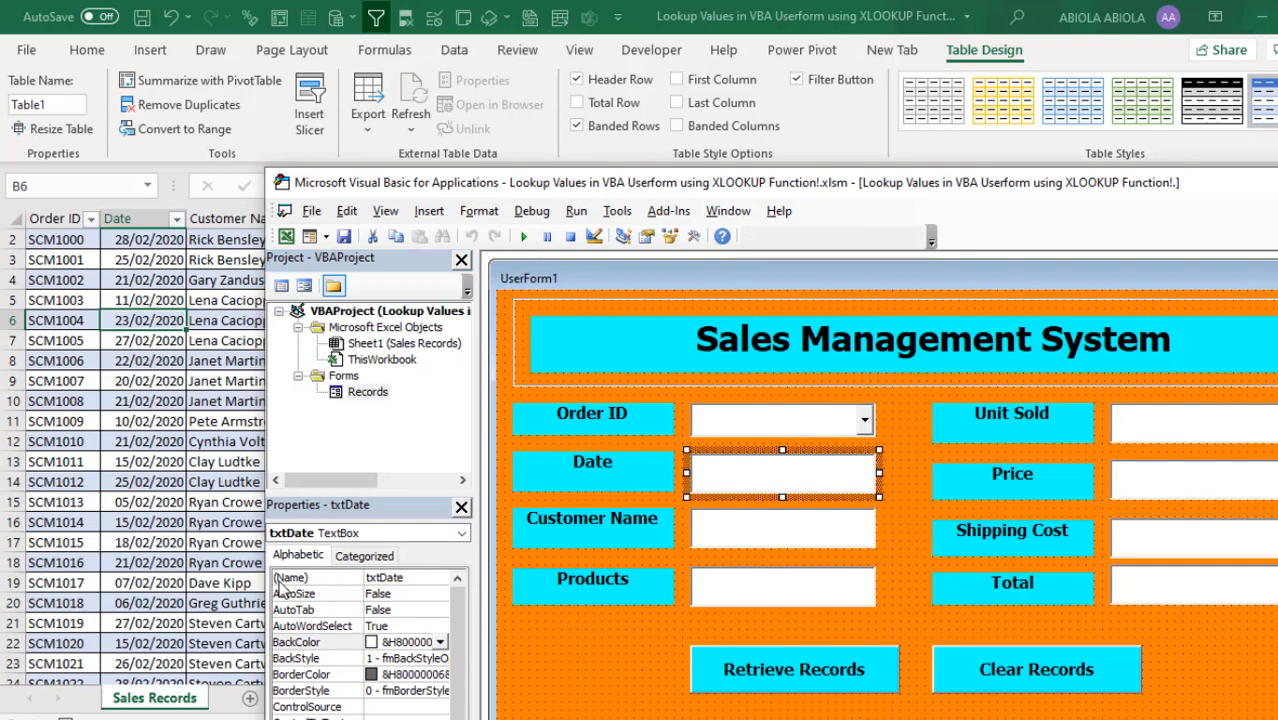
mouse_move(784, 524)
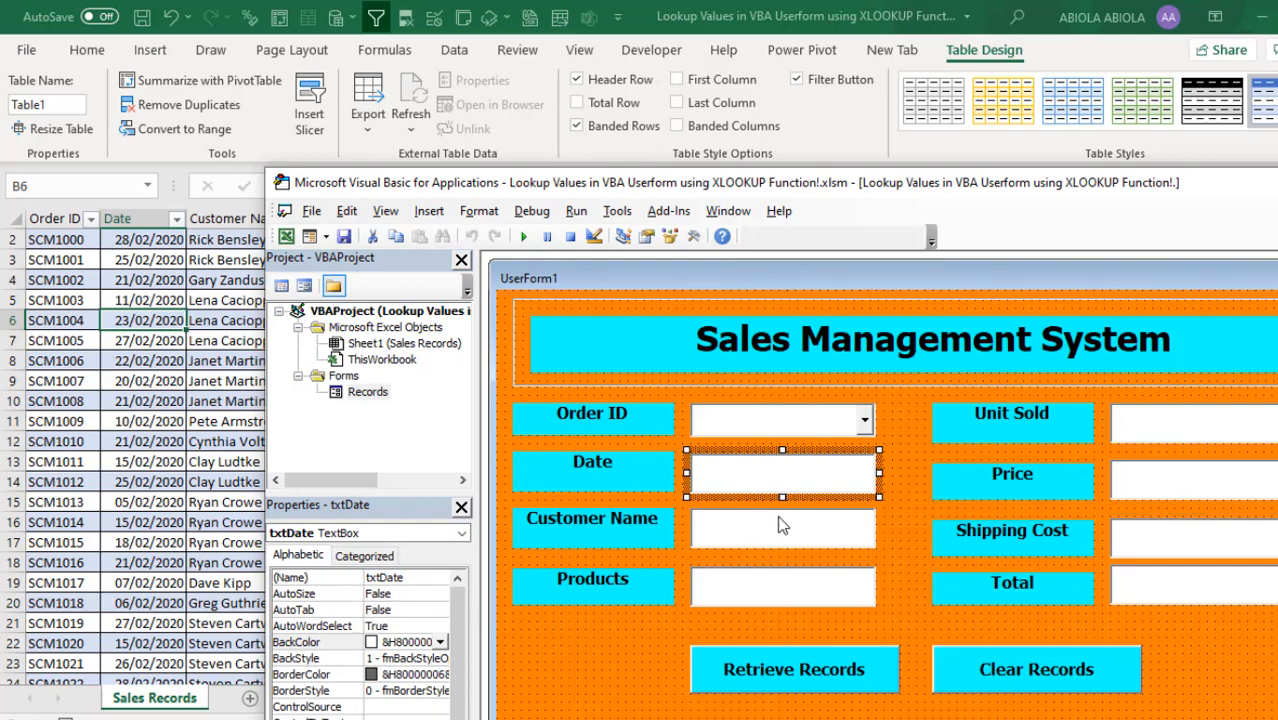
left_click(784, 528)
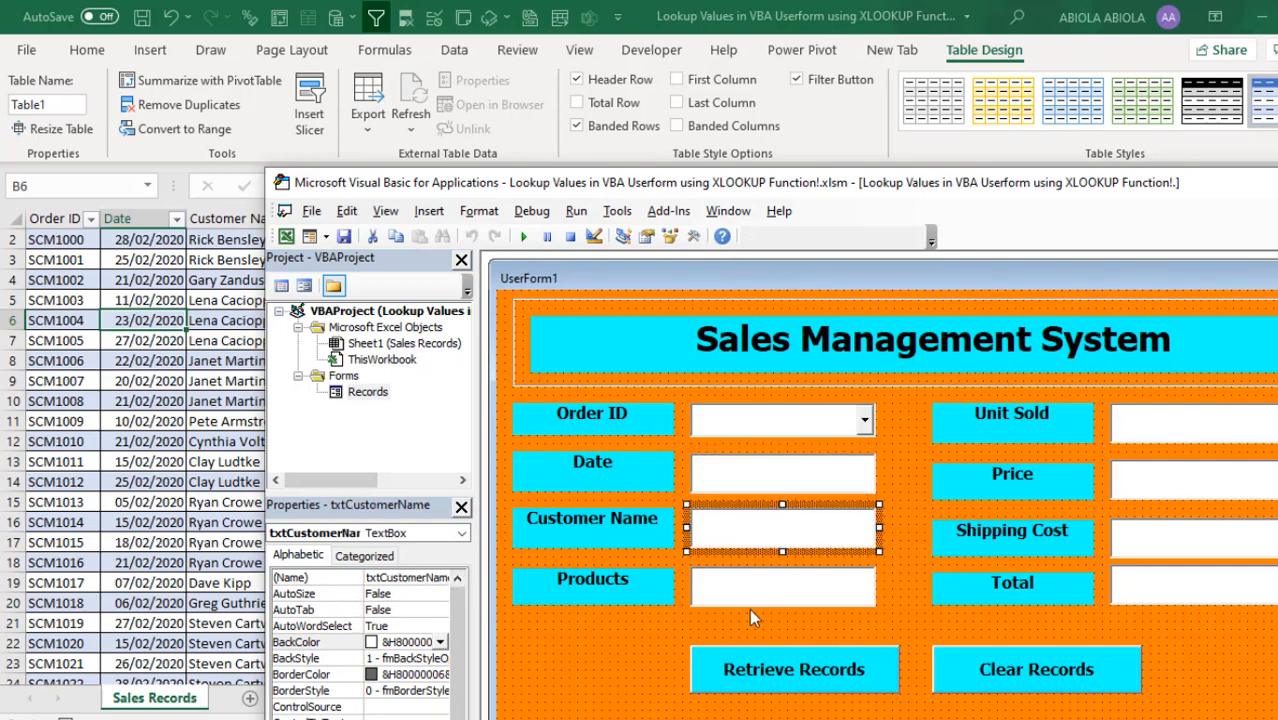
left_click(784, 584)
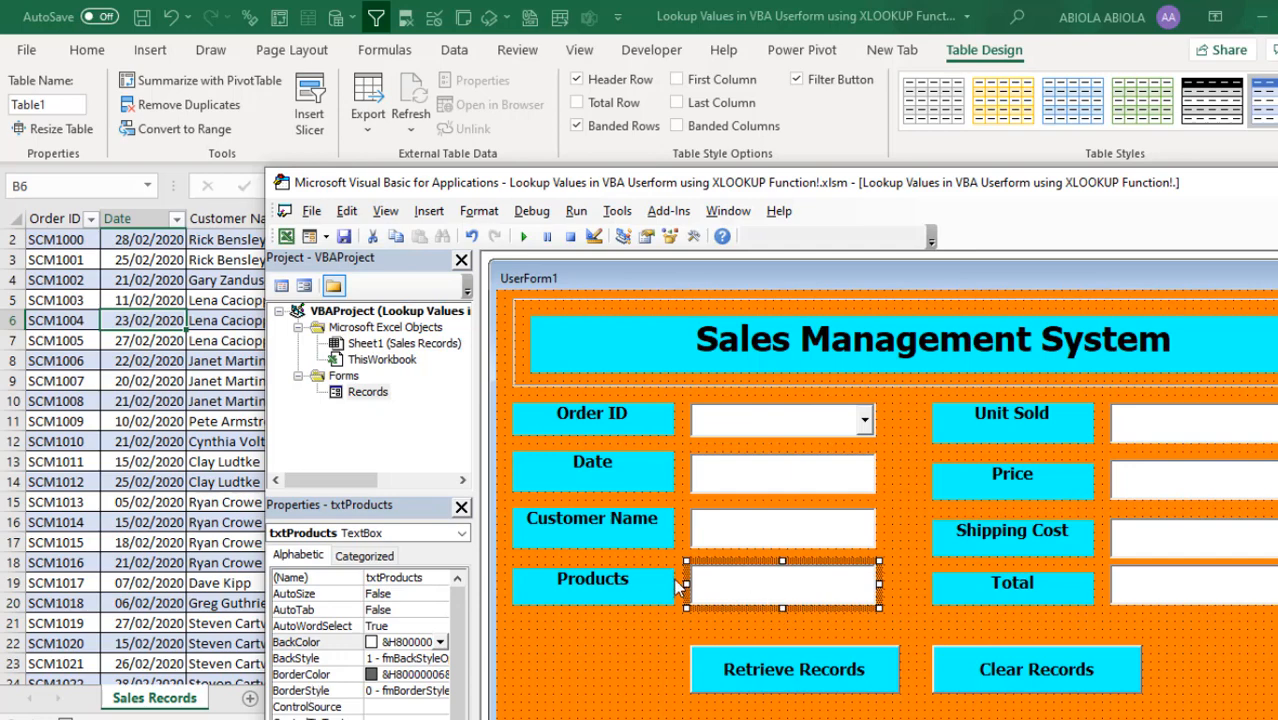
mouse_move(1148, 250)
type("Me.txt")
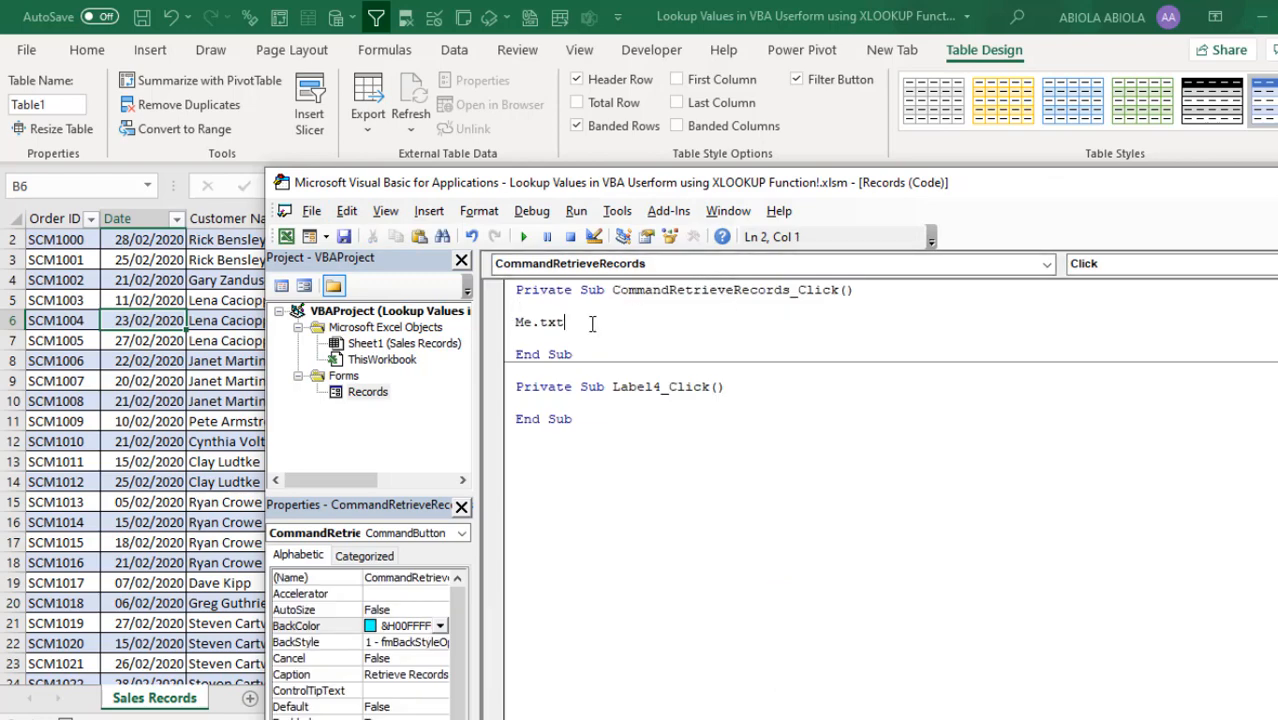
- Write Me.txtdate.Value = Application.WorksheetFunction.XLookup( in the Click procedure
type("date")
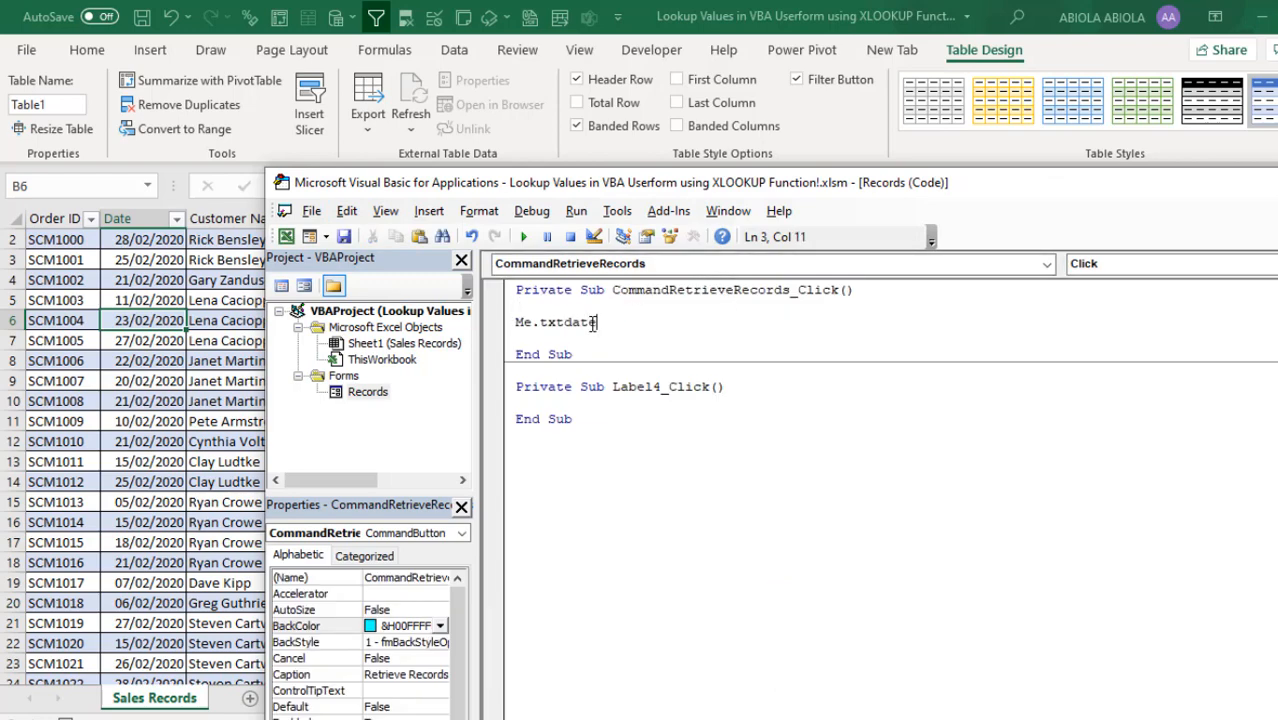
type(".vali")
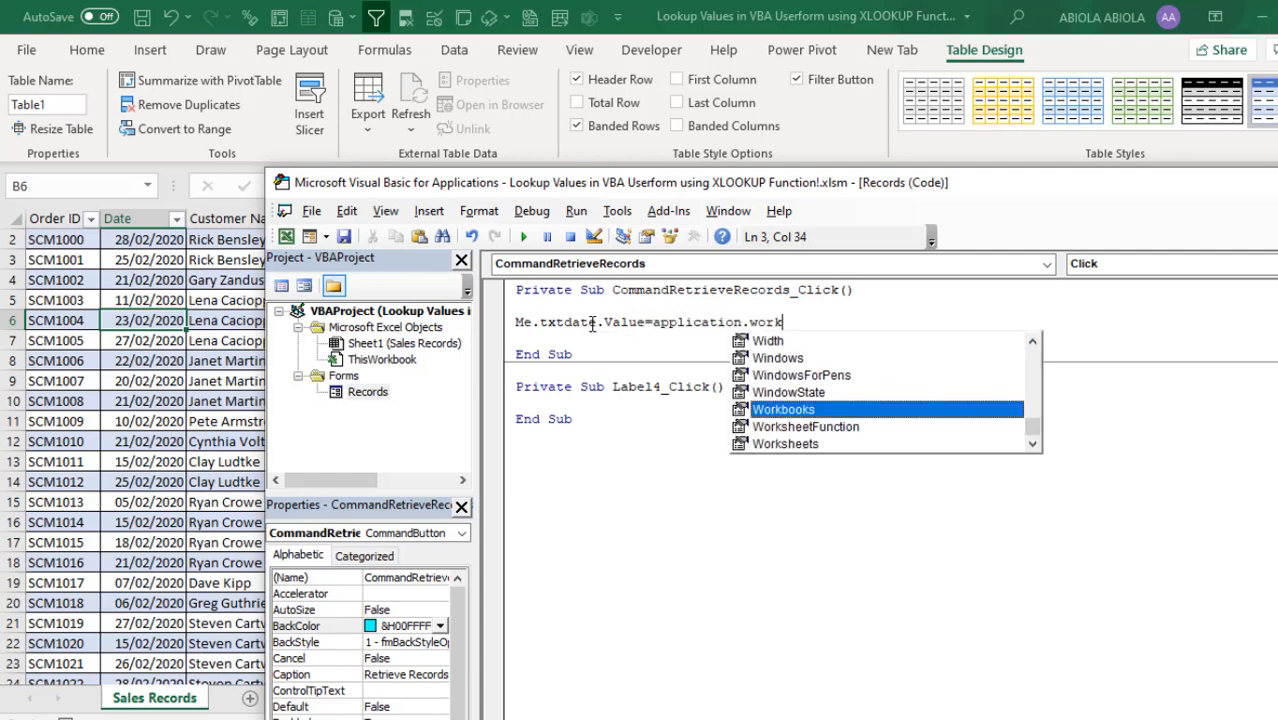
type("WorksheetFunction.x")
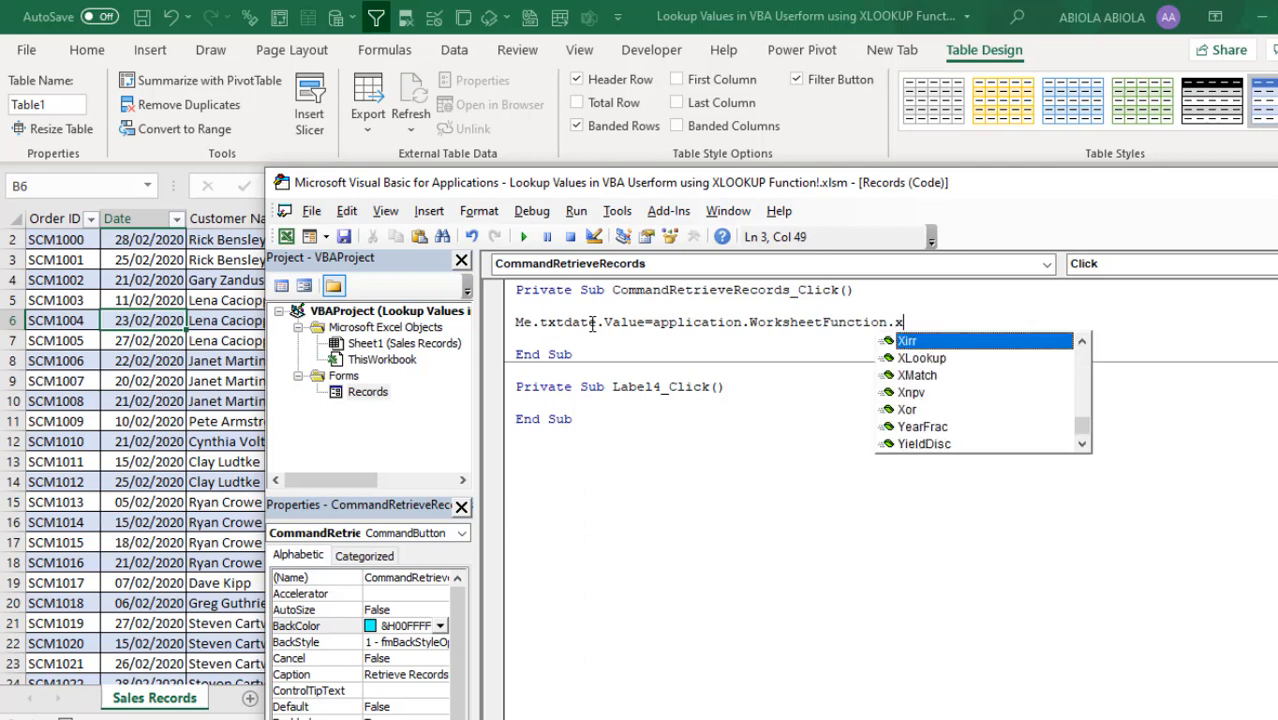
type("lo")
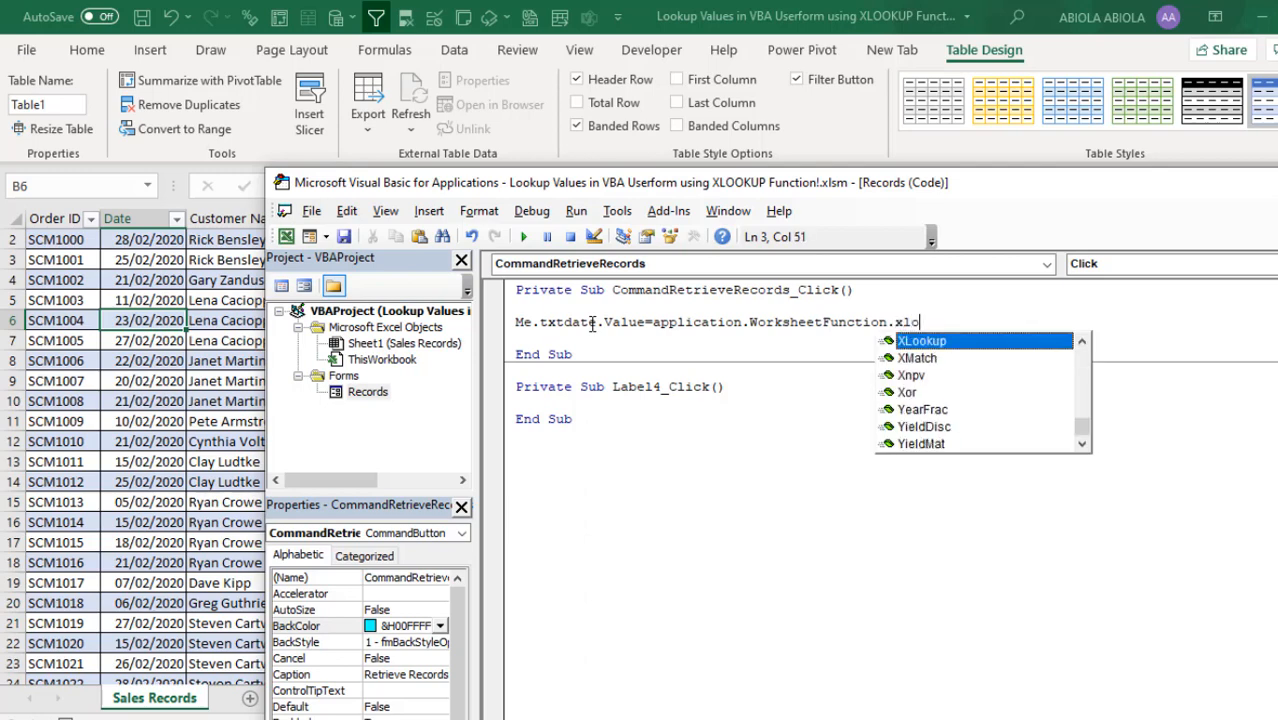
key("Tab")
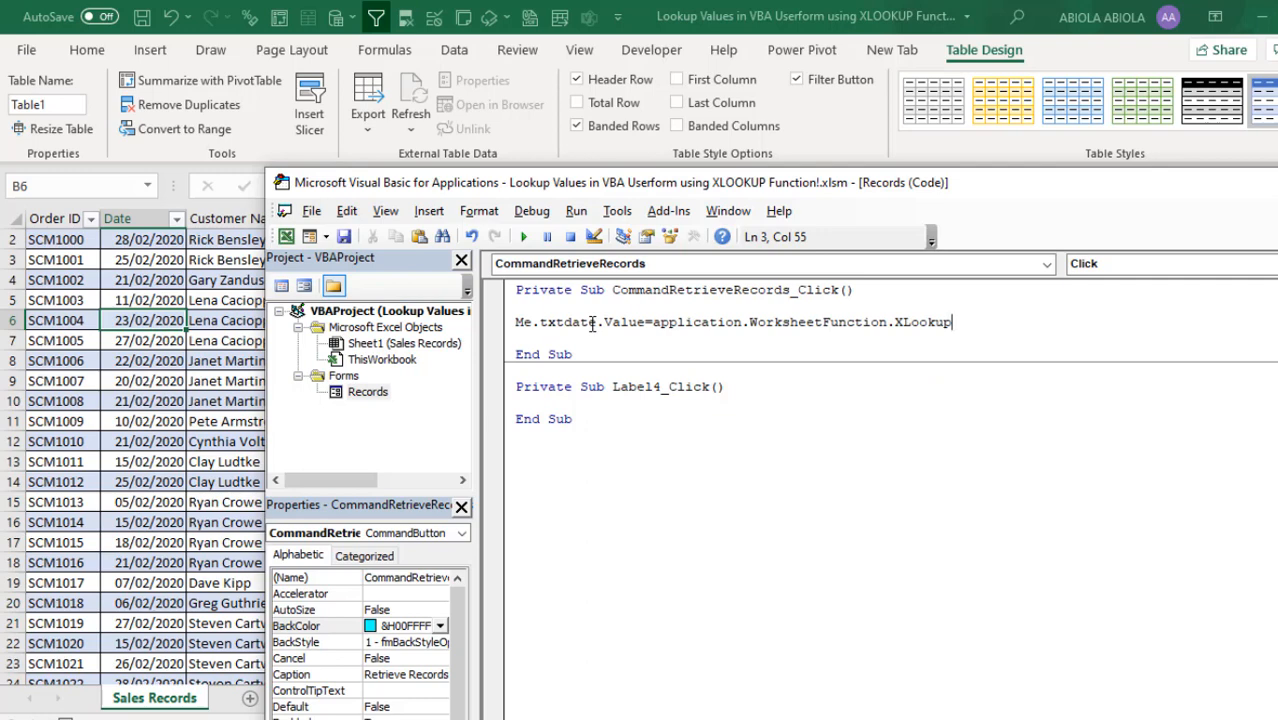
type("(")
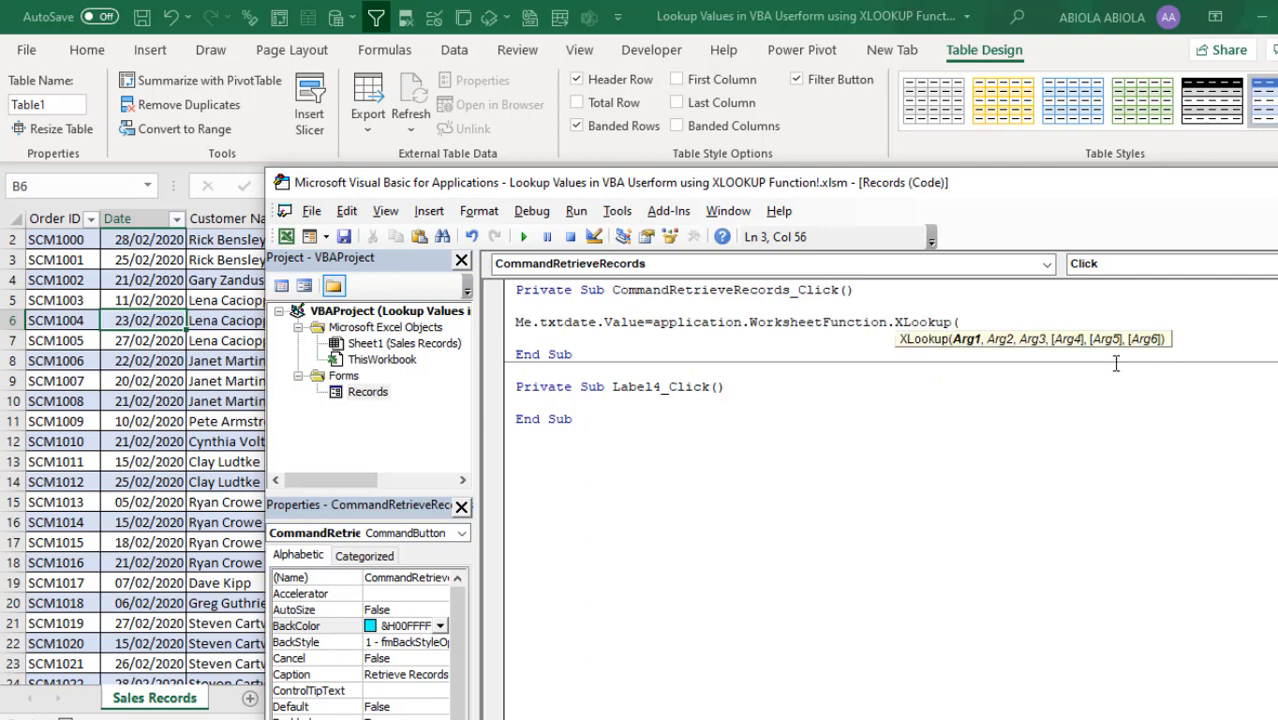
mouse_move(1038, 356)
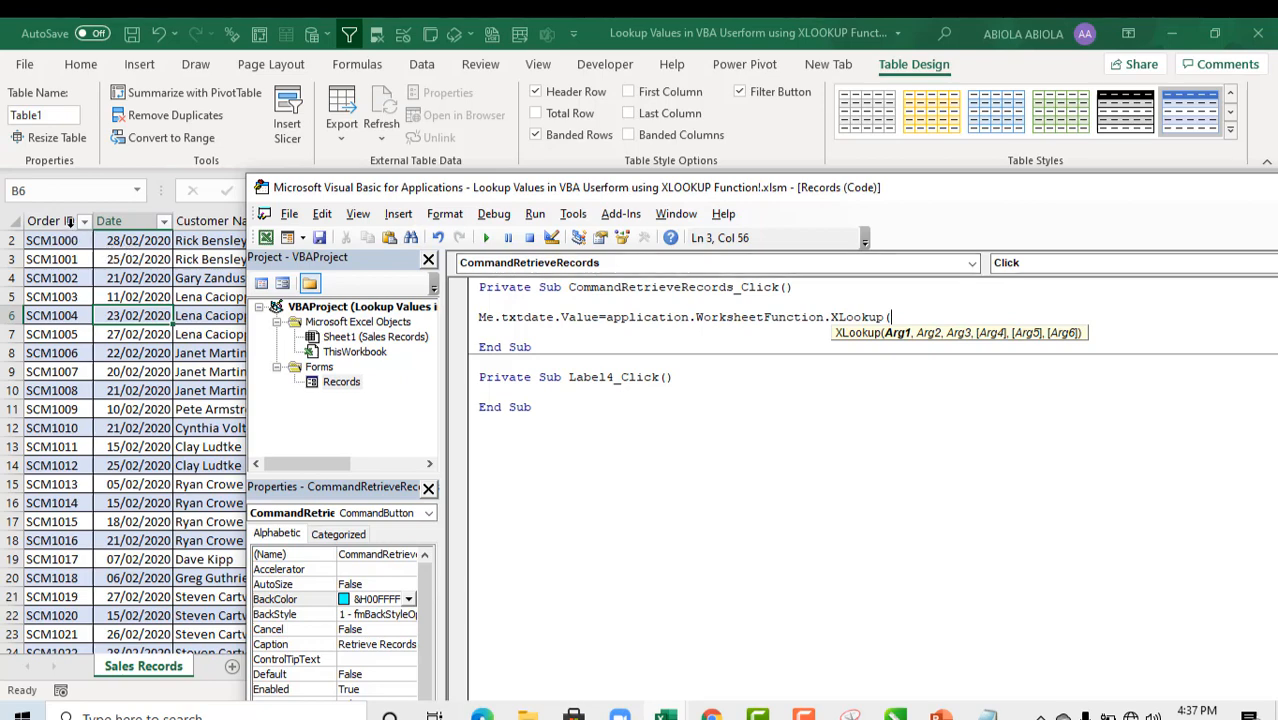
- Pass Me.ComboBoxOrderID.Value as the lookup value and begin Sheets("Sales Records")
type("me.com")
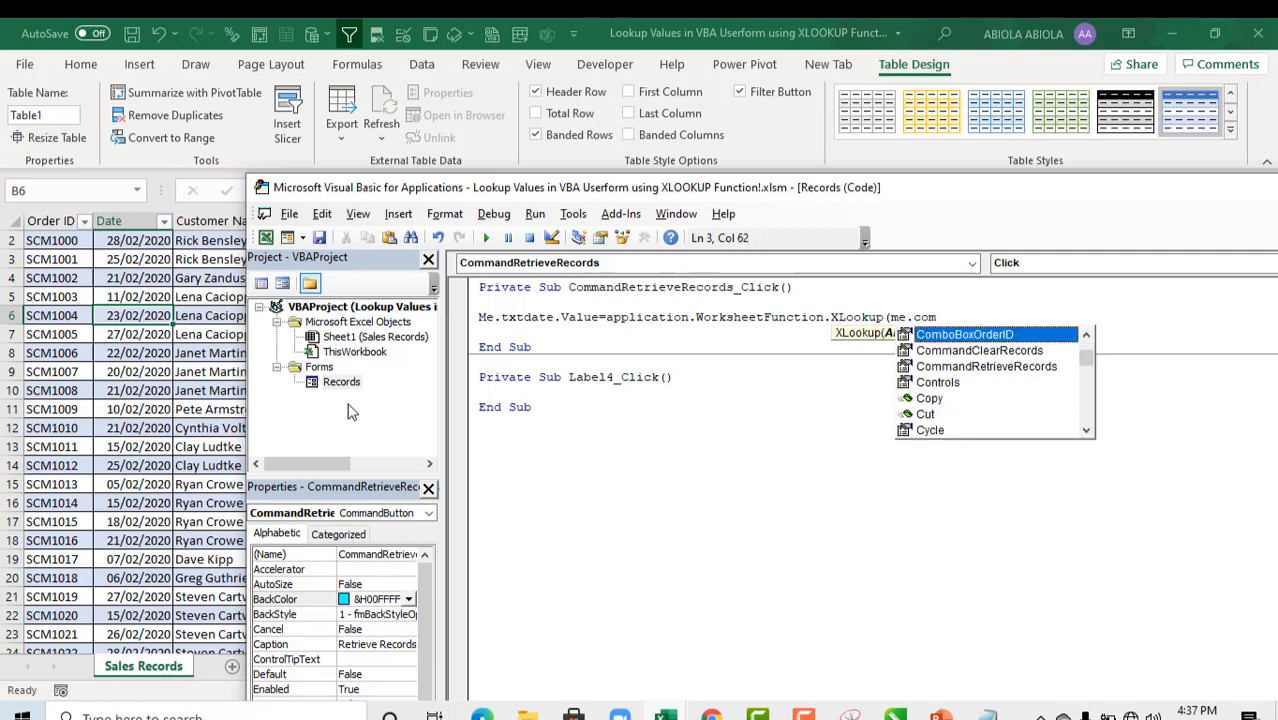
type("ComboBoxOrderID.")
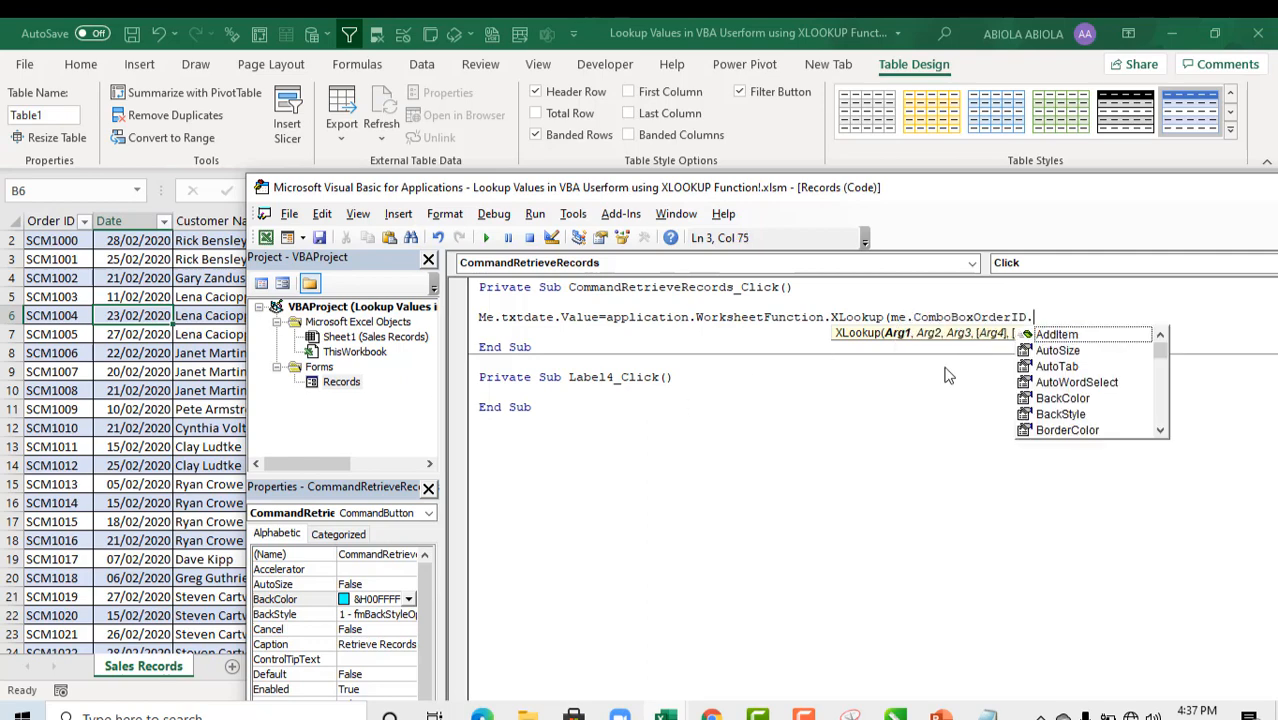
type("Value")
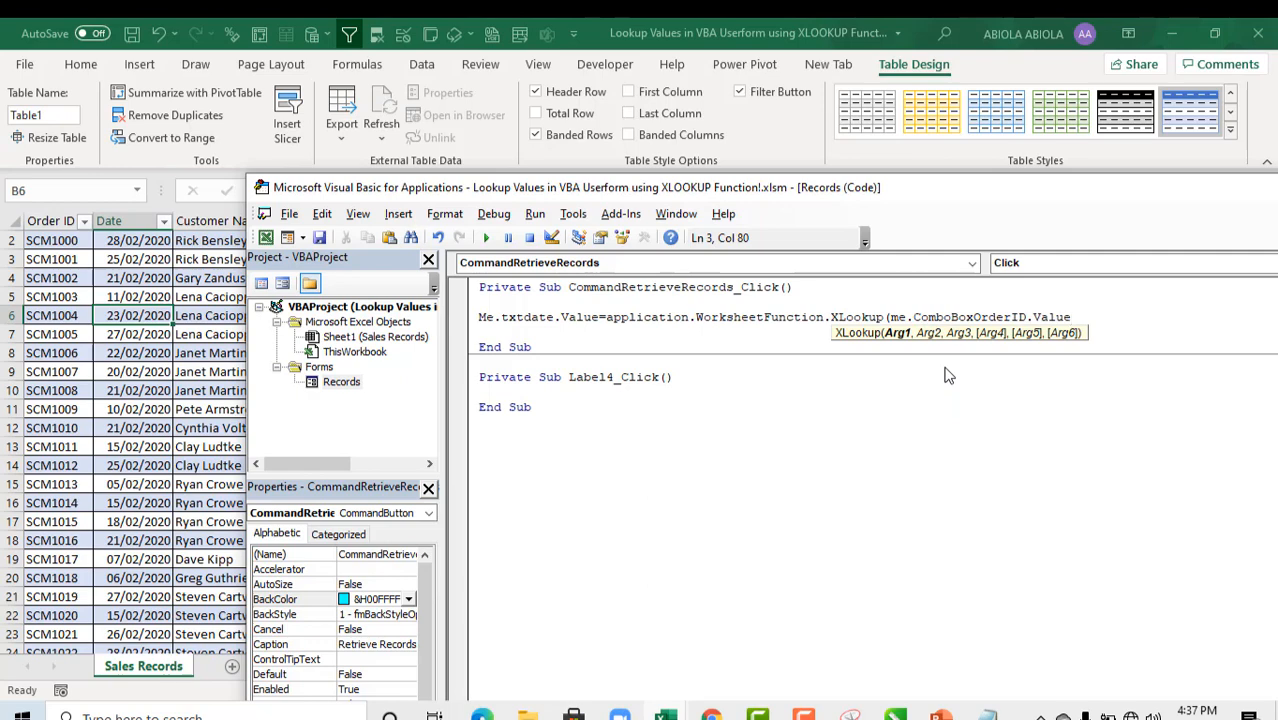
type(",")
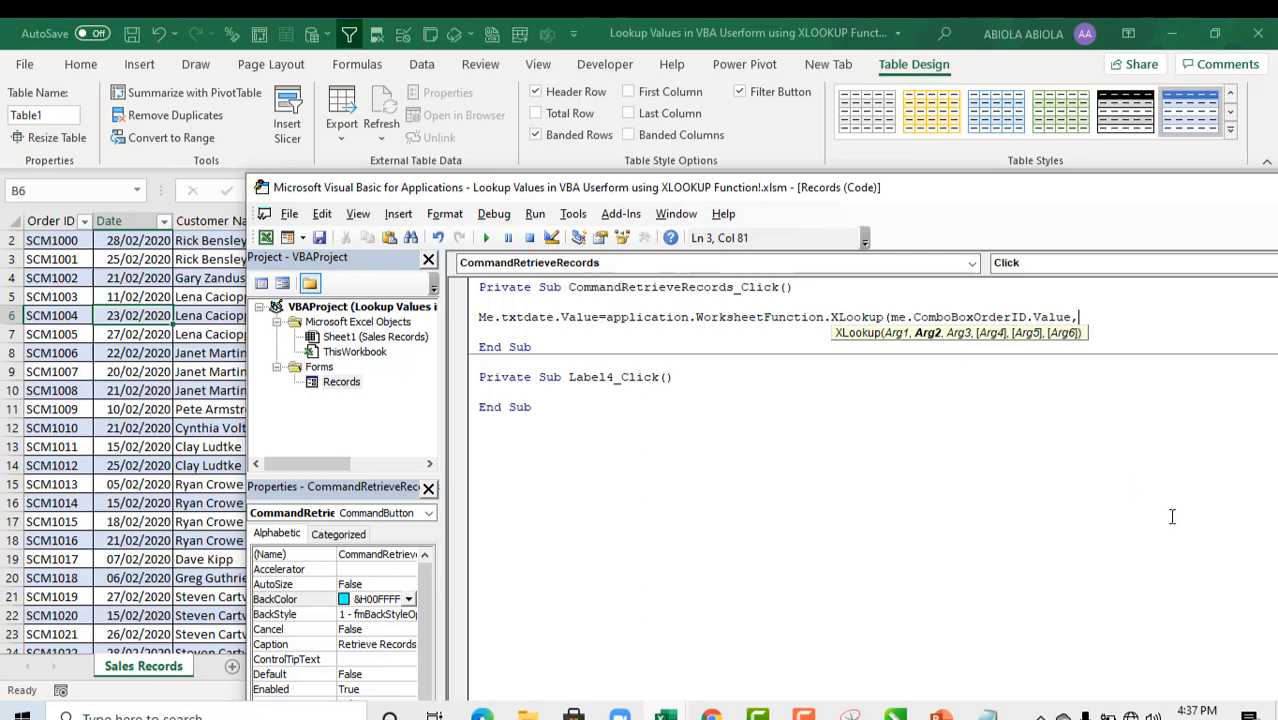
type("sheets(\"")
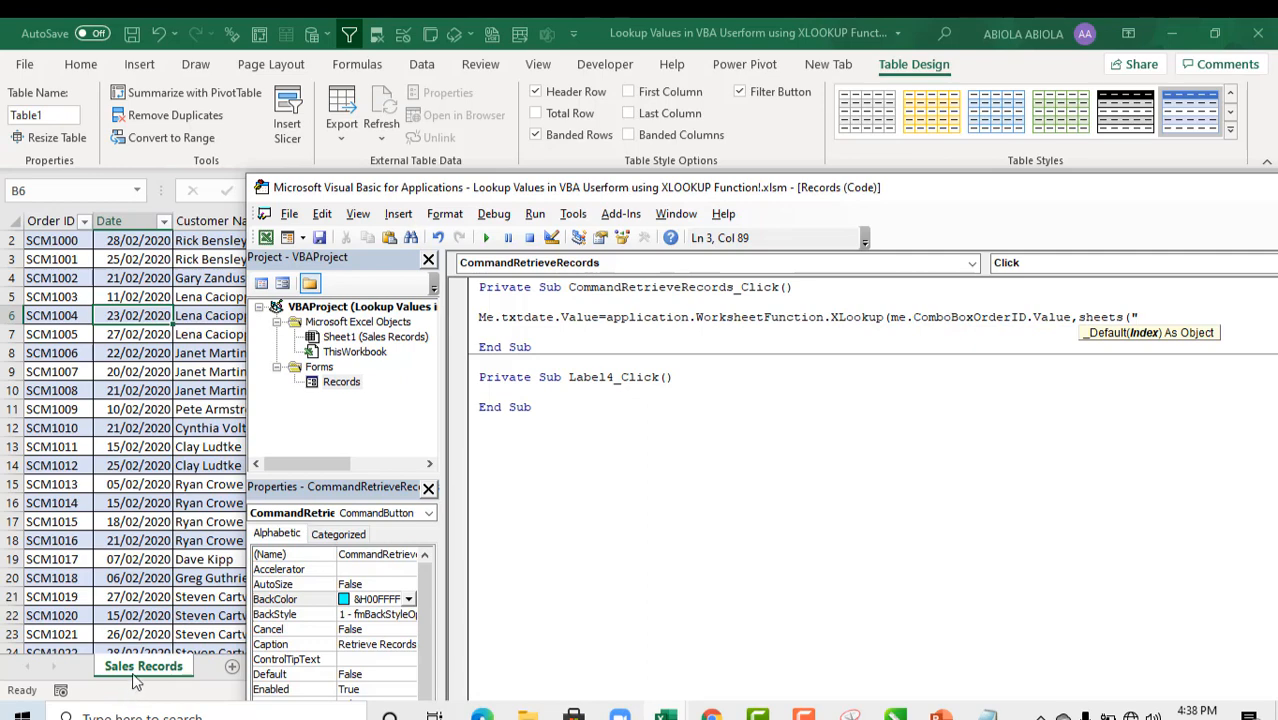
type("Sales")
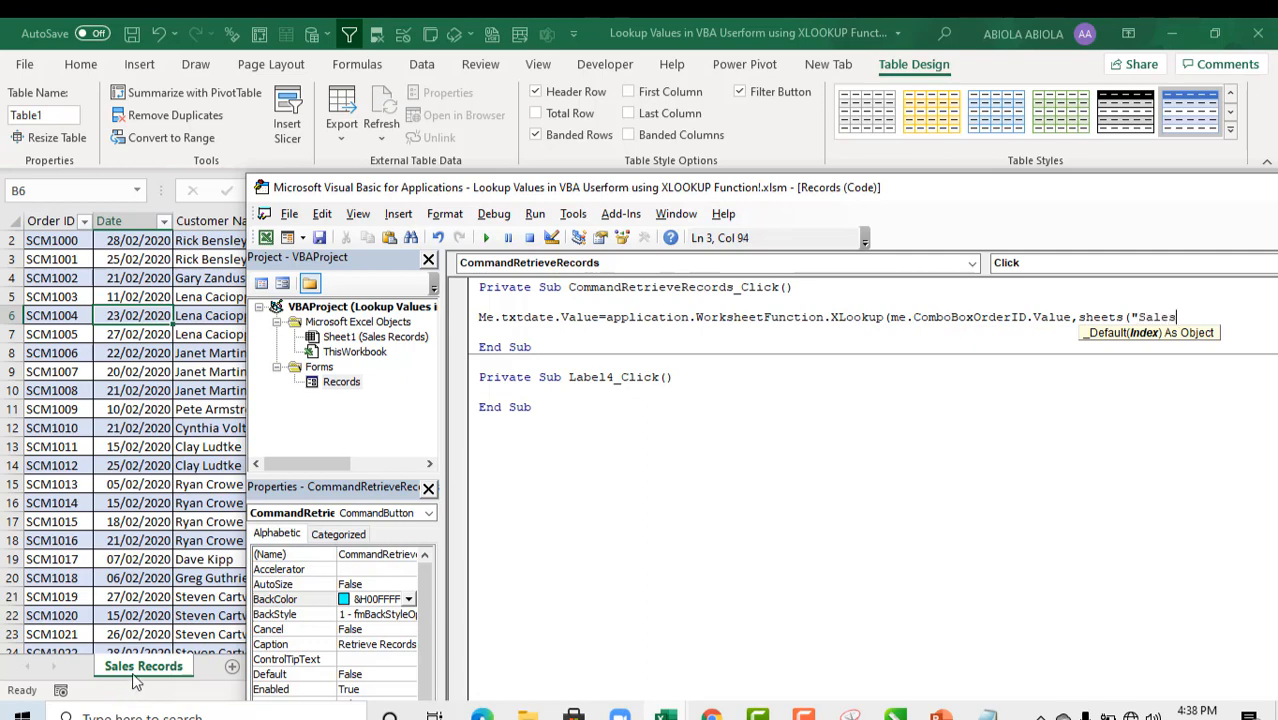
type("Records\")")
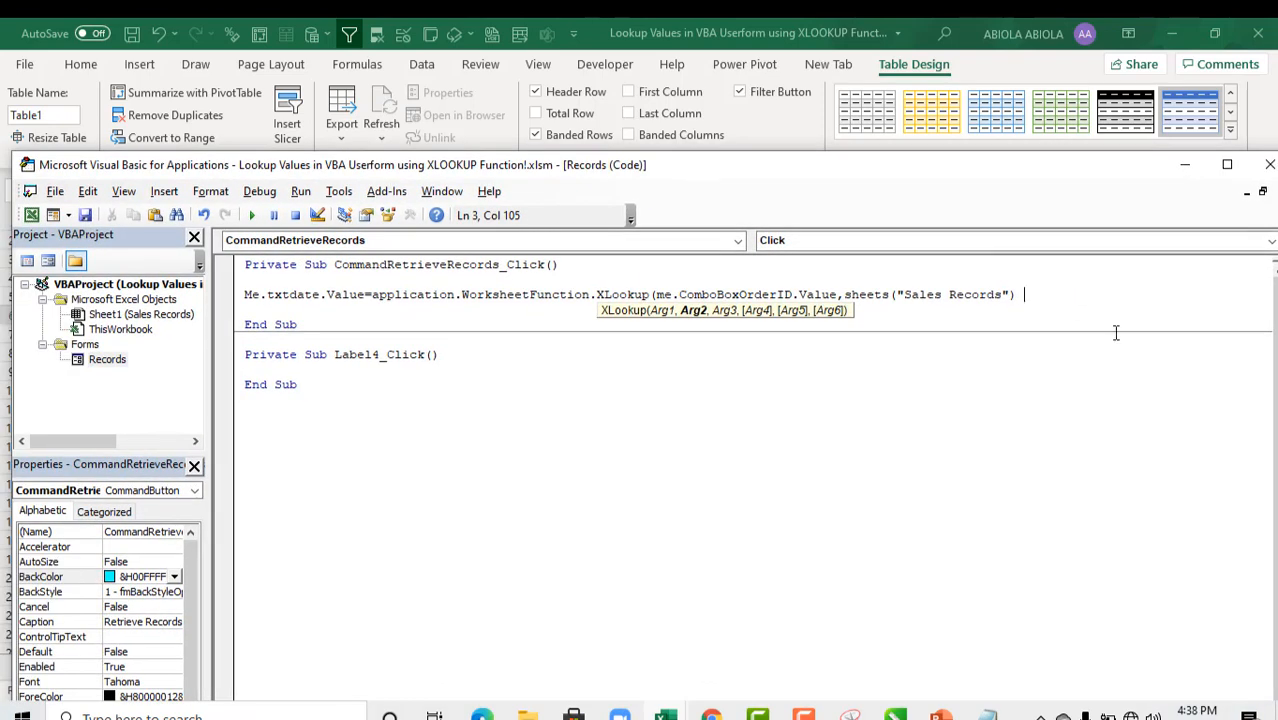
- Begin the .Range argument and check the last data row on the Sales Records sheet
type(".range(")
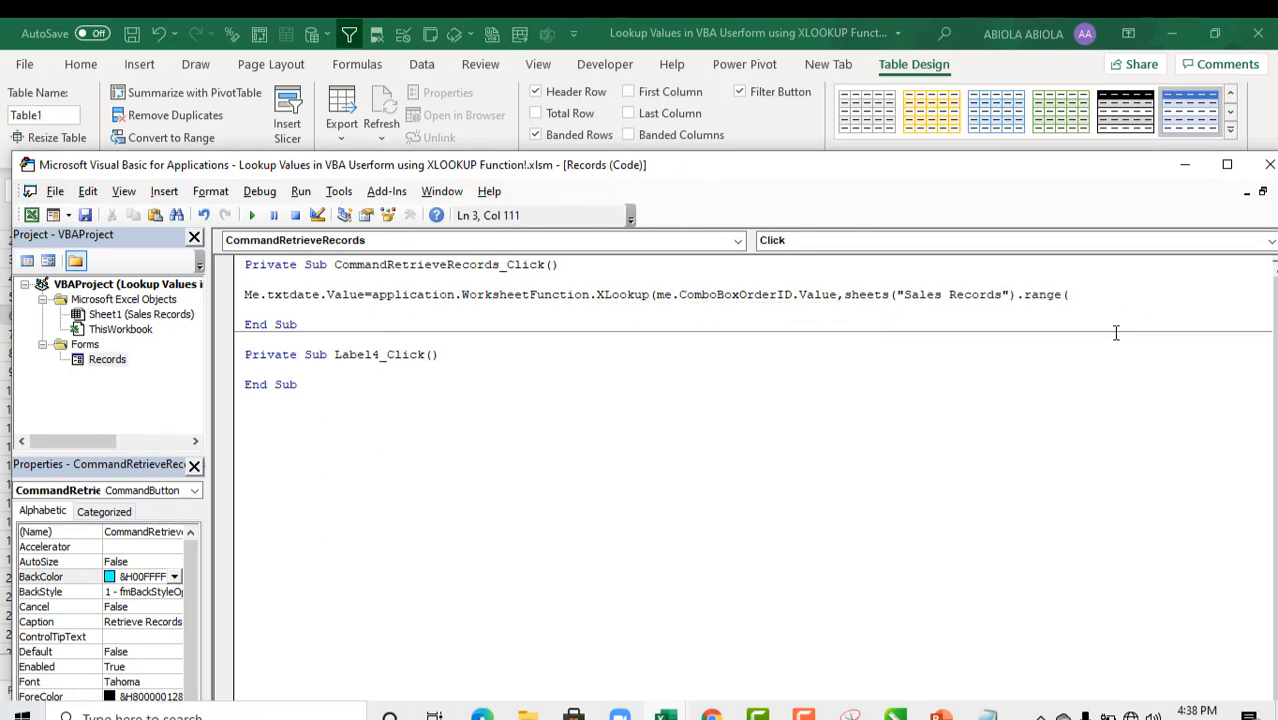
type("\"")
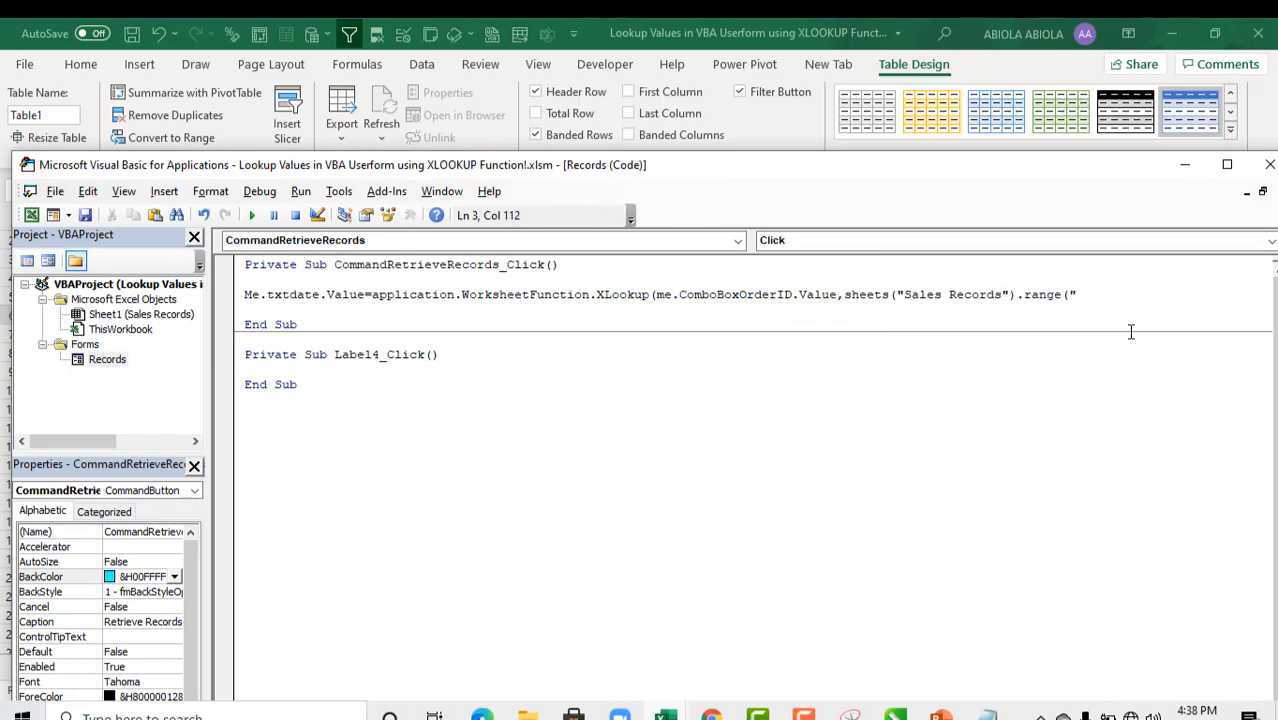
type("\"")
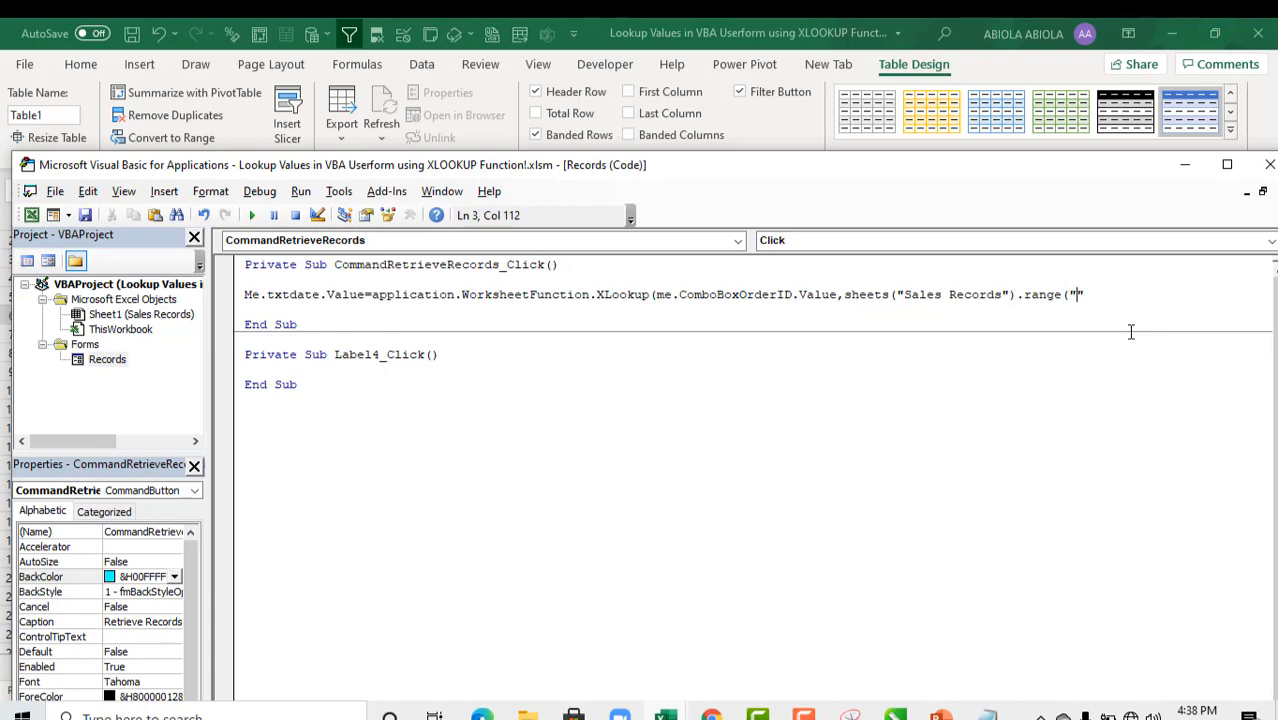
mouse_move(812, 146)
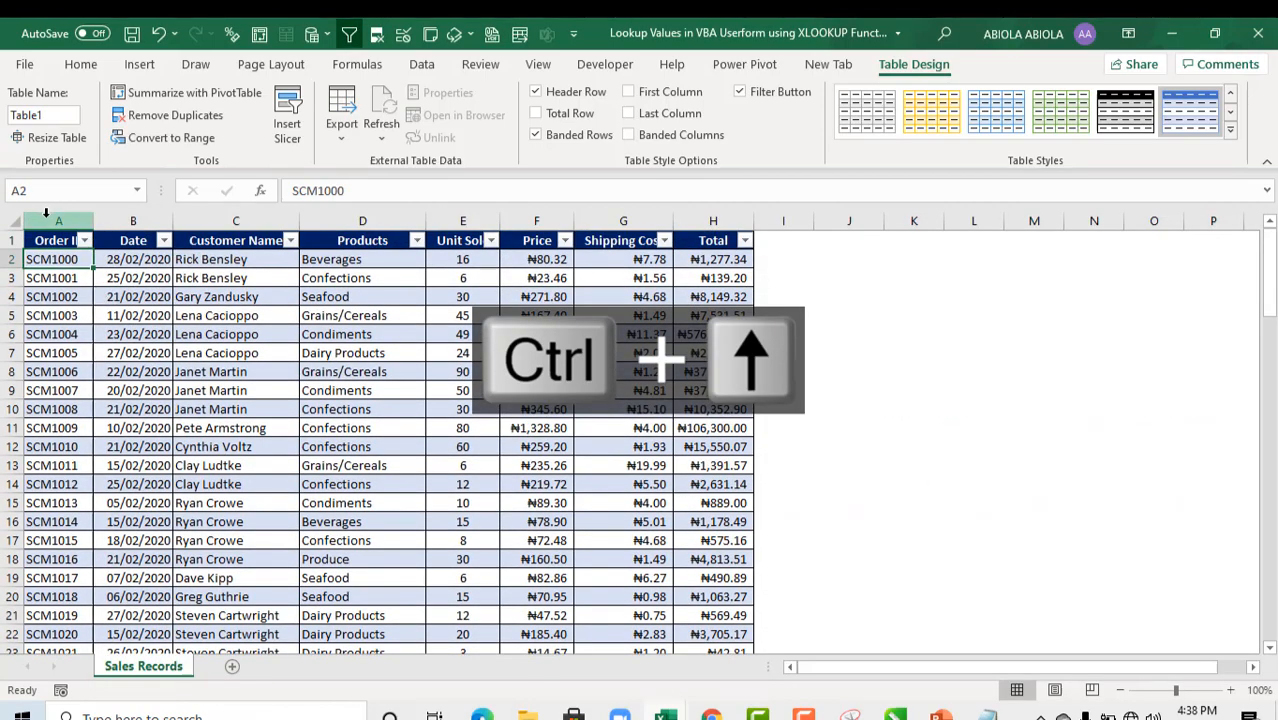
key("ctrl+Down")
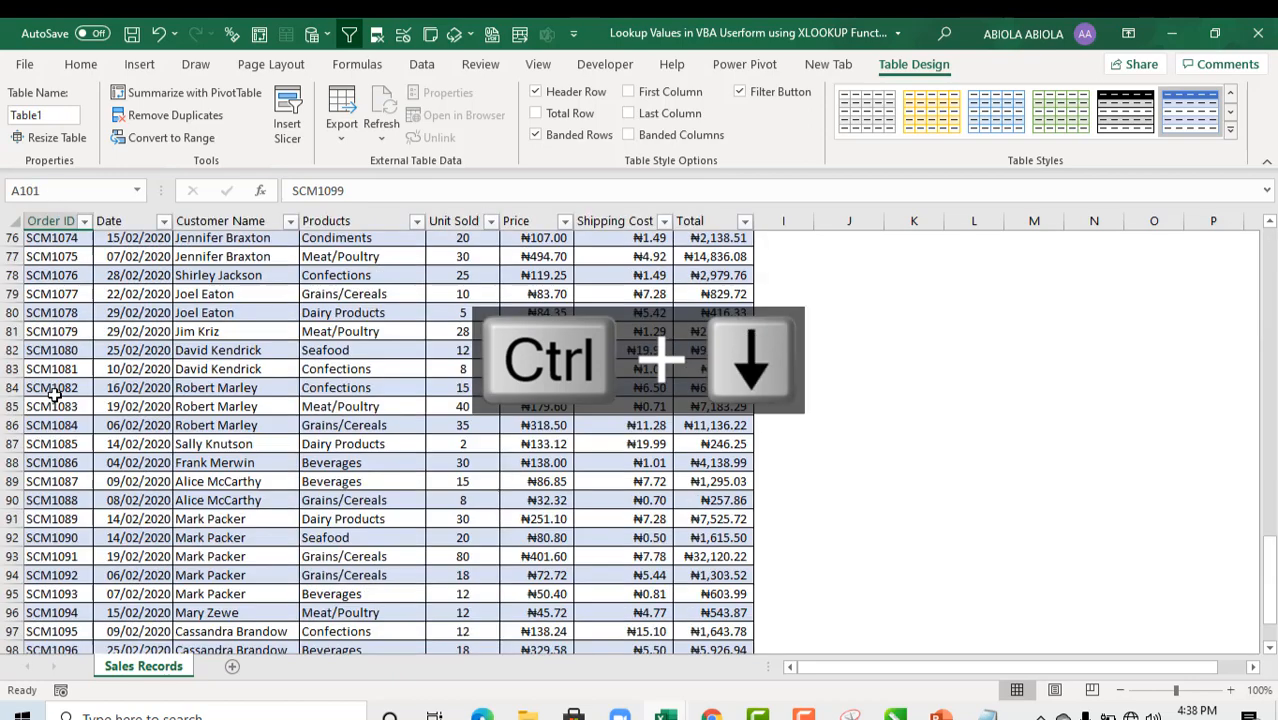
scroll("down", 3)
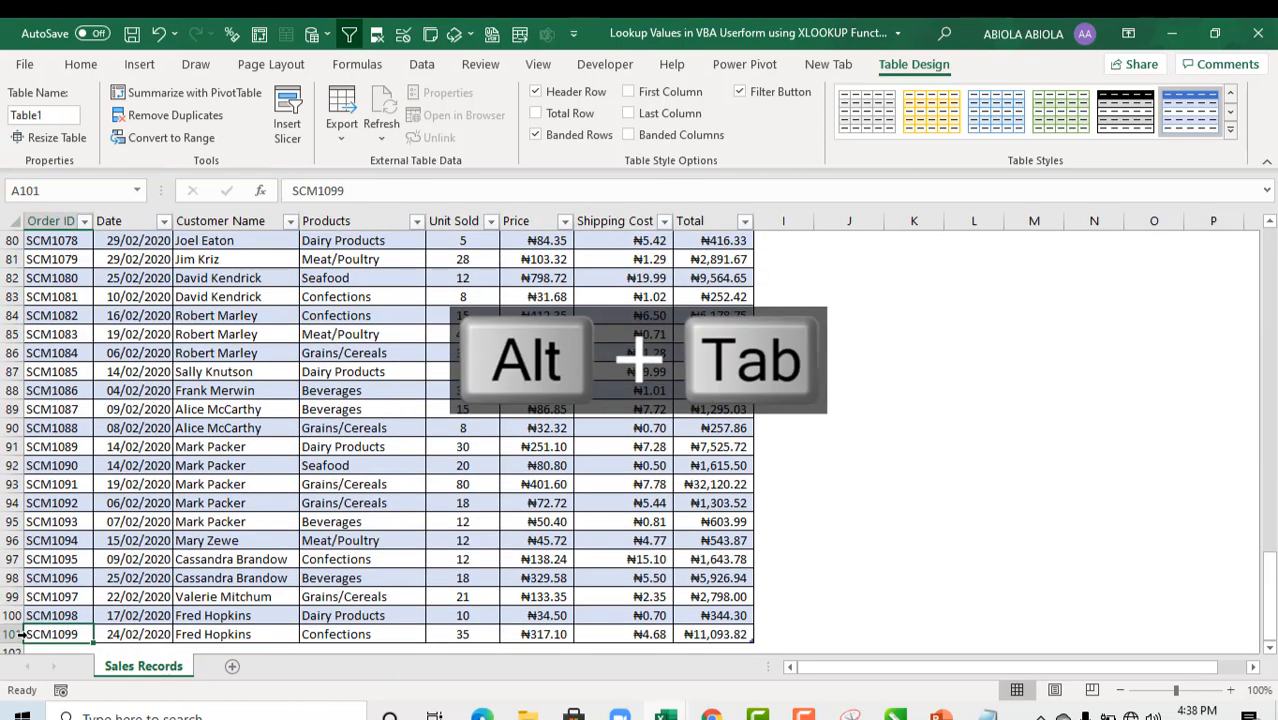
key("alt+tab")
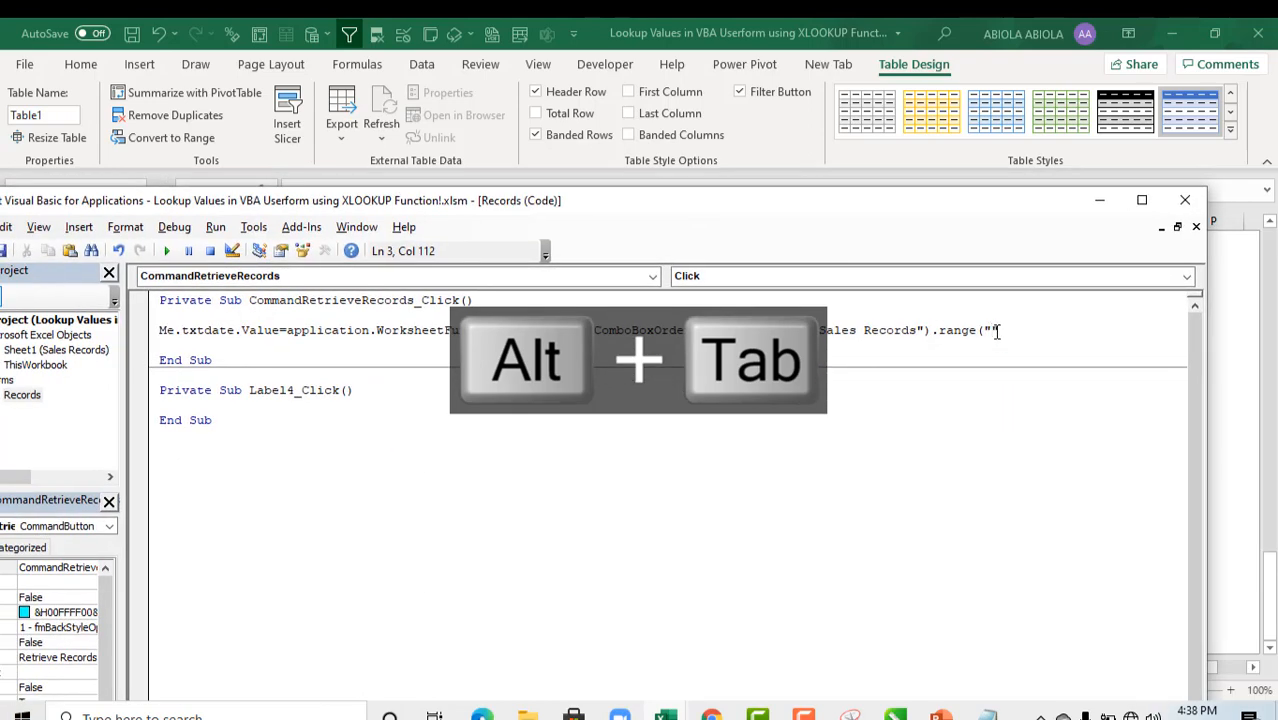
- Complete the lookup array as Range("A2:A101") and start the next argument
type("A")
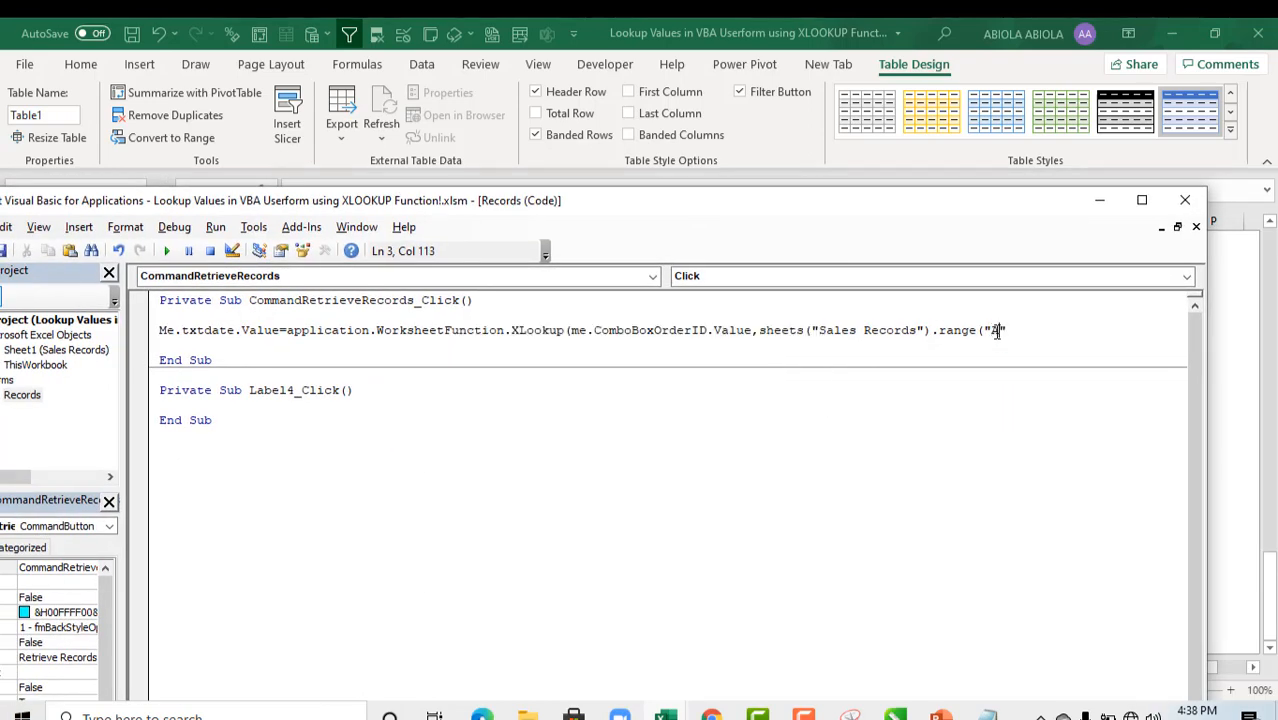
type("2:a")
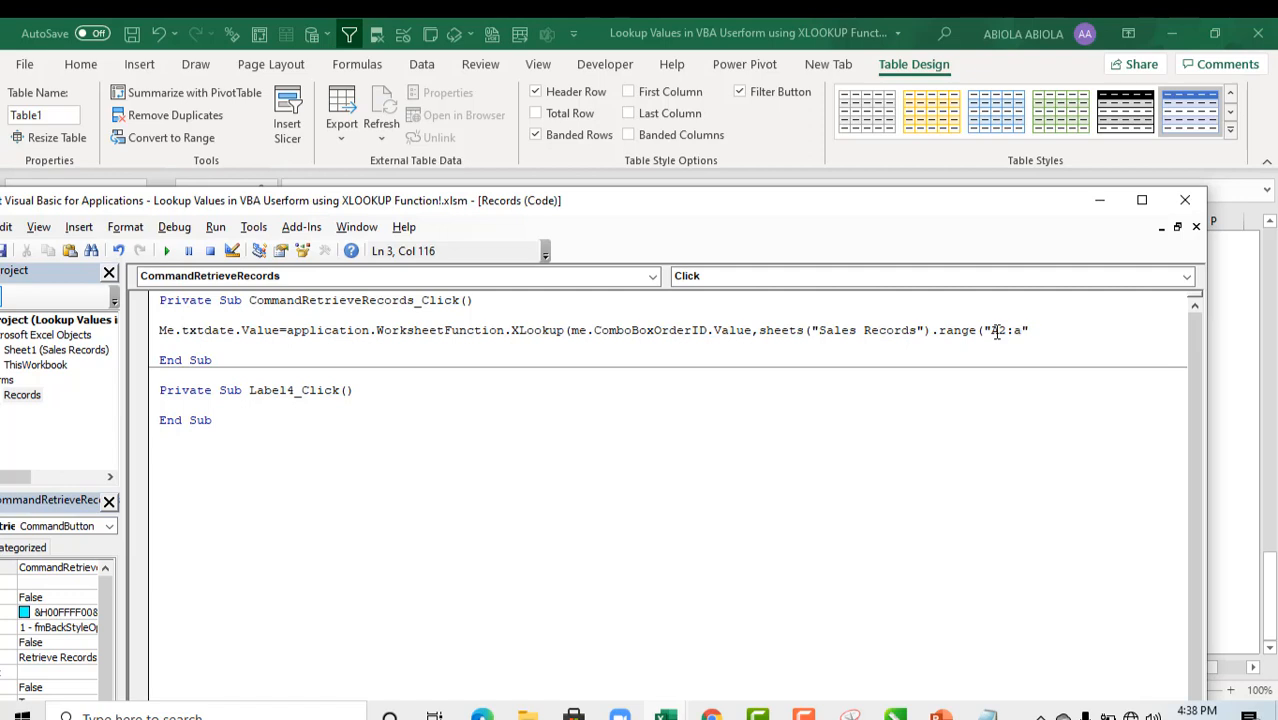
type("A101")
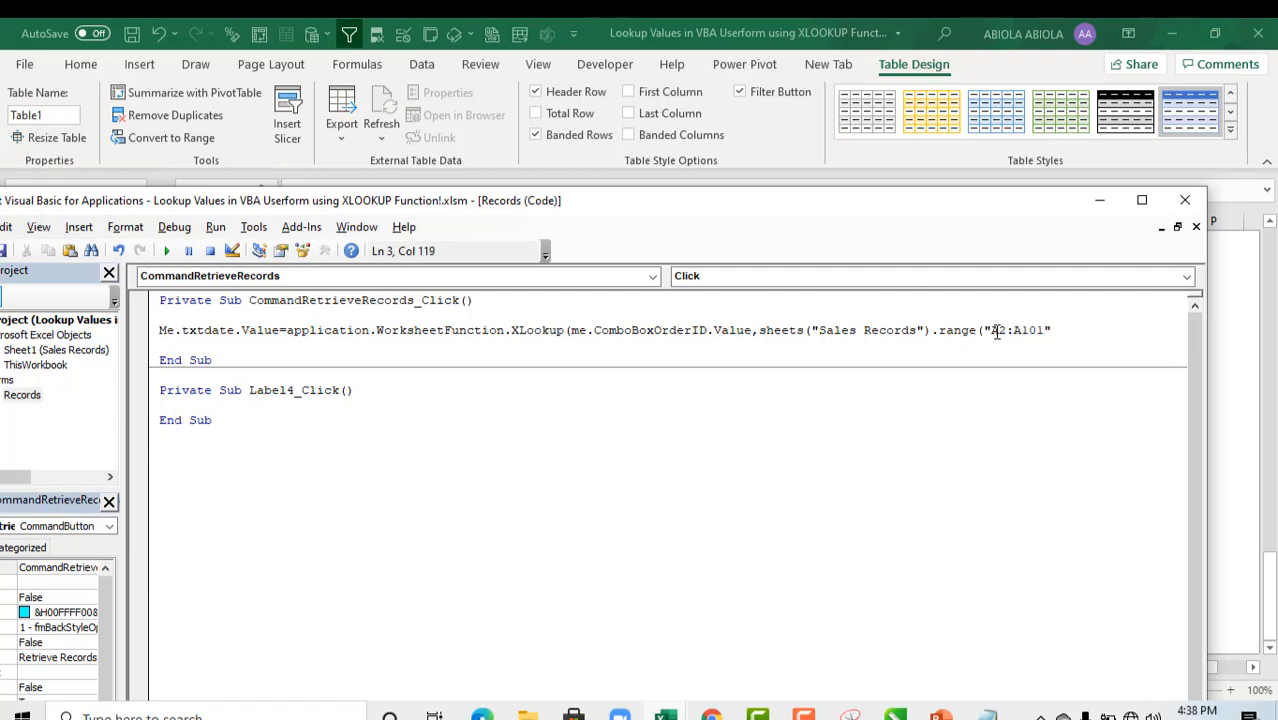
type(")")
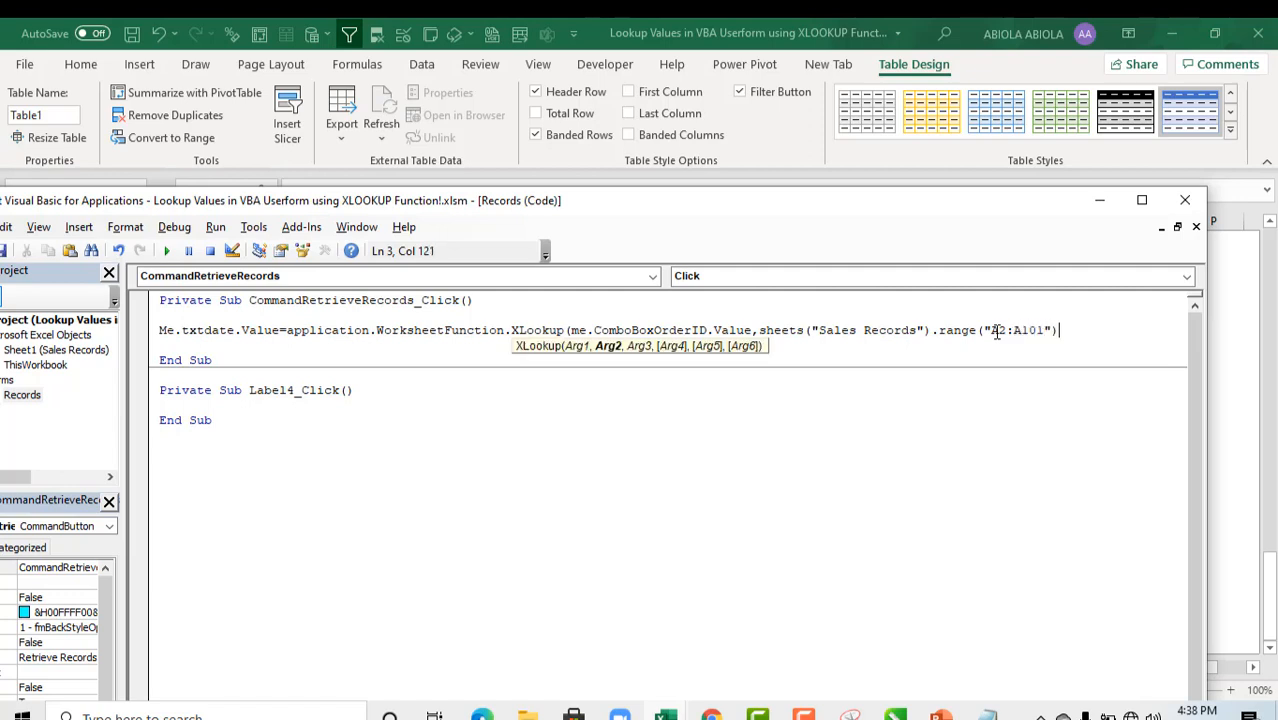
type(", _")
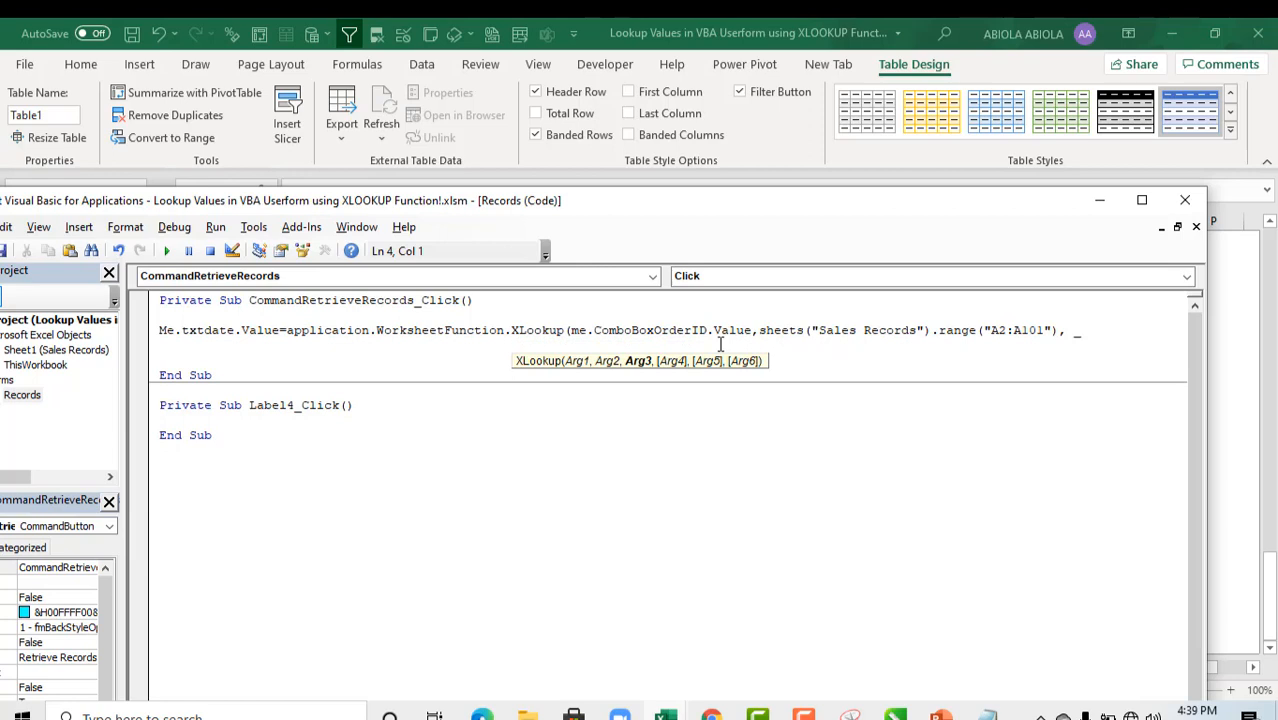
mouse_move(648, 368)
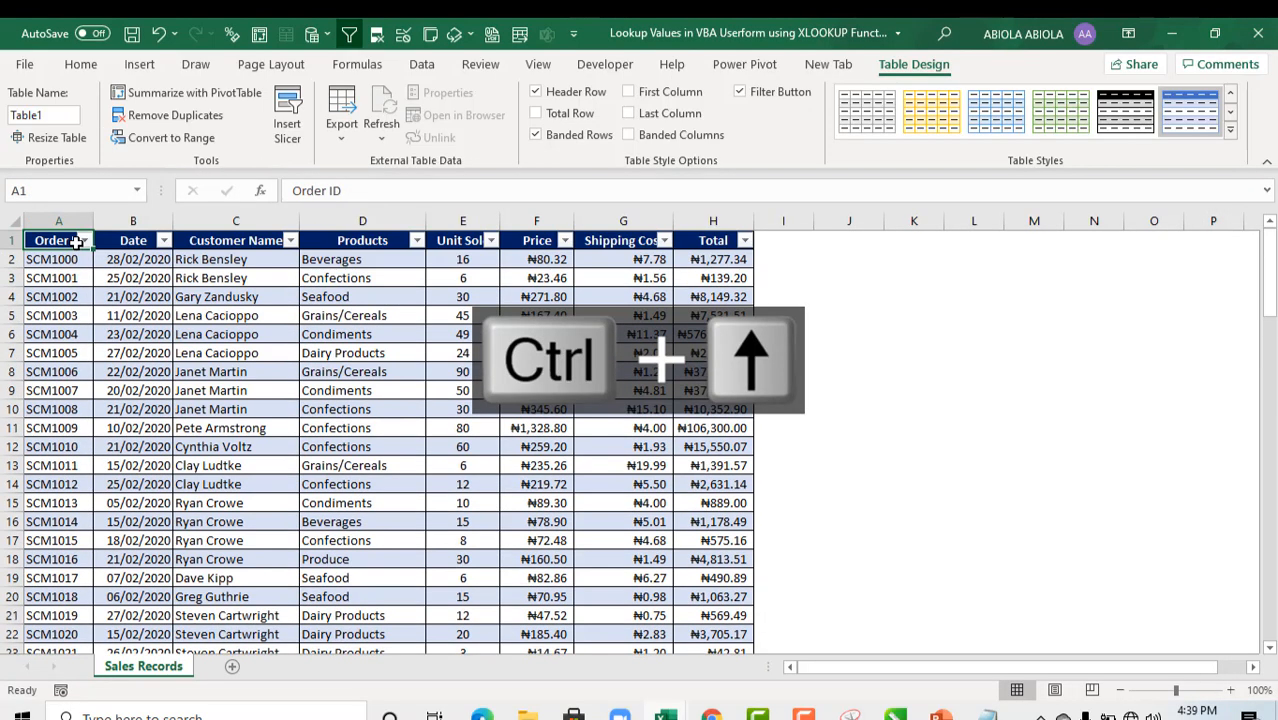
- Add Sheets("Sales Records").Range("B2:B101") as the return array and close the XLookup call
key("alt+tab")
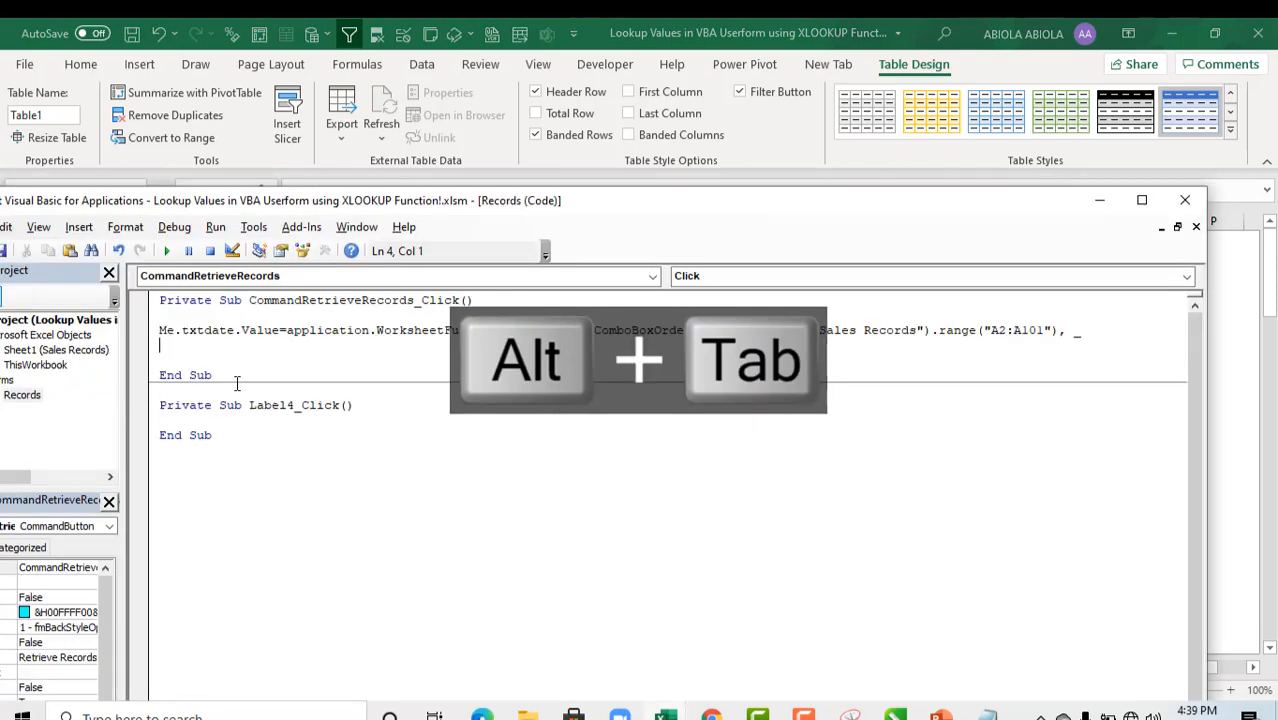
type("sheets")
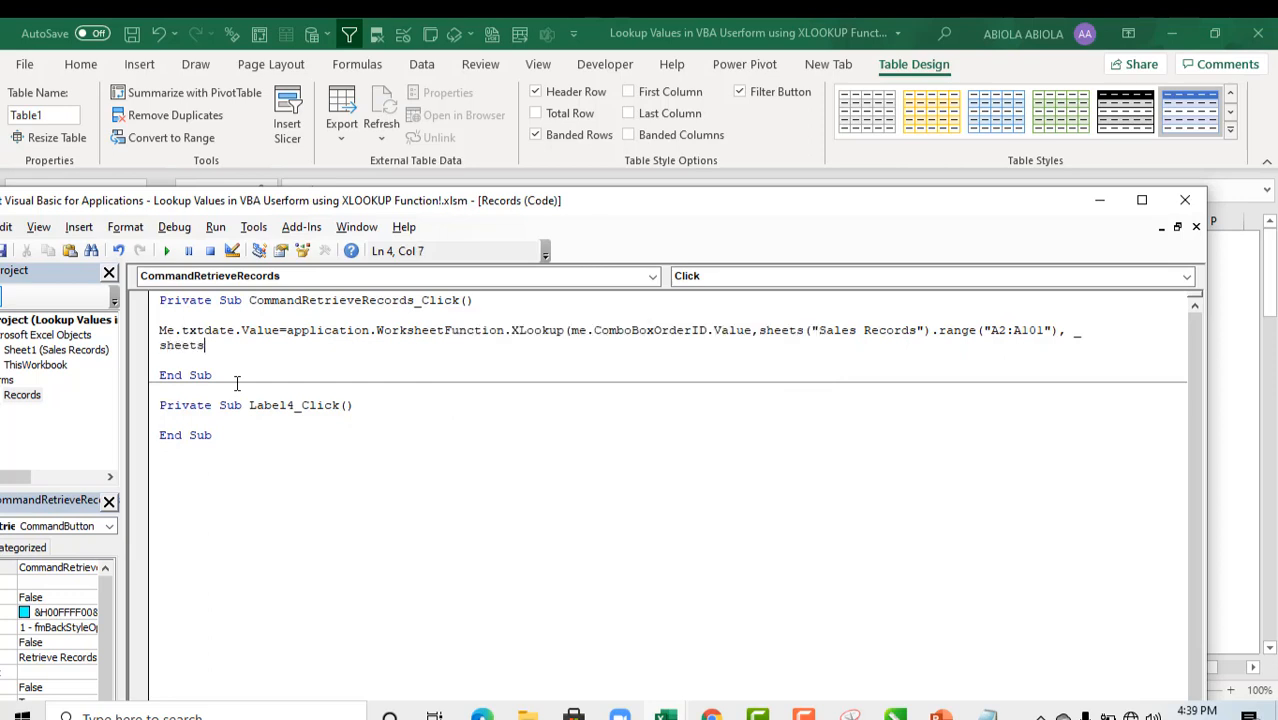
type("(")
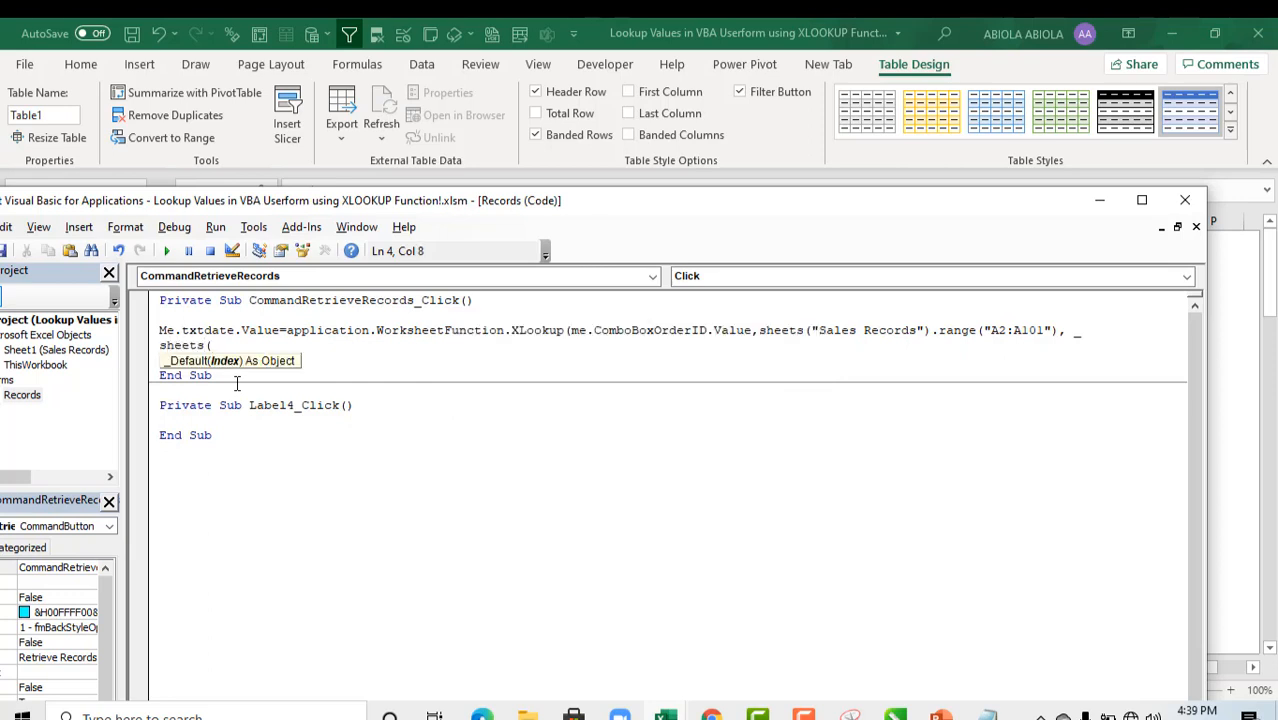
type("\"")
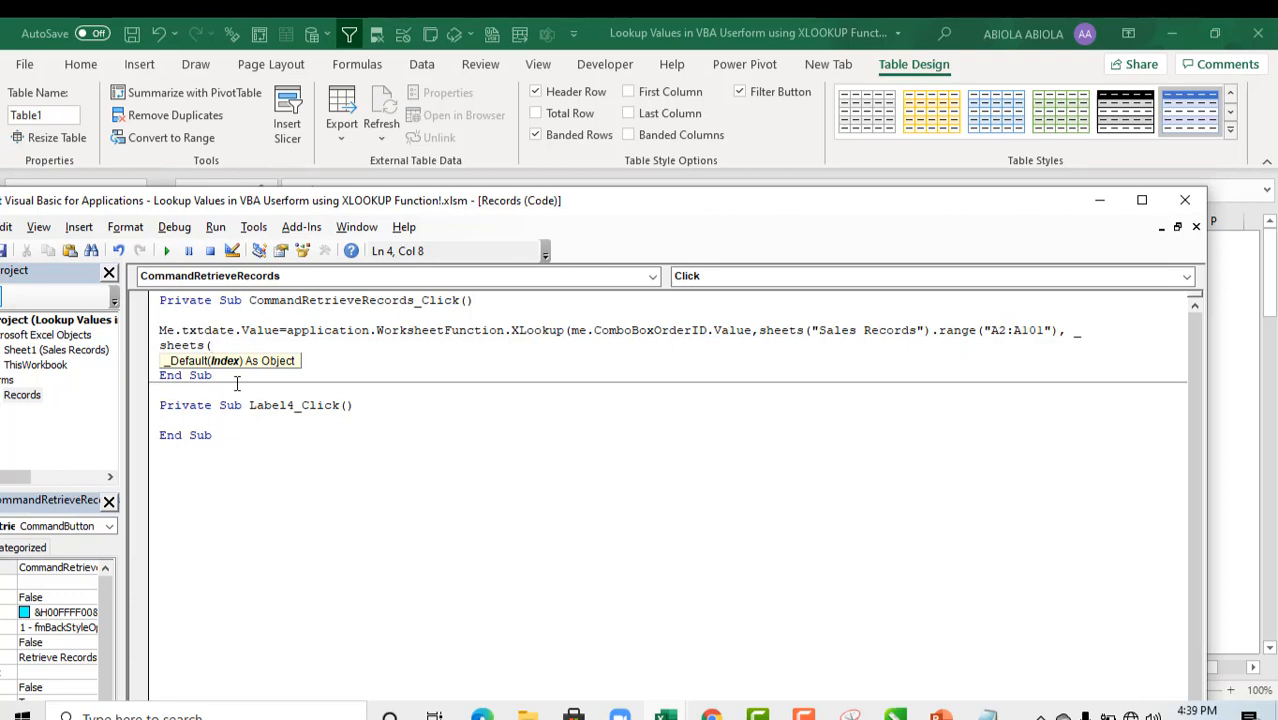
type("\"Sales Records\"")
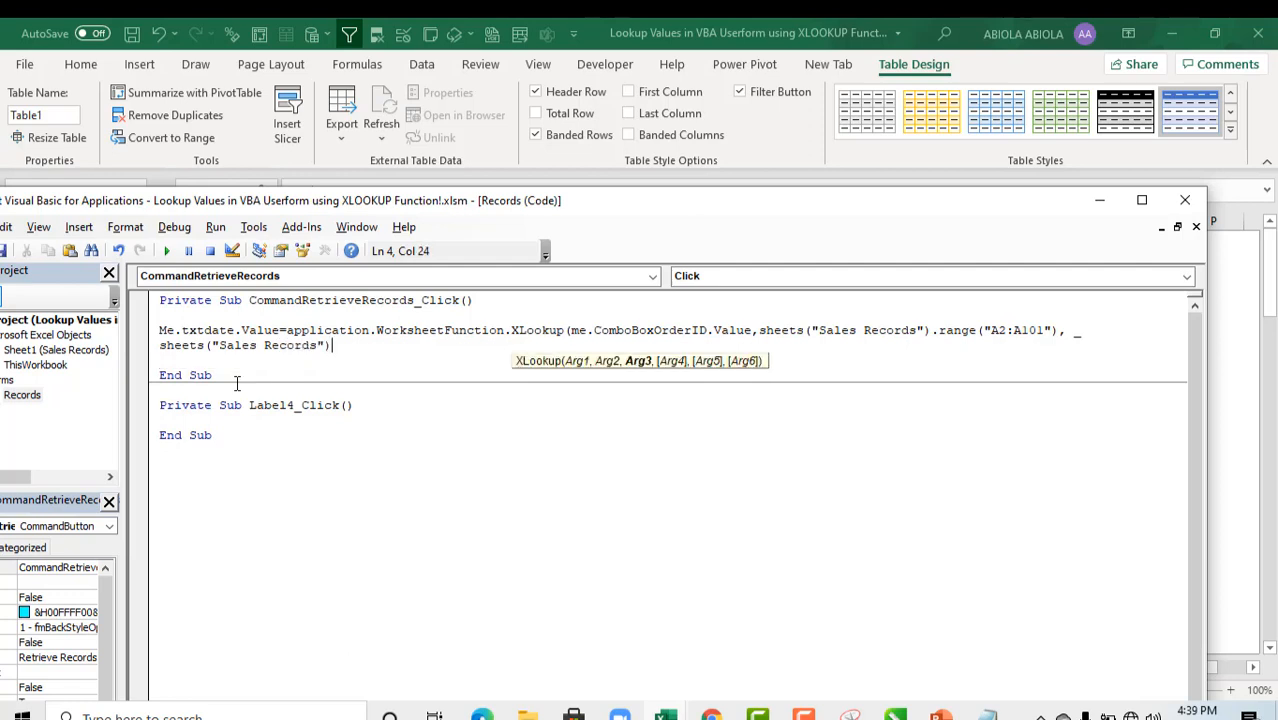
type(".range")
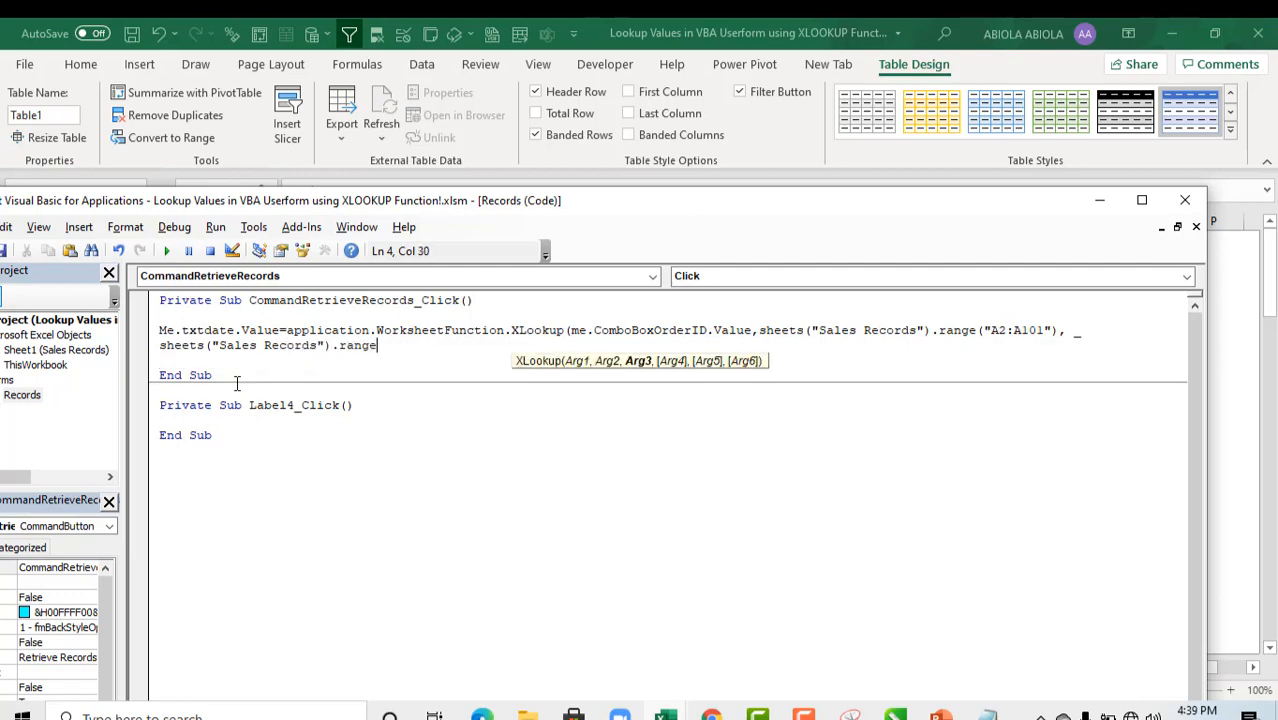
type("(")
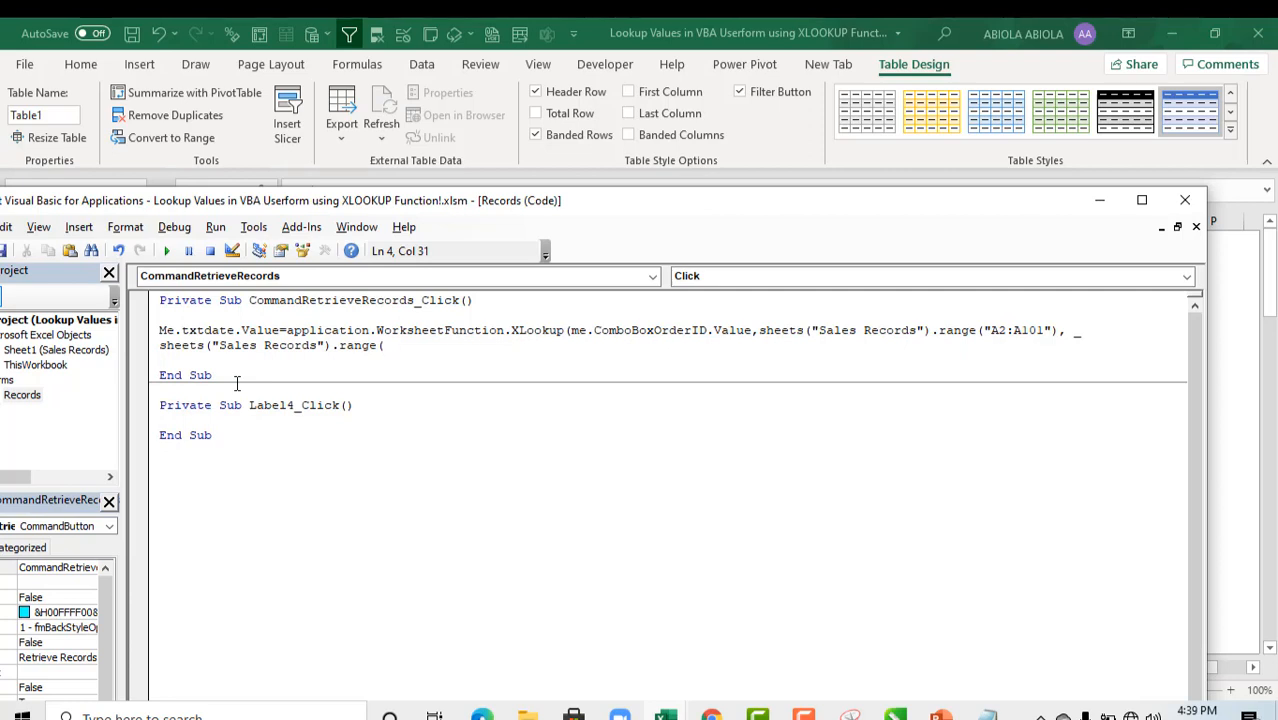
type("(")
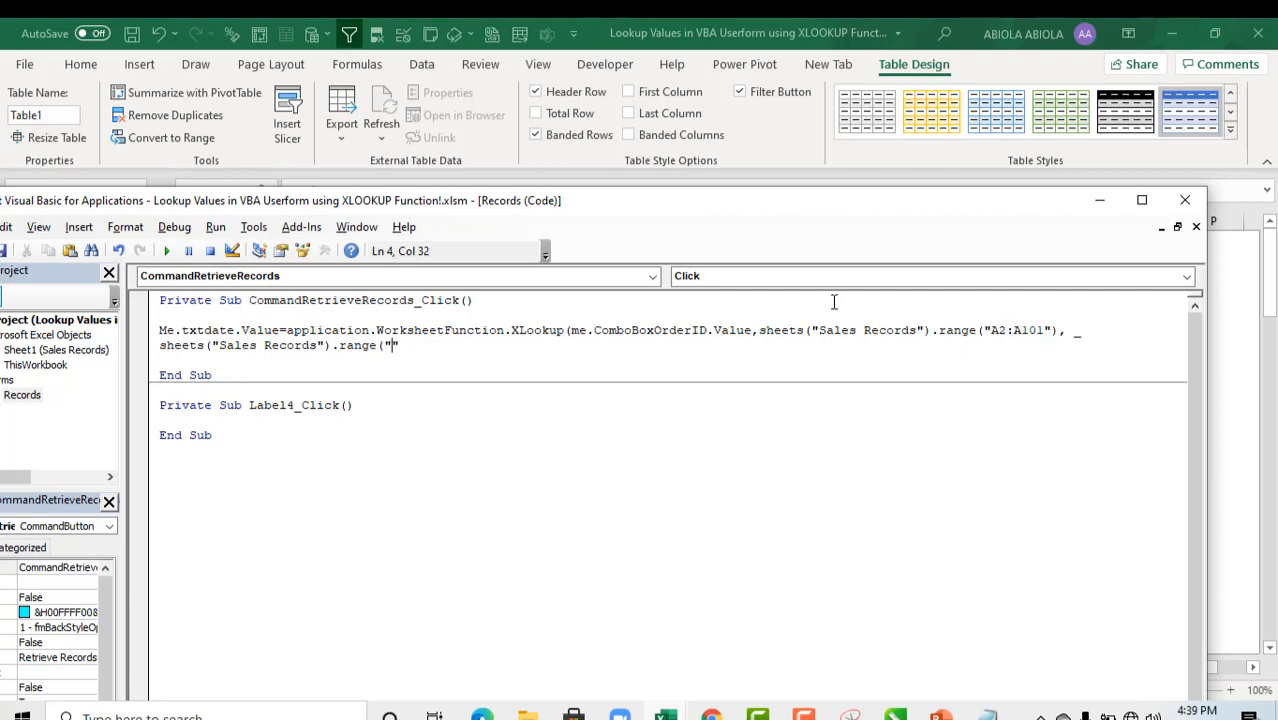
type("B")
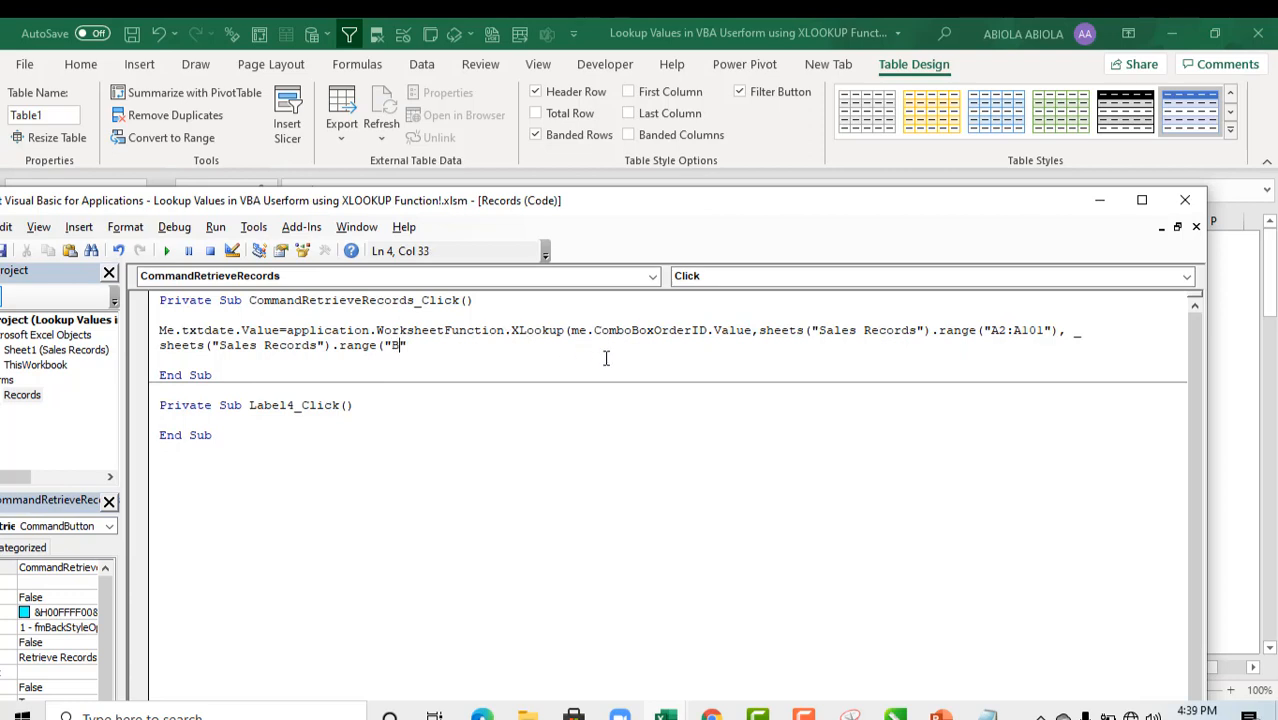
type("2:B1")
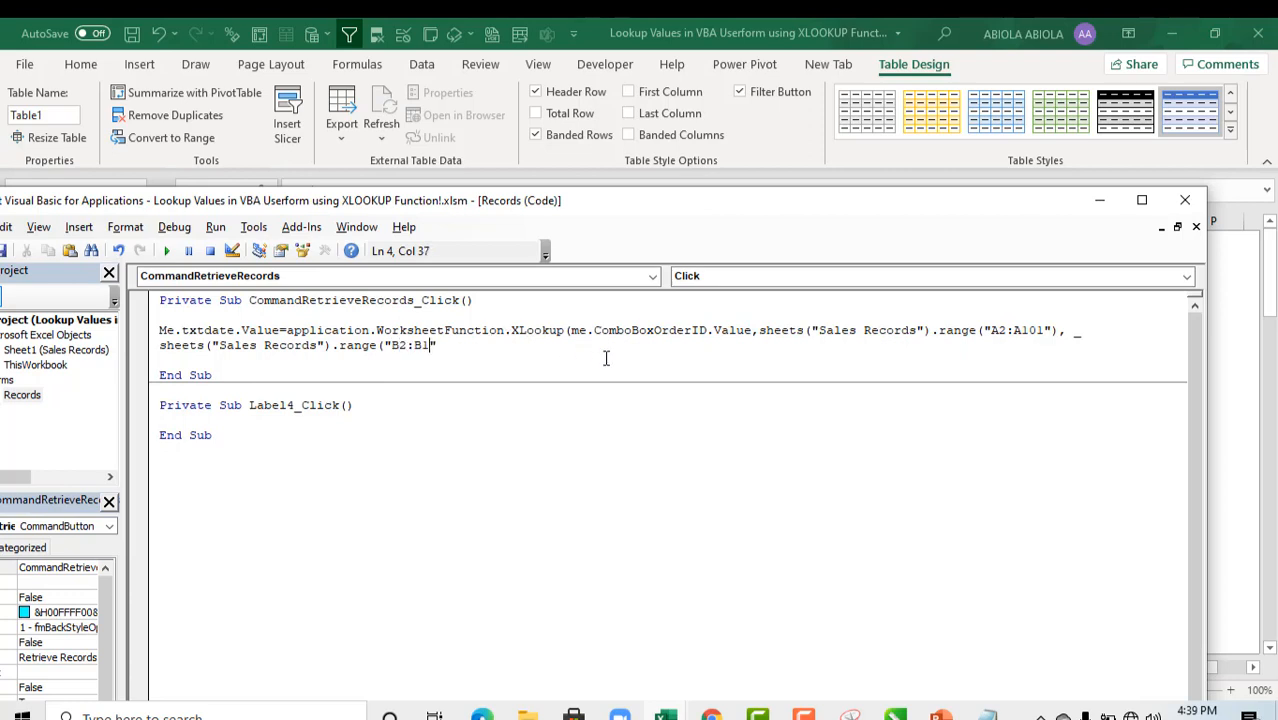
type("01")
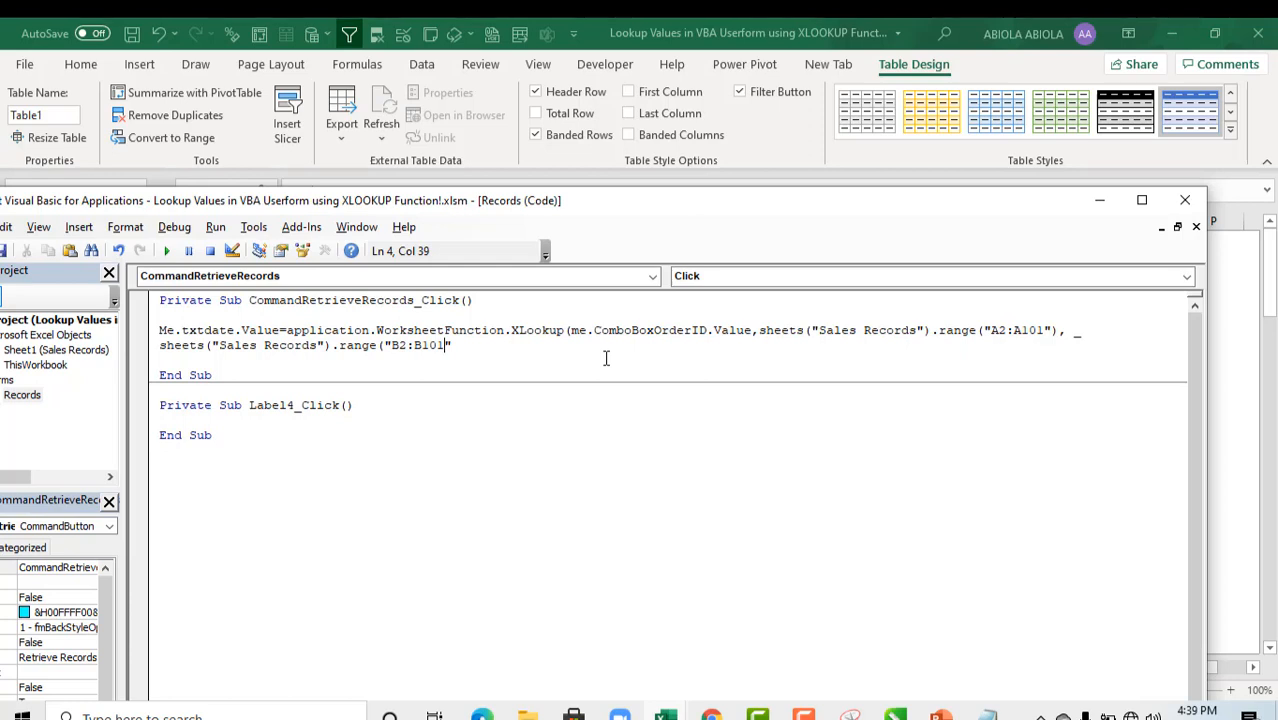
type(")")
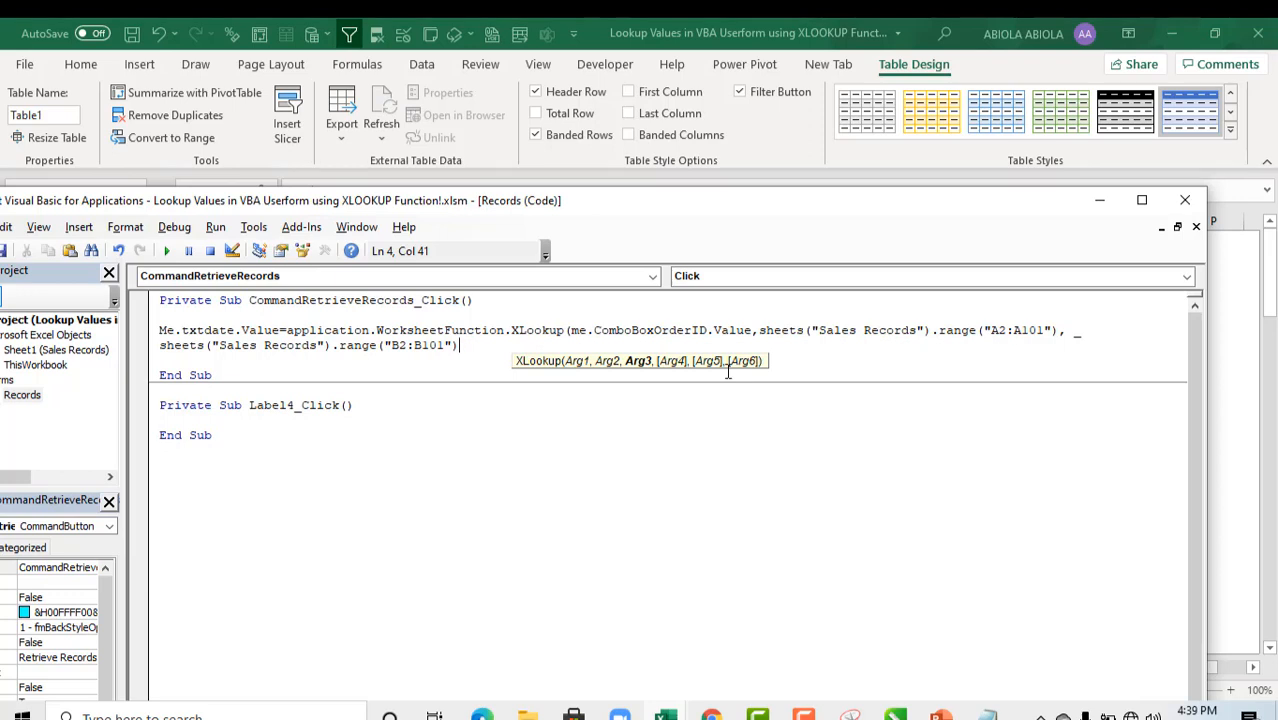
type(")")
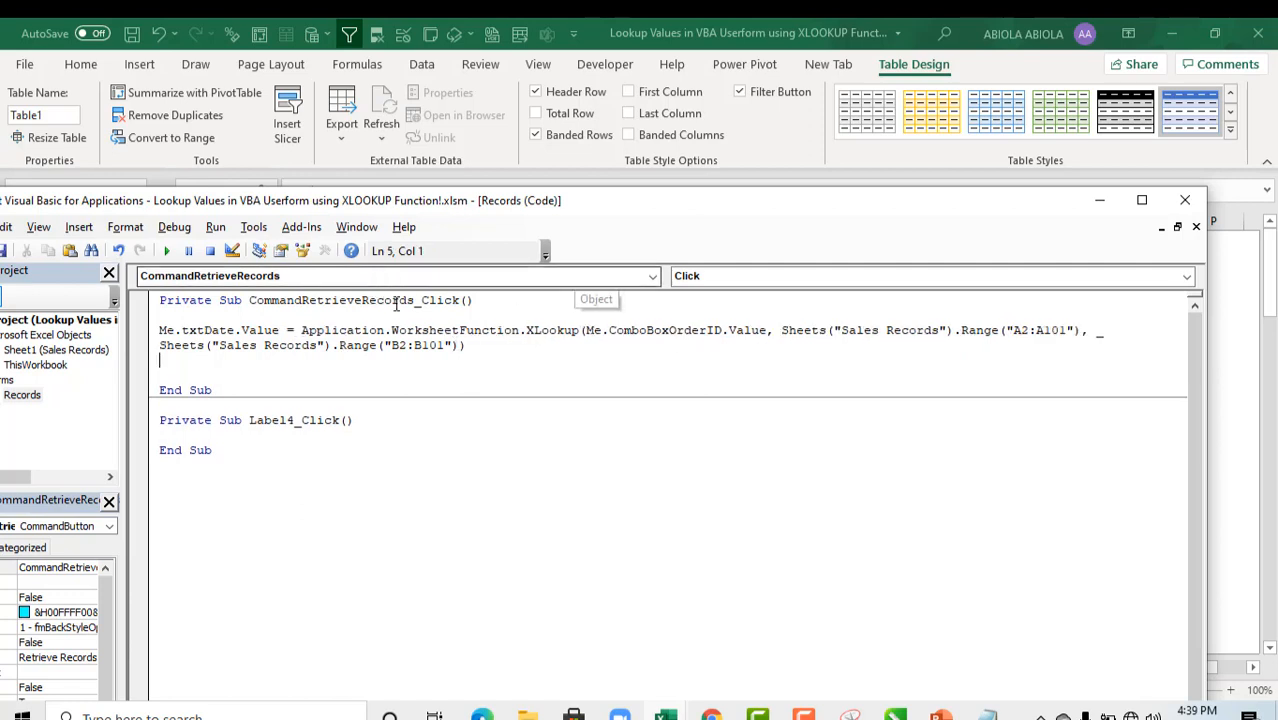
- Run the form, choose SCM1003 and retrieve its record, filling Date with 11/02/2020
left_click(166, 252)
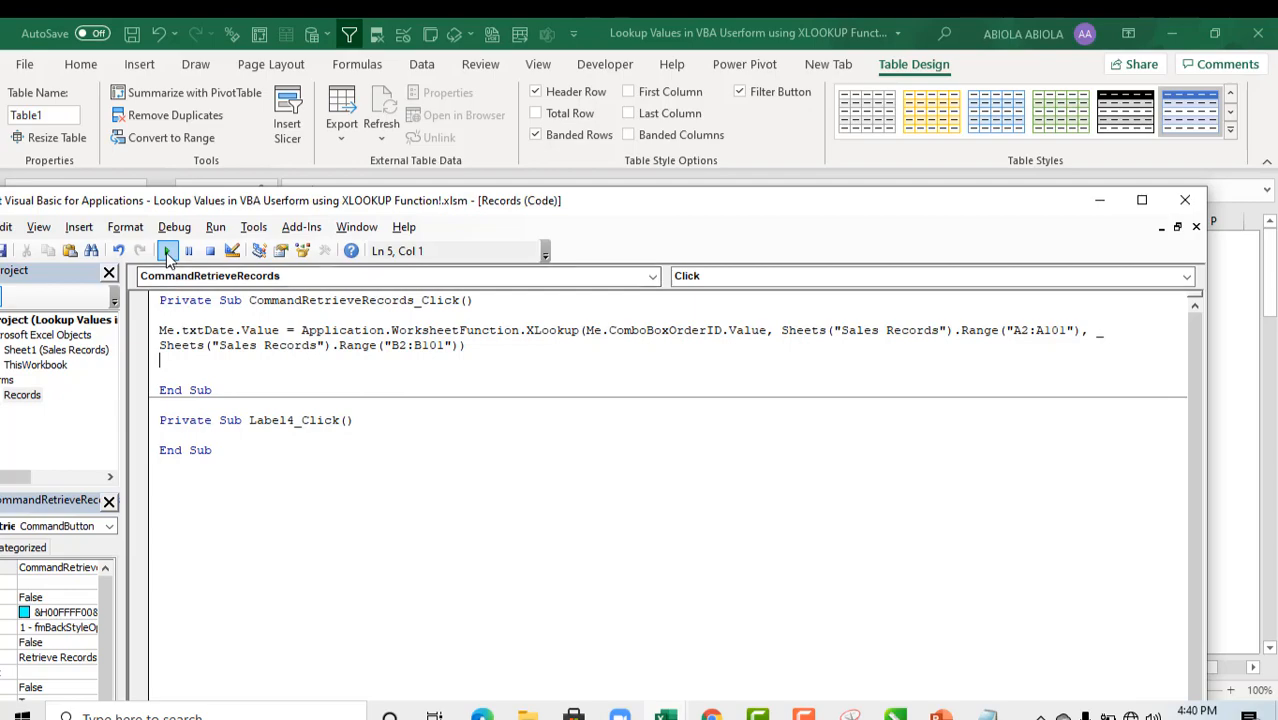
left_click(168, 252)
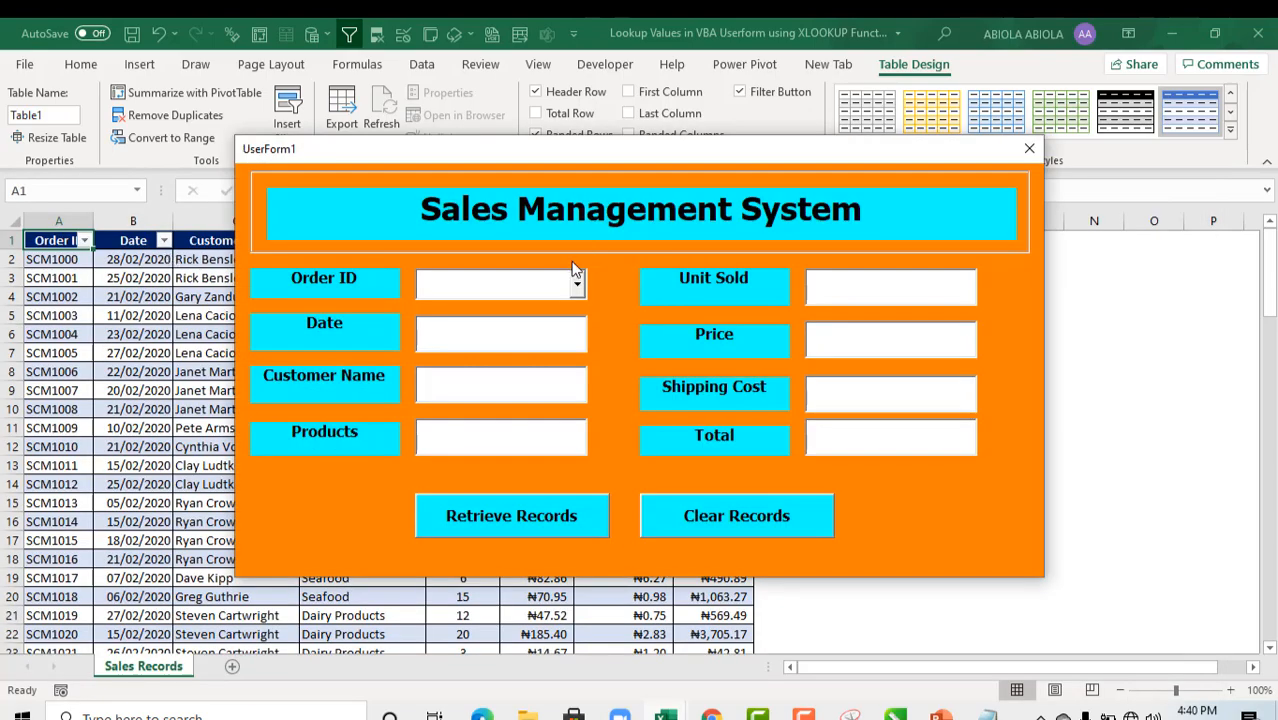
left_click(544, 280)
type("SCM1003")
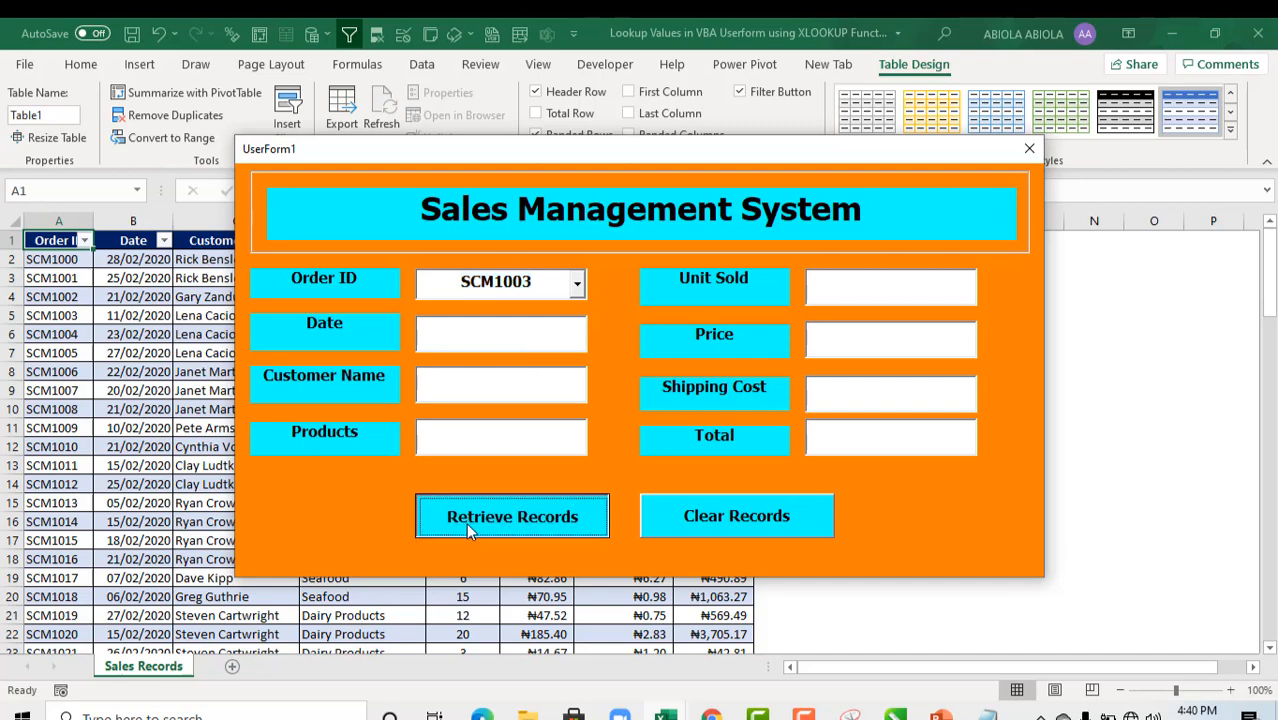
left_click(512, 516)
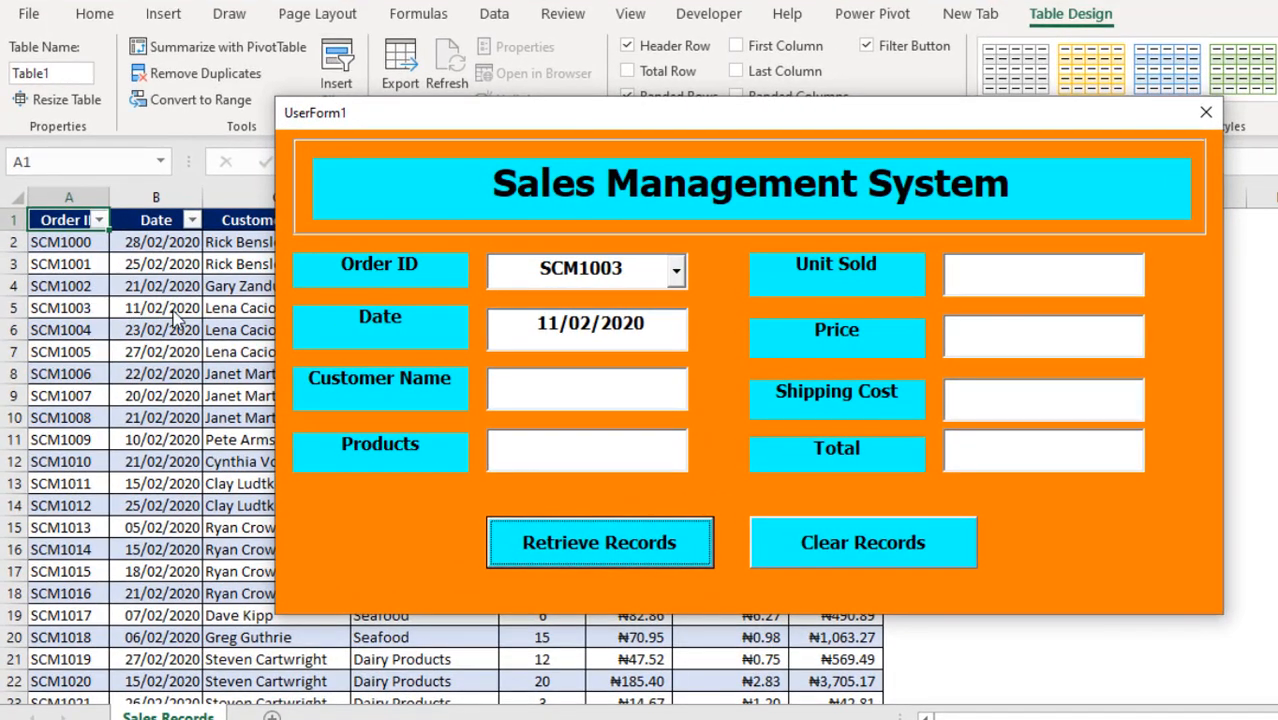
mouse_move(1204, 116)
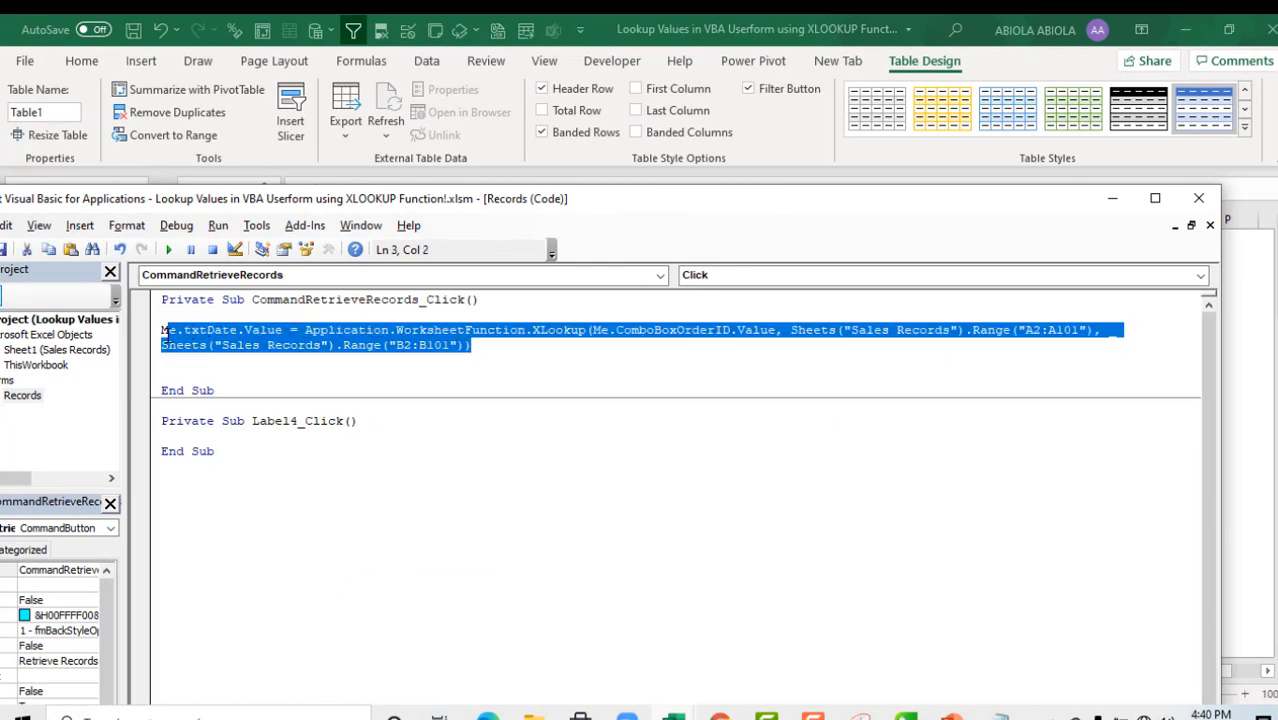
- Copy the XLookup statement and paste duplicates until the procedure holds eight lookup lines
key("ctrl+c")
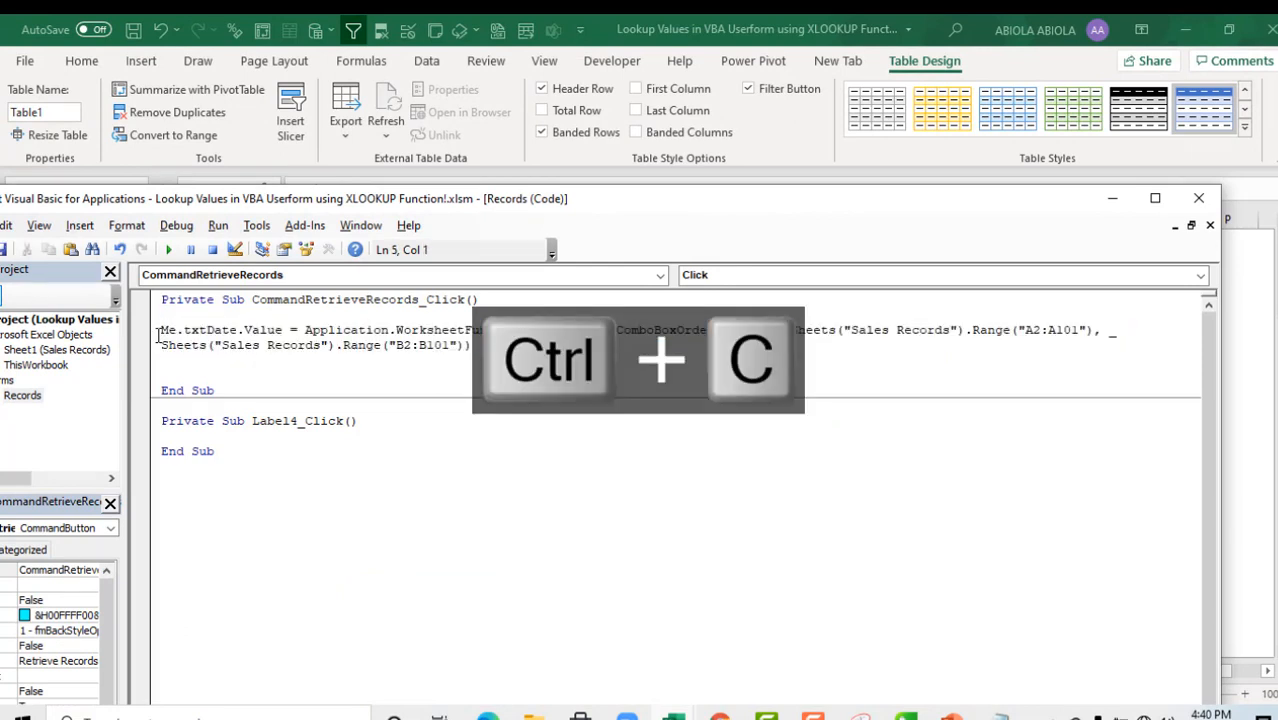
key("ctrl+v")
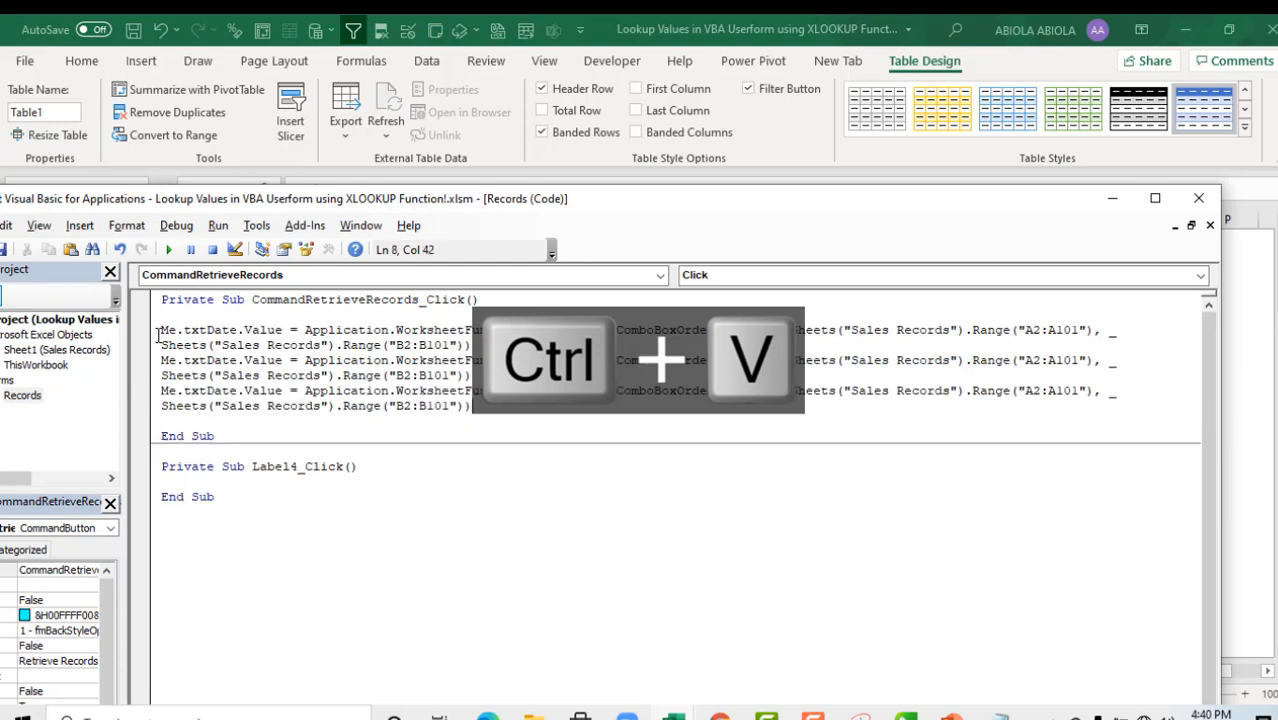
key("ctrl+v")
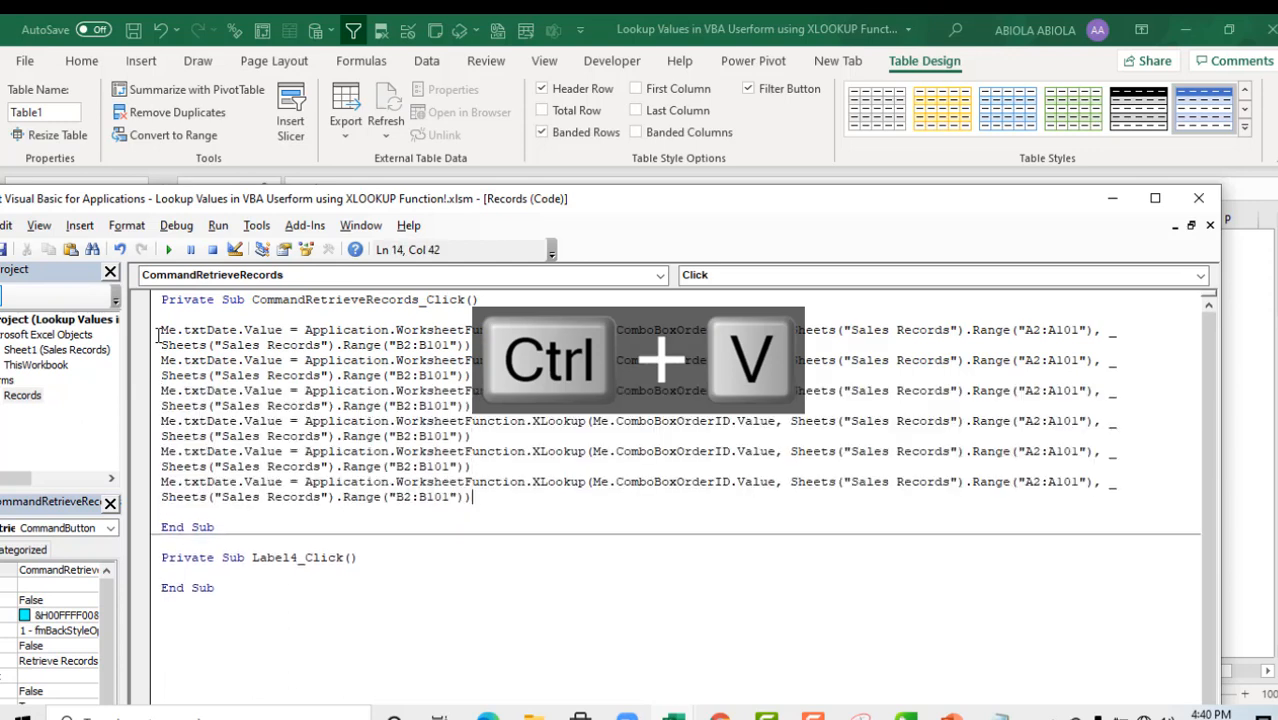
key("ctrl+v")
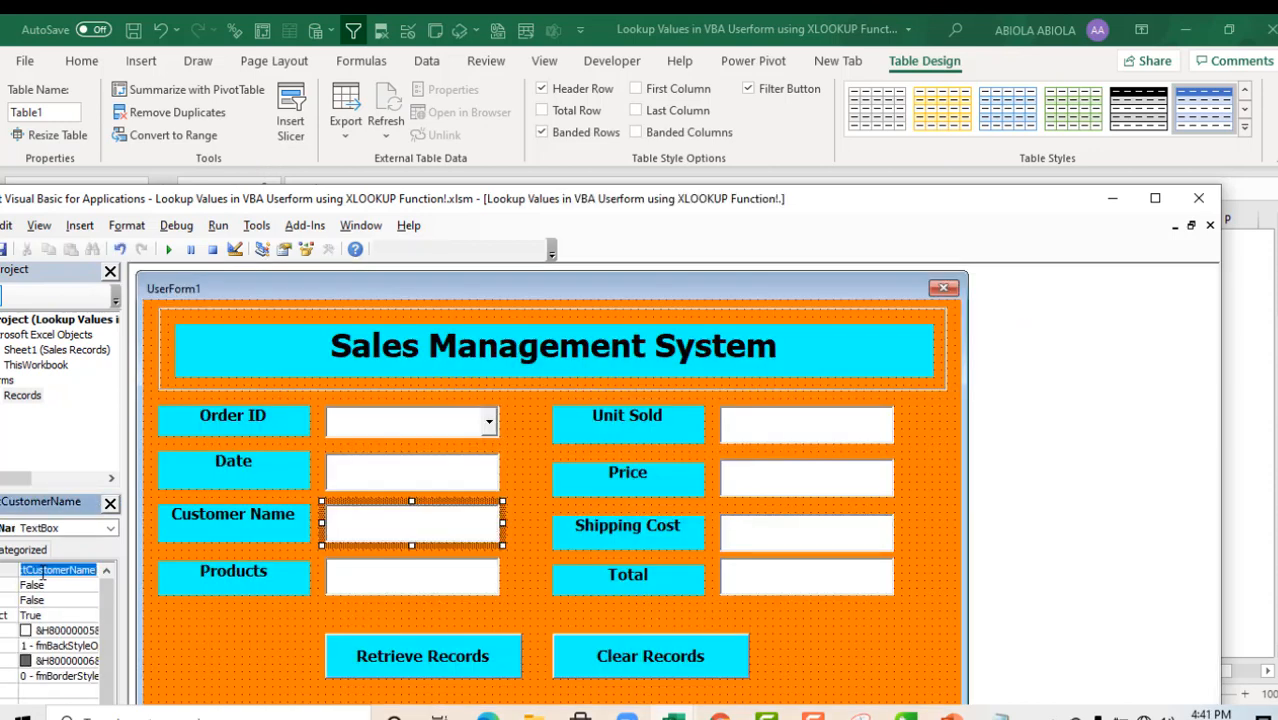
key("Ctrl+c")
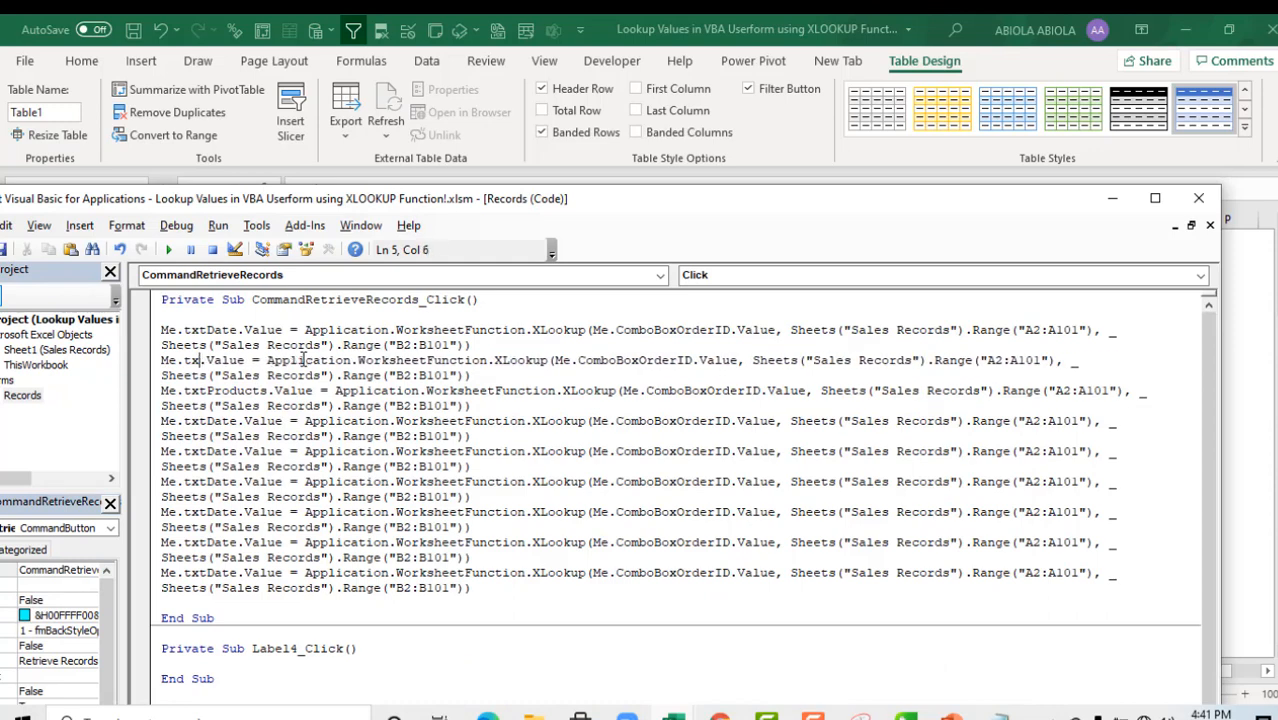
key("ctrl+v")
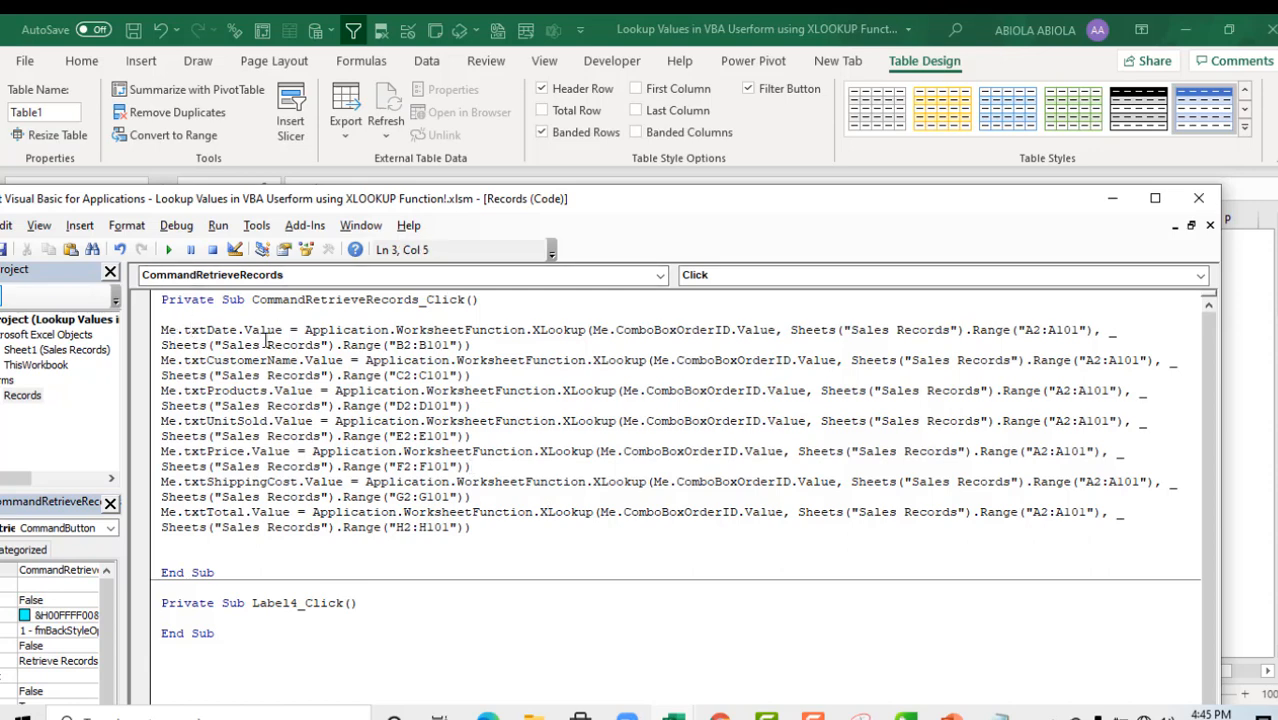
mouse_move(640, 336)
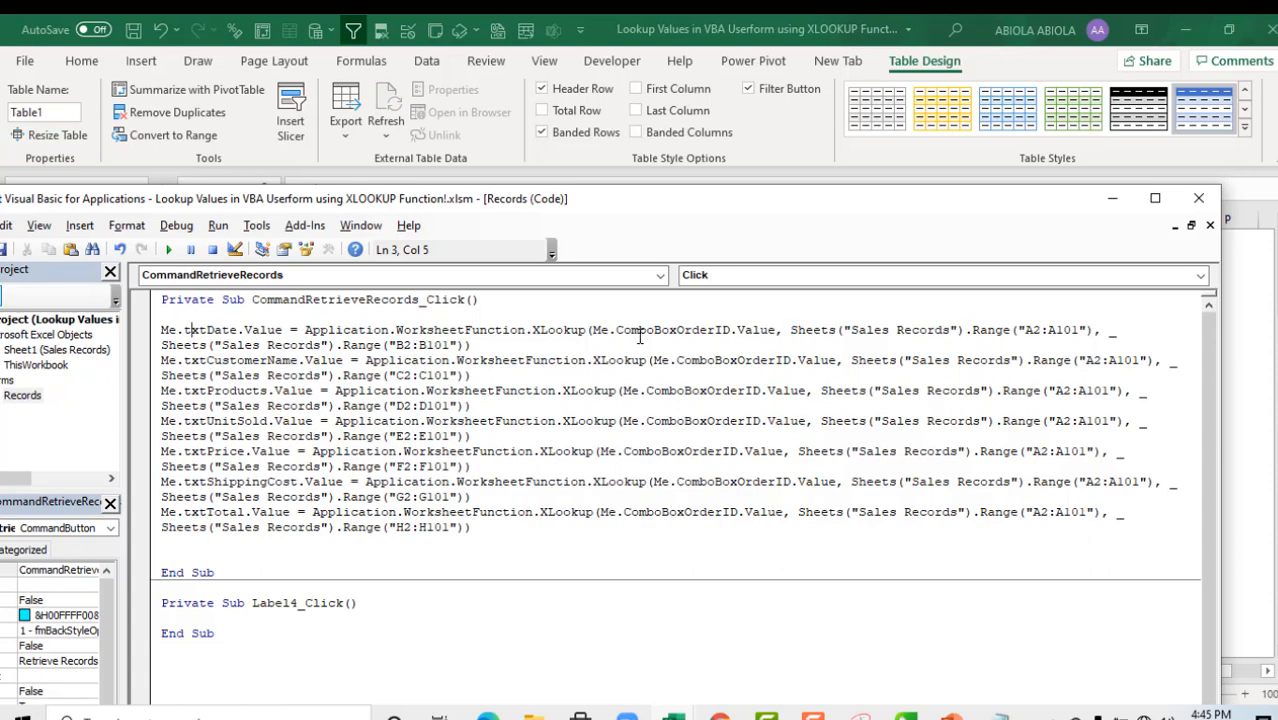
mouse_move(924, 330)
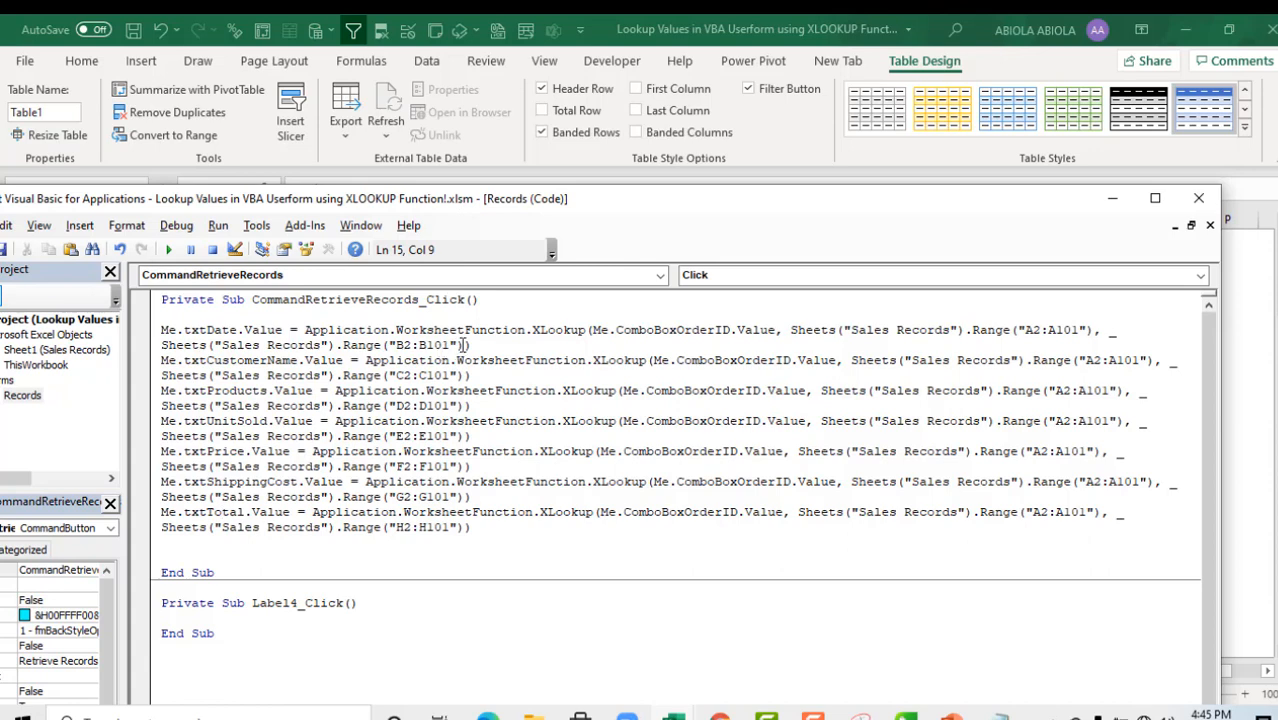
- Point the customer name and products lines at their own return columns, C2:C101 and D2:D101
double_click(418, 344)
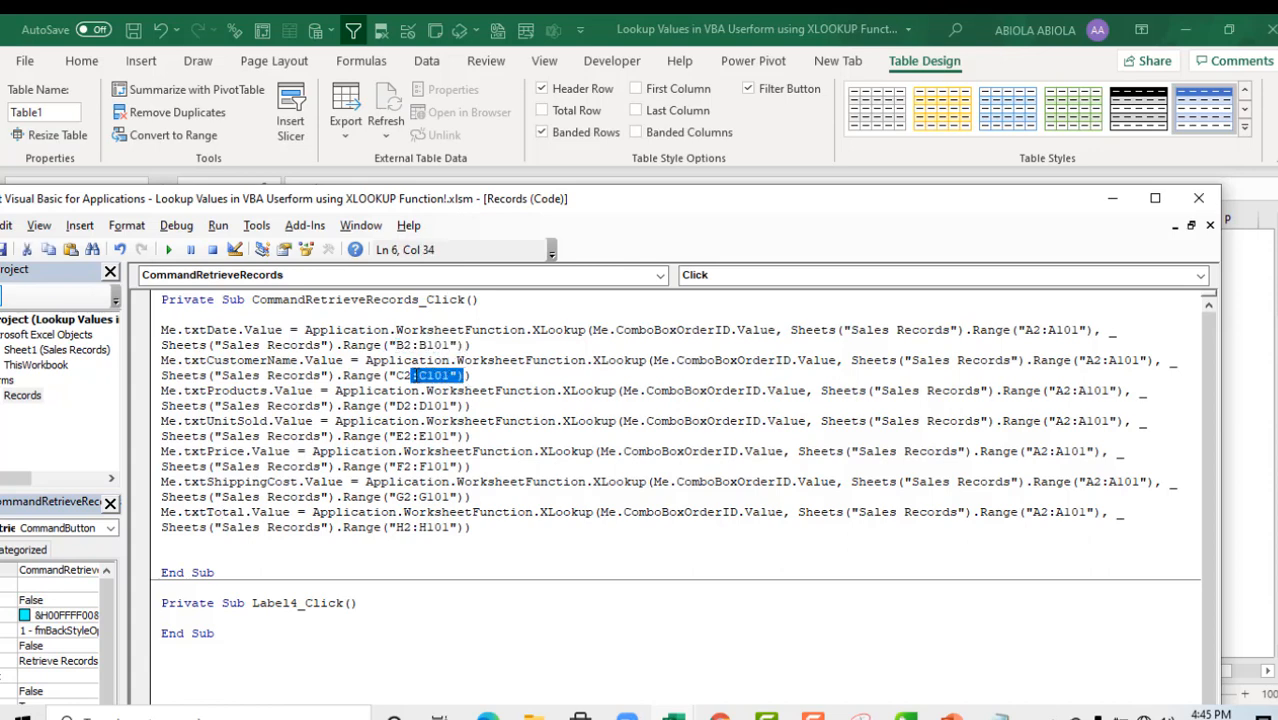
left_click(430, 404)
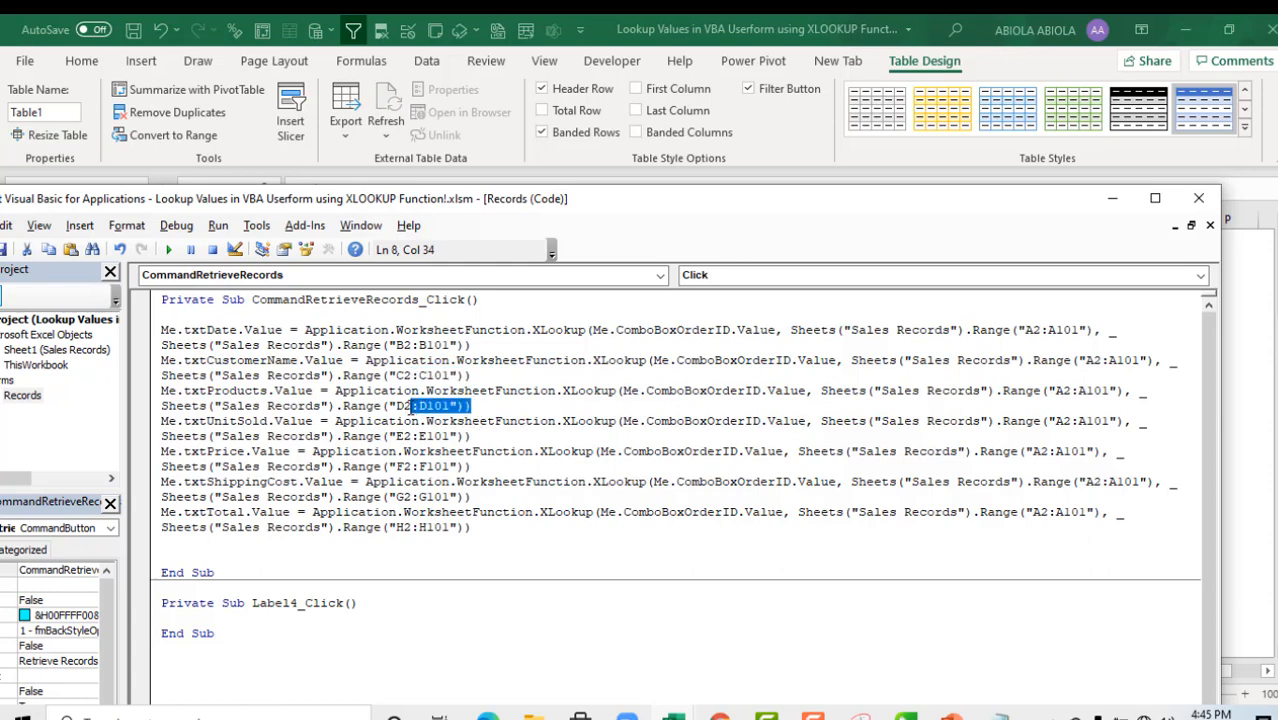
mouse_move(414, 422)
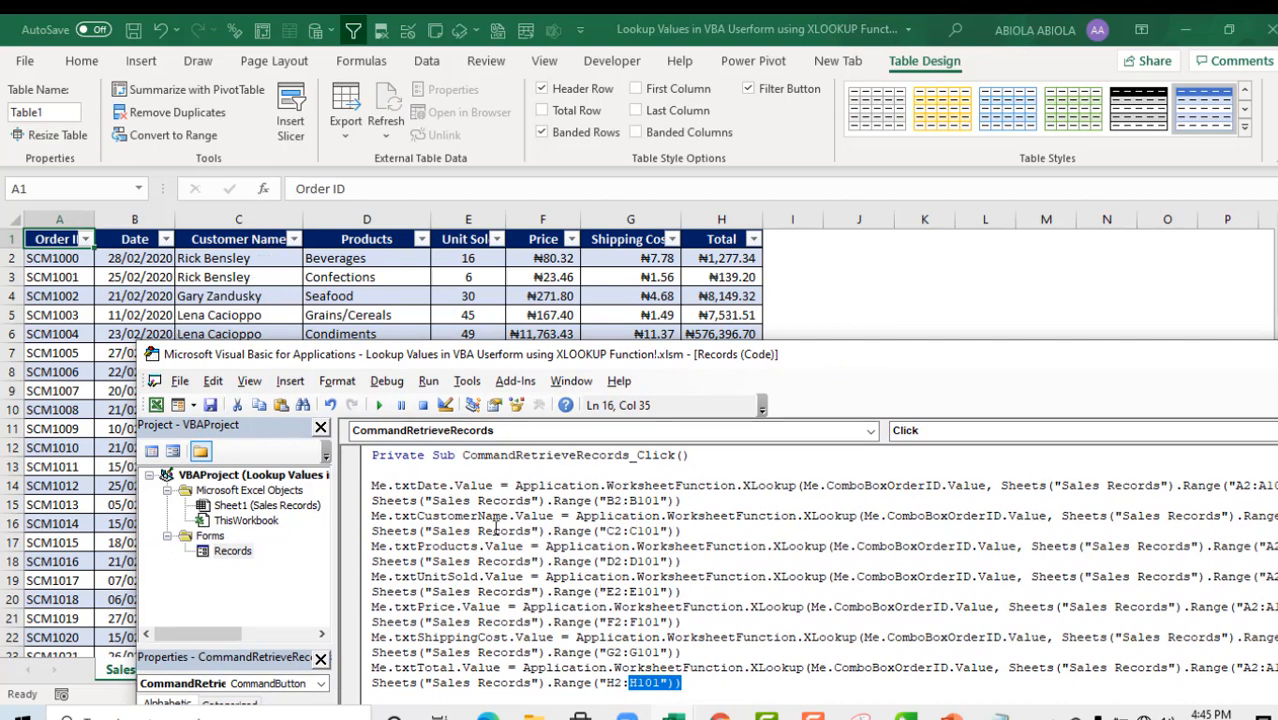
mouse_move(624, 530)
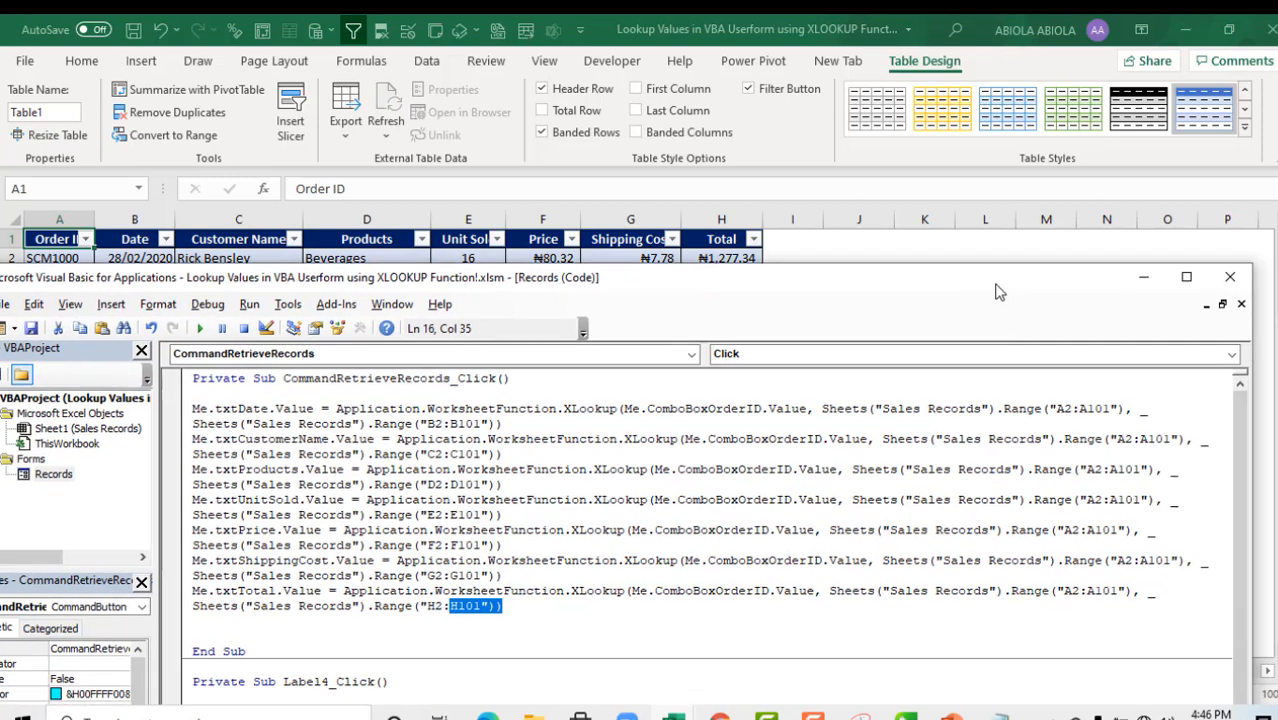
mouse_move(1064, 396)
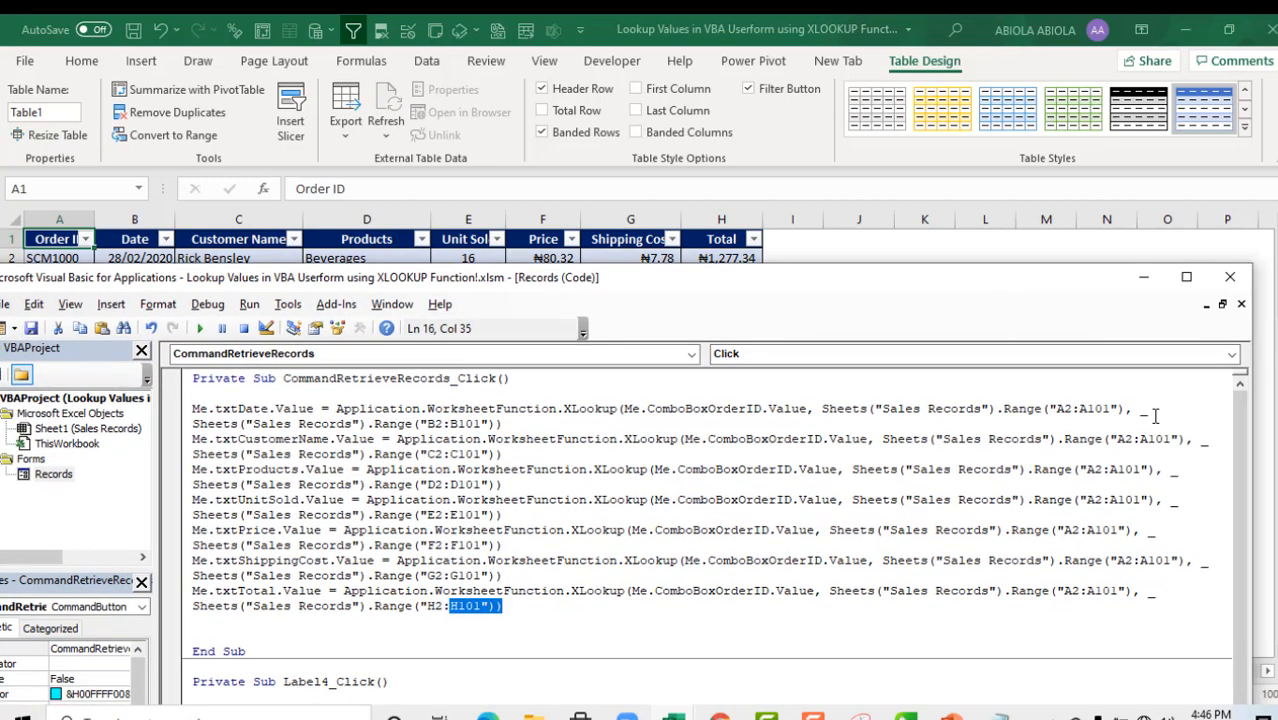
mouse_move(1128, 438)
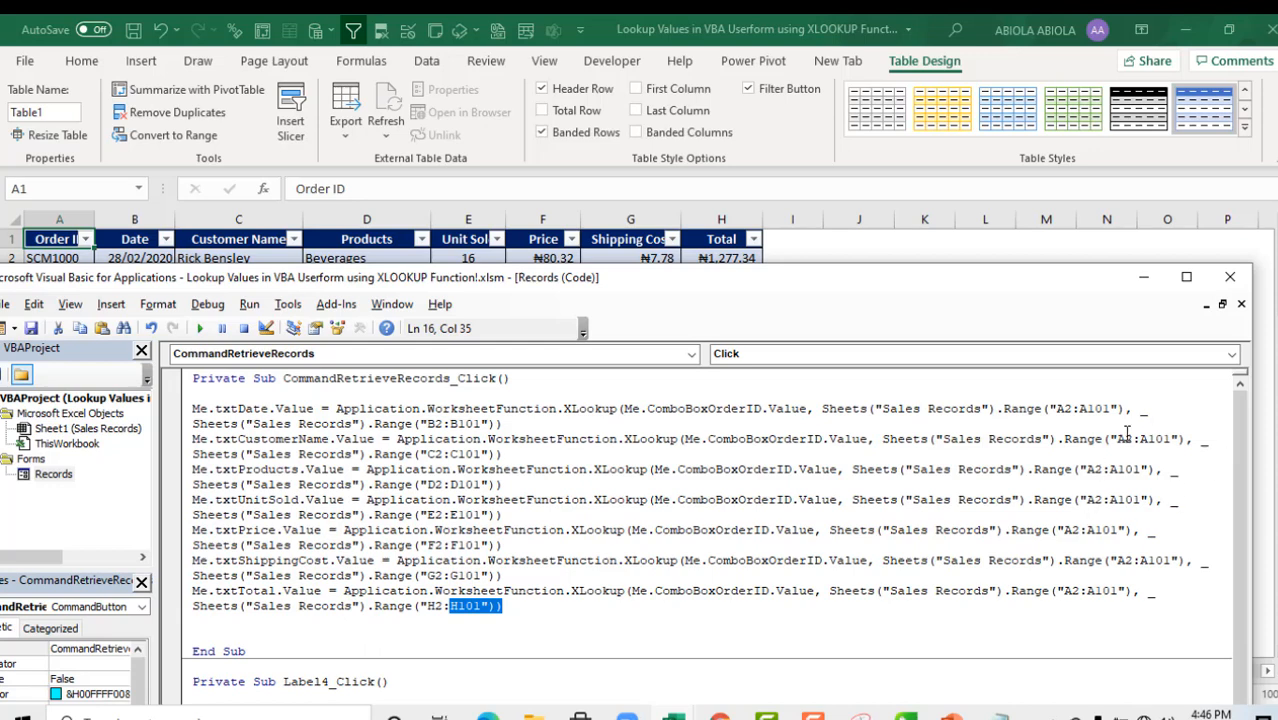
mouse_move(1128, 480)
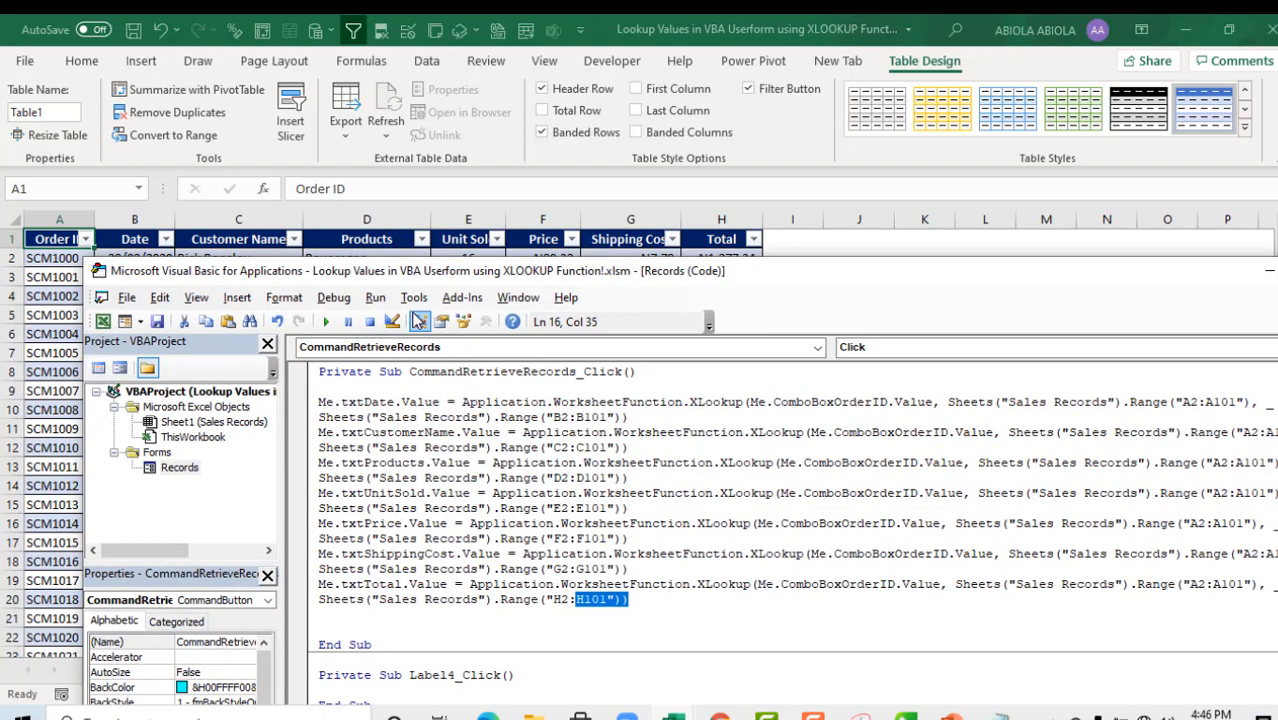
- Run the form with F5, retrieve order SCM1007, and move the form to compare with row 9
key("F5")
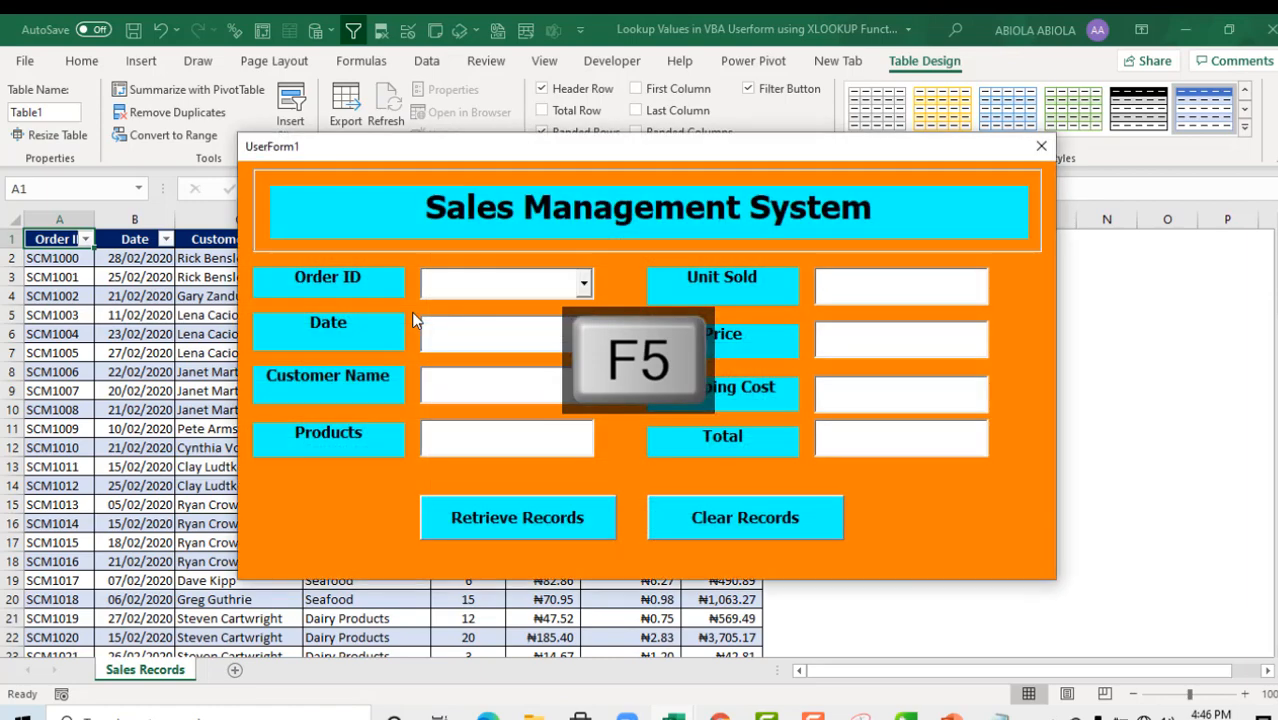
mouse_move(668, 228)
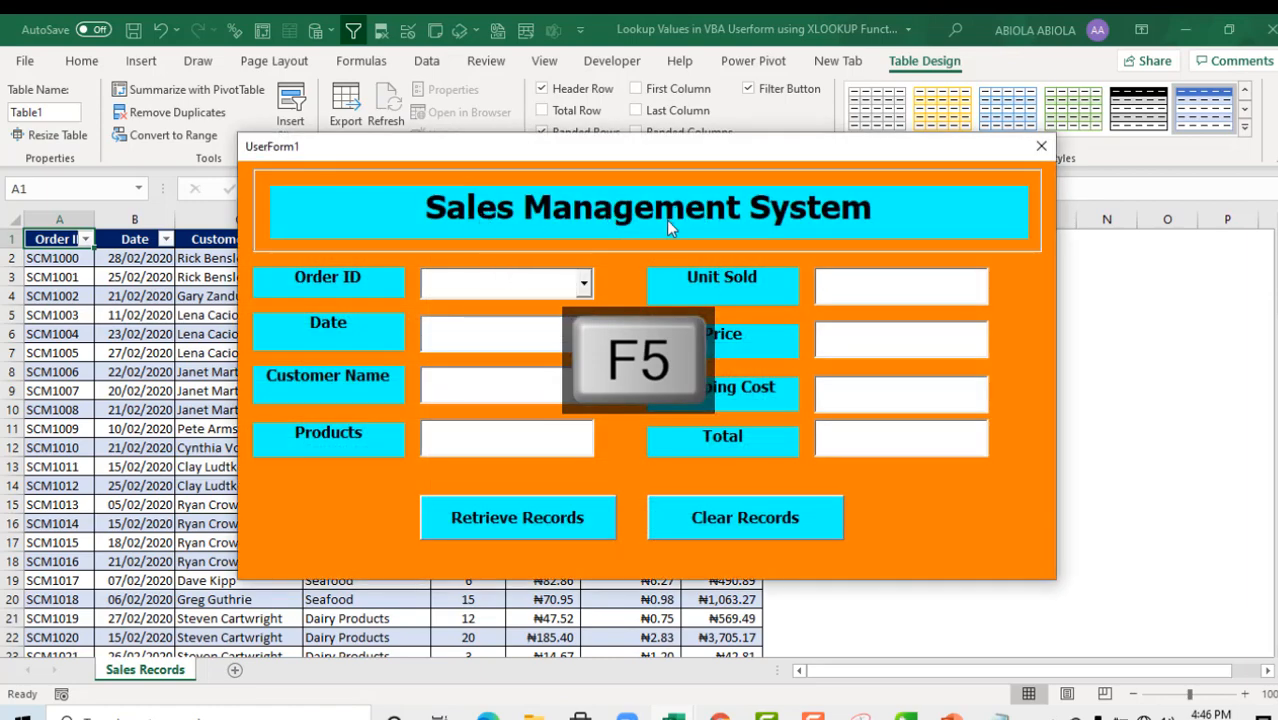
left_click(580, 284)
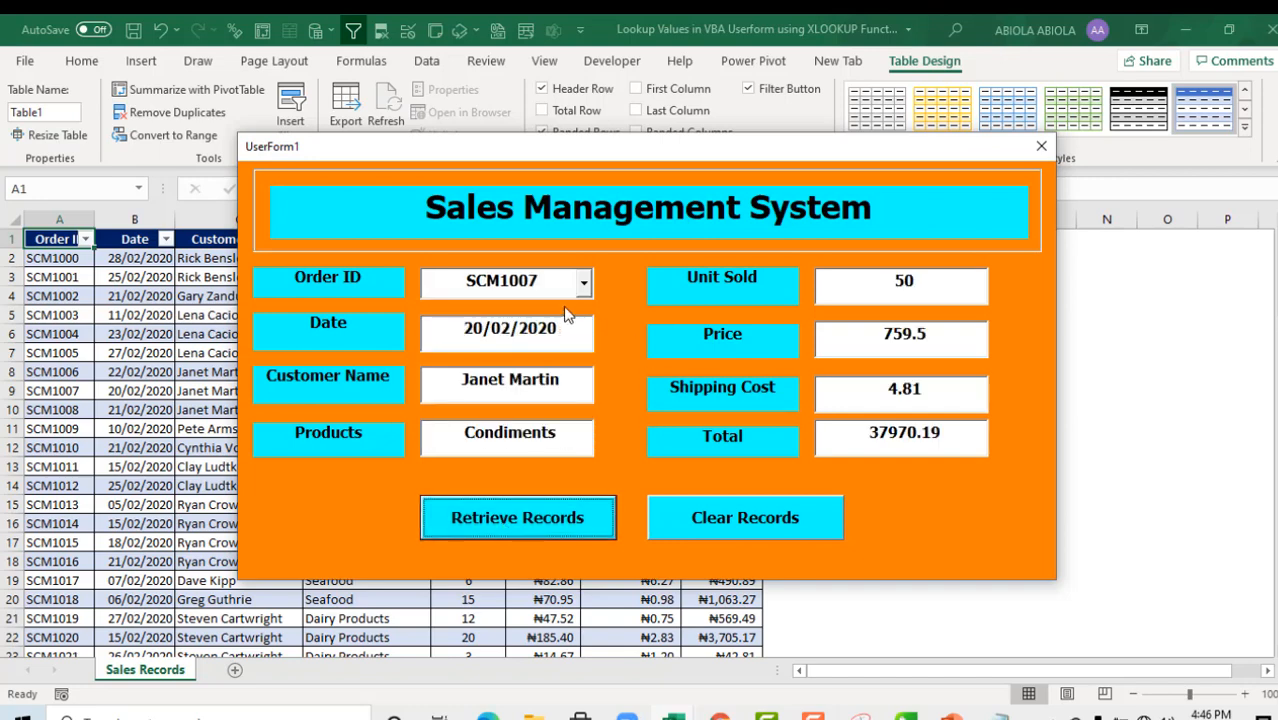
mouse_move(670, 340)
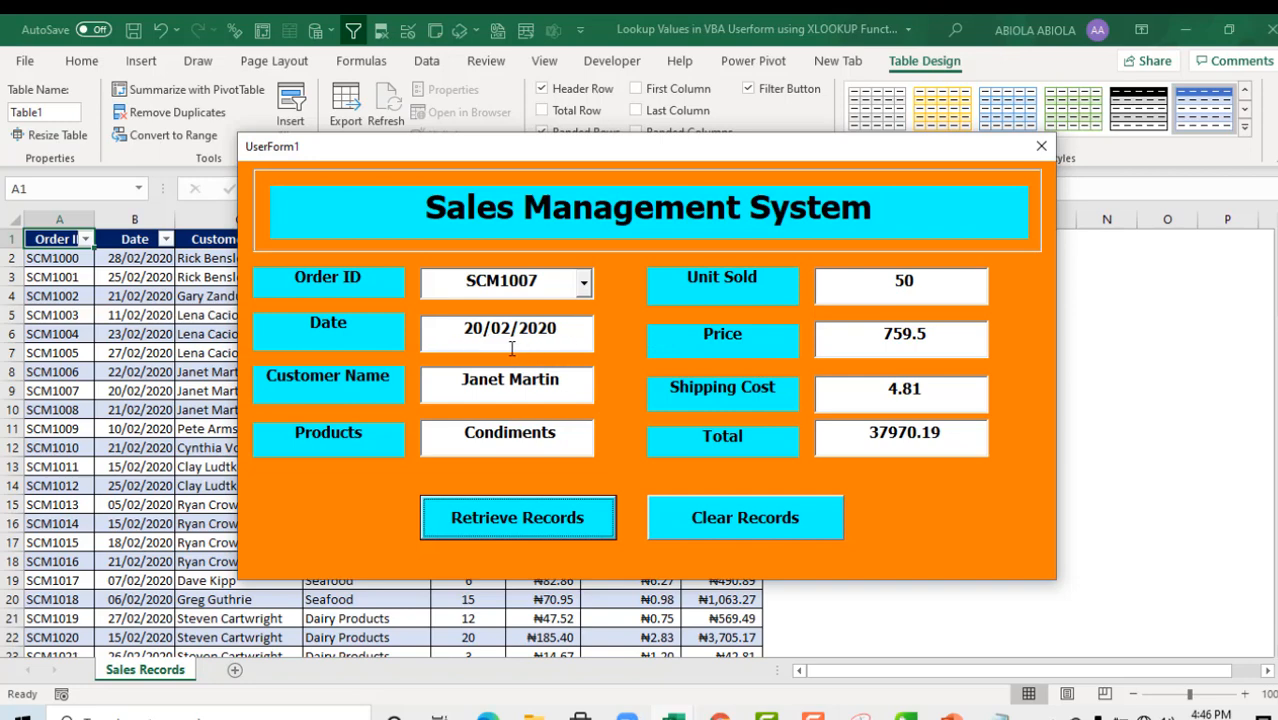
mouse_move(512, 384)
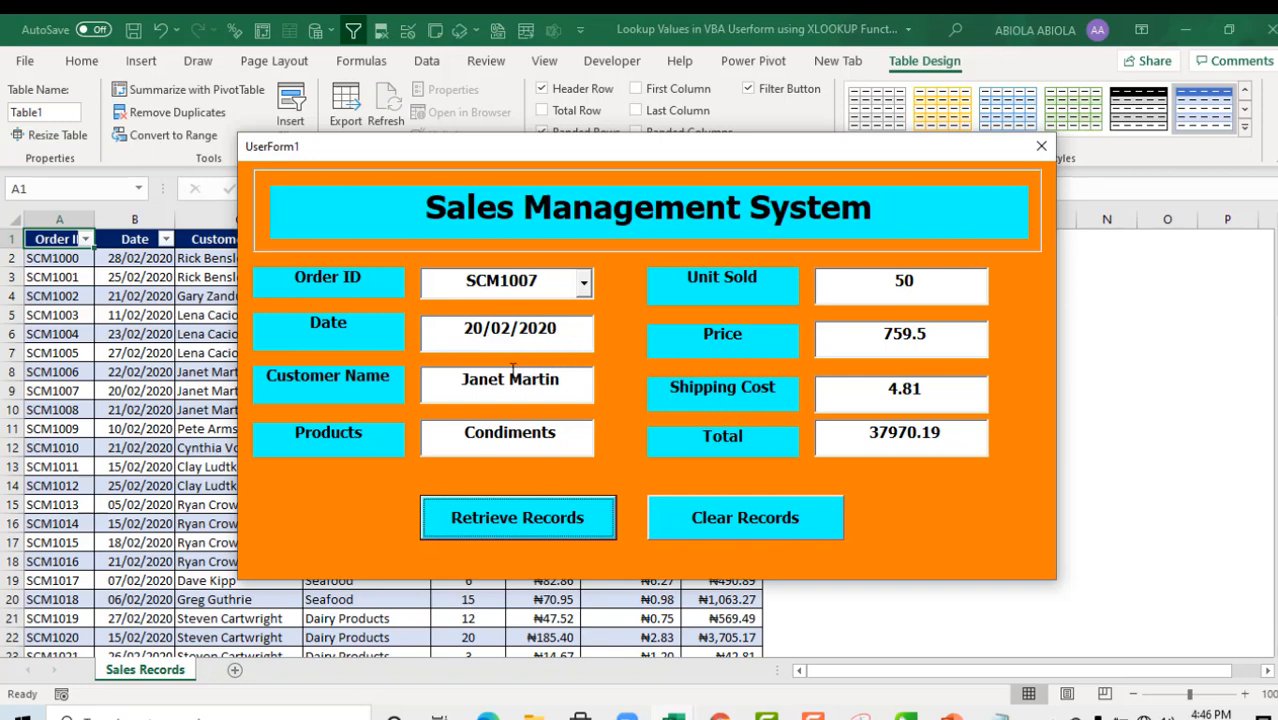
mouse_move(516, 396)
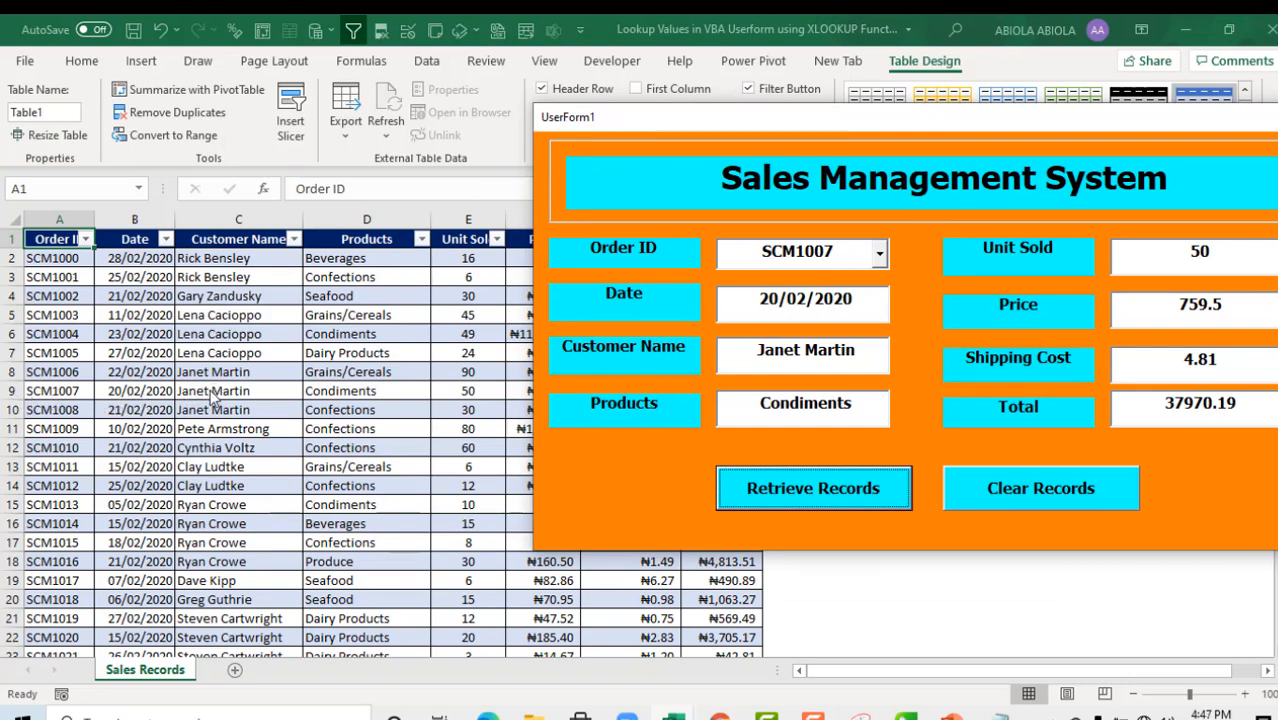
mouse_move(384, 408)
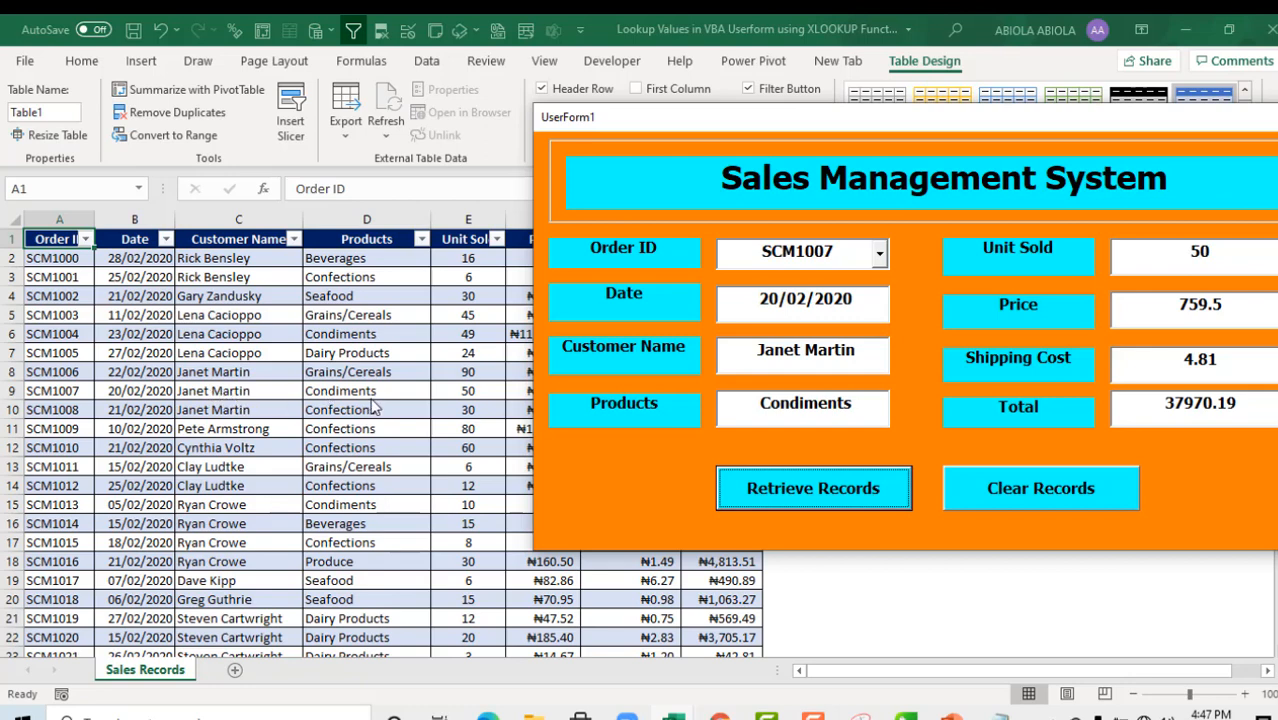
mouse_move(380, 500)
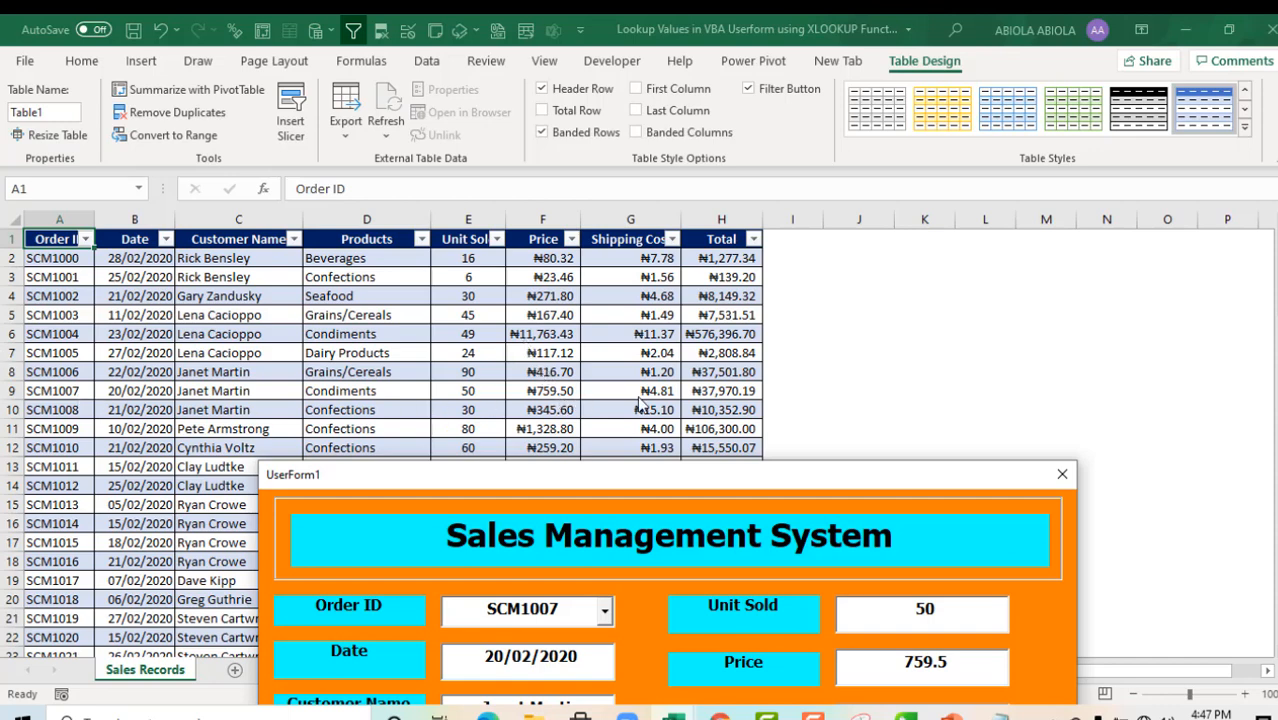
mouse_move(664, 424)
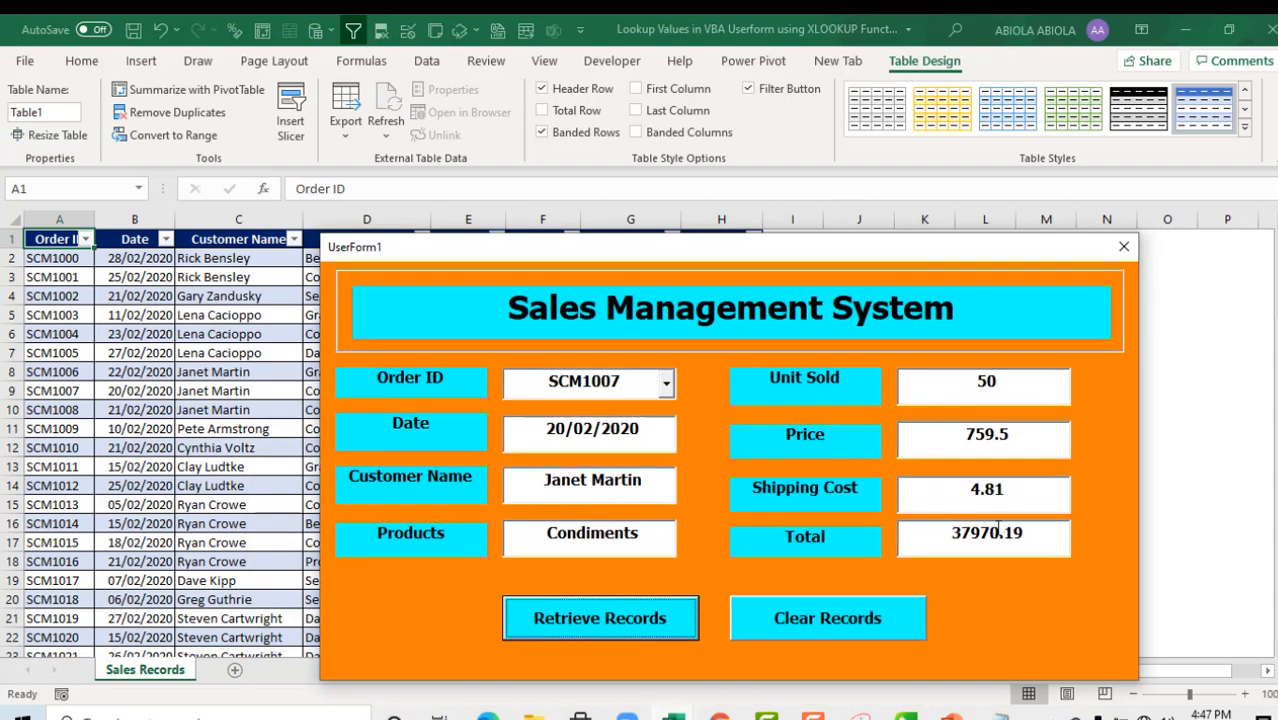
mouse_move(982, 538)
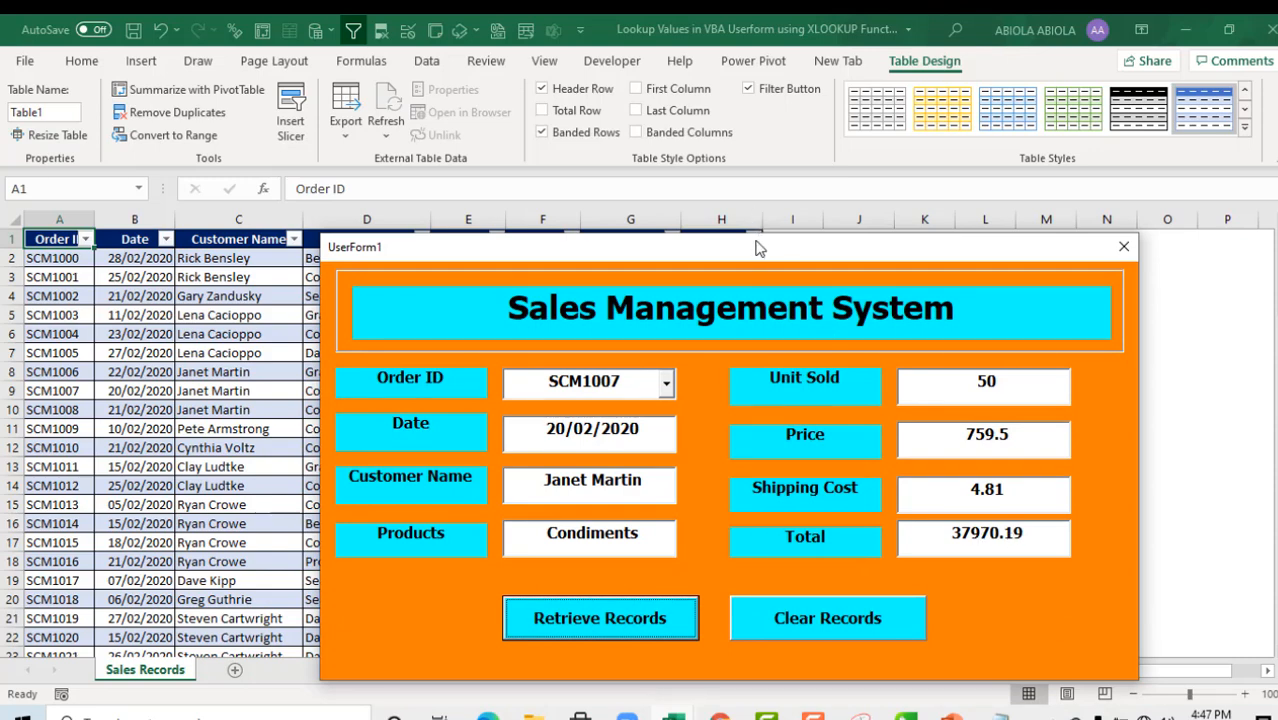
left_click_drag(760, 248, 718, 434)
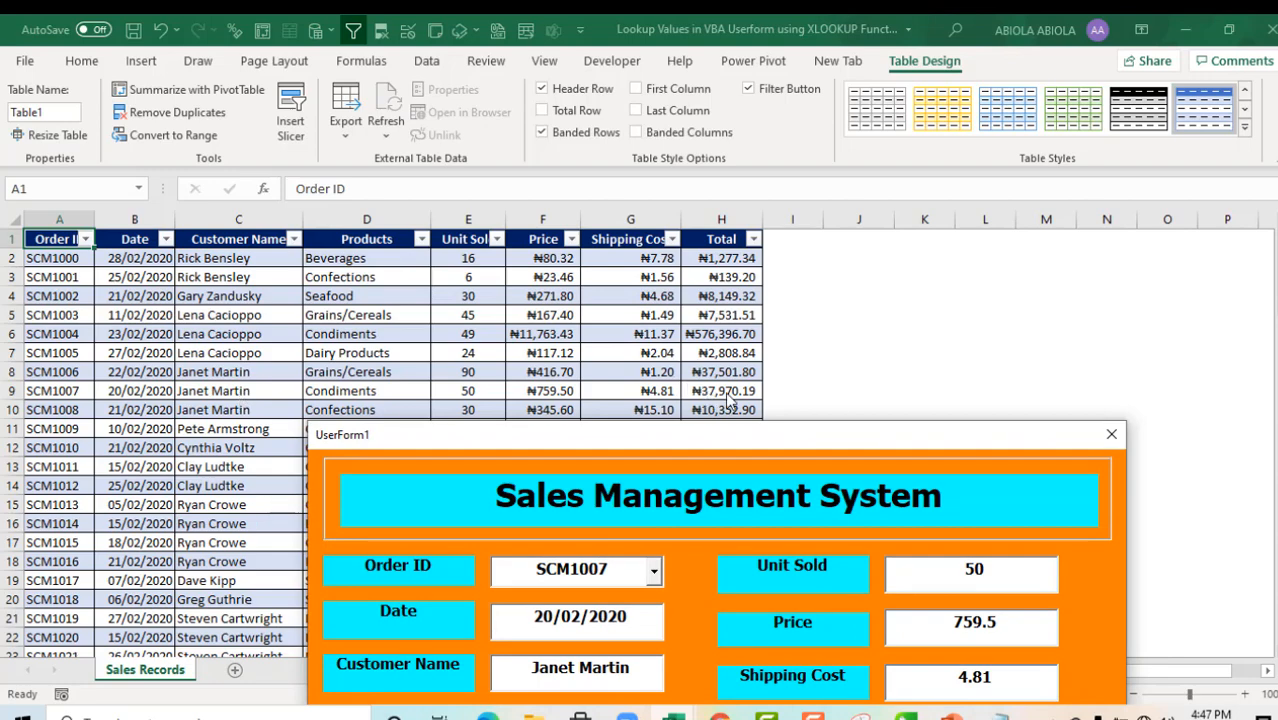
mouse_move(810, 446)
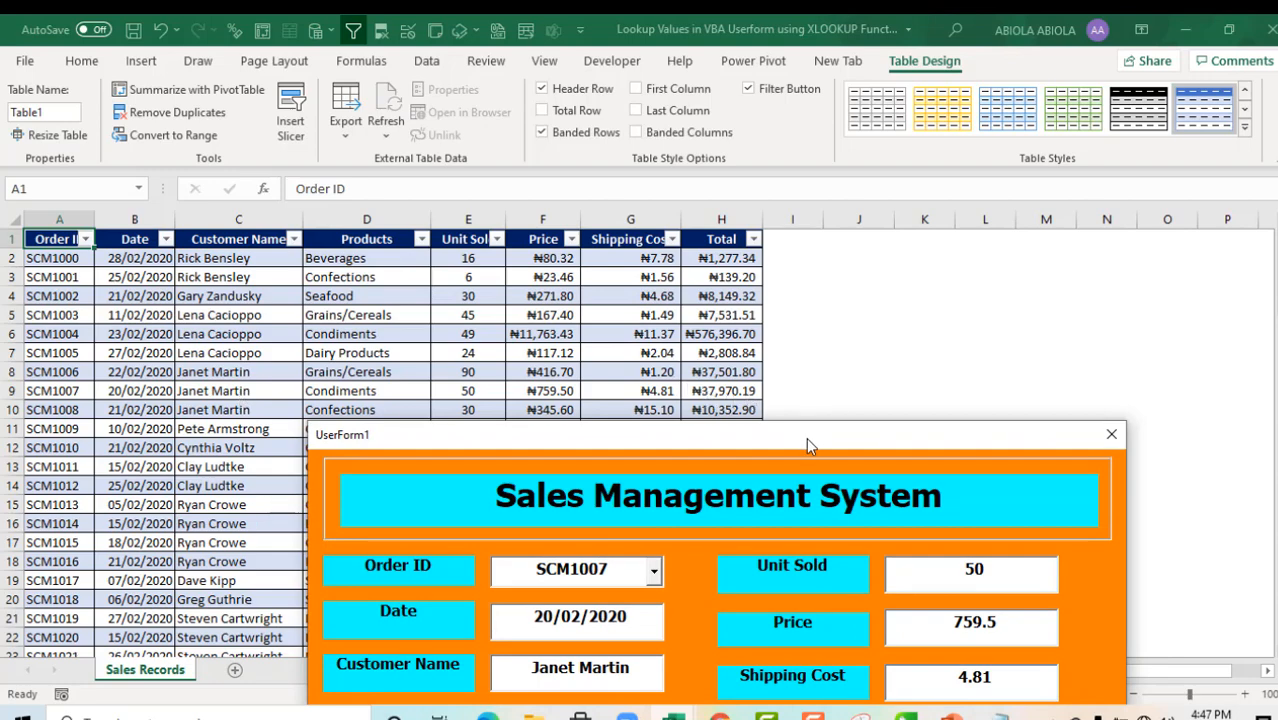